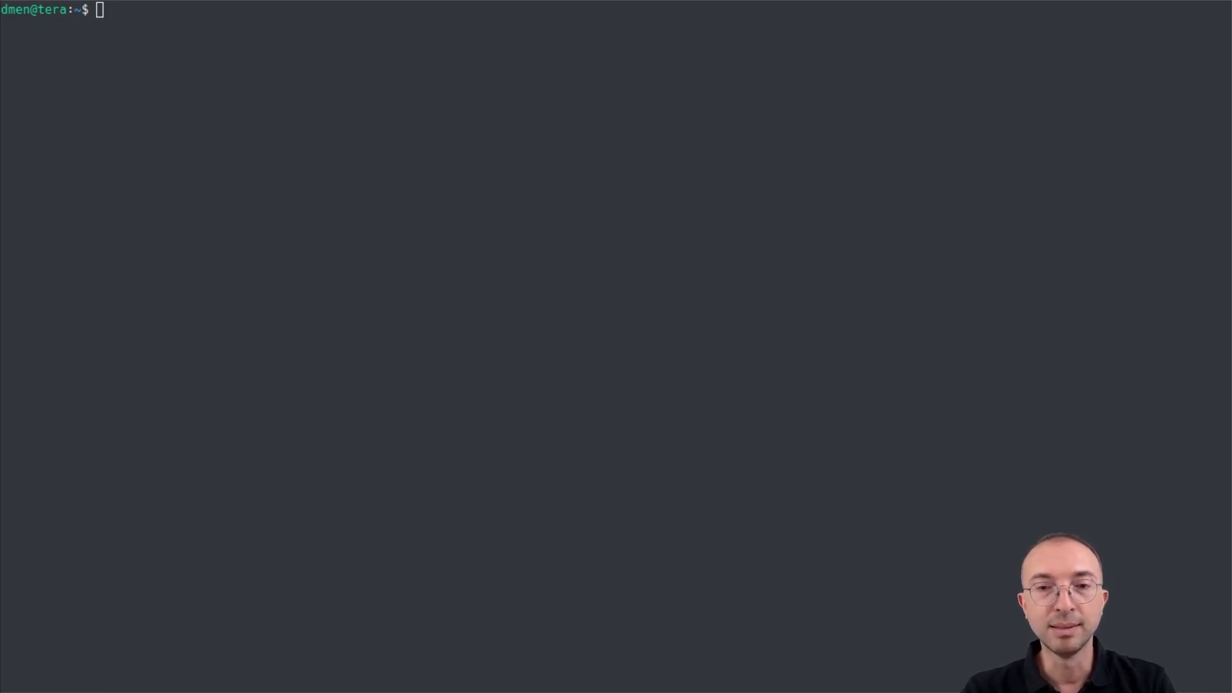
Run ls in the terminal to list the home folder's files
{"action": "type", "text": "ls"}
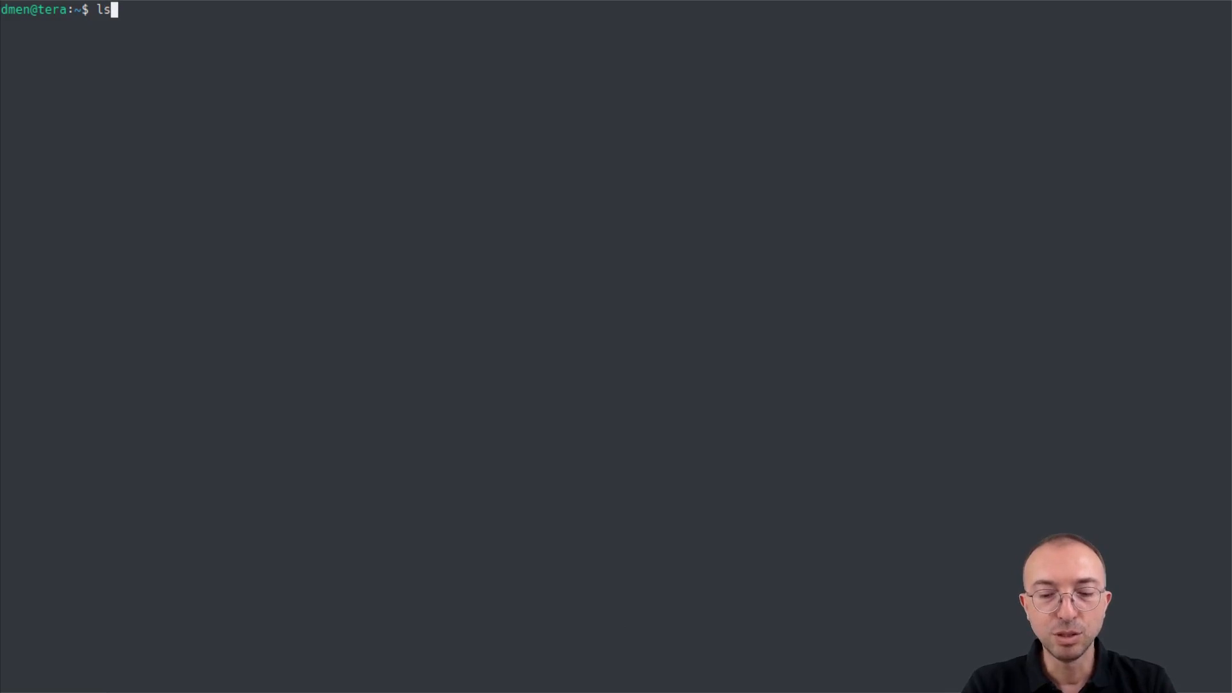
{"action": "key", "text": "Return"}
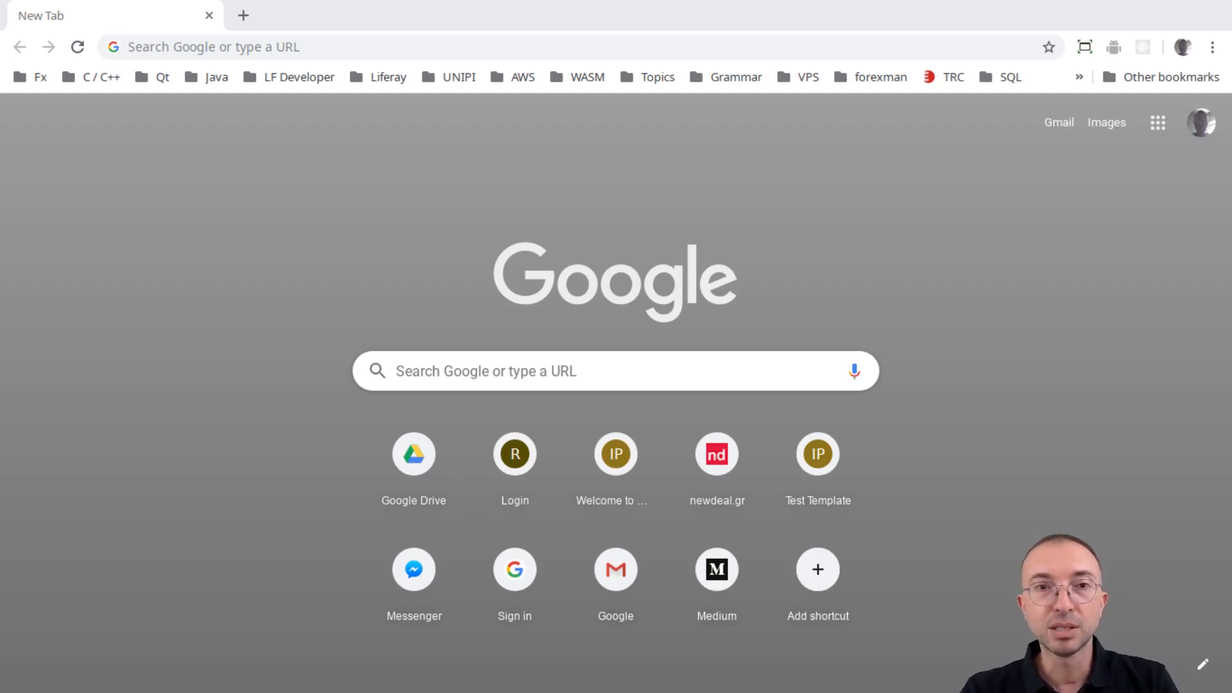
{"action": "mouse_move", "coordinate": [355, 55]}
{"action": "type", "text": "epson"}
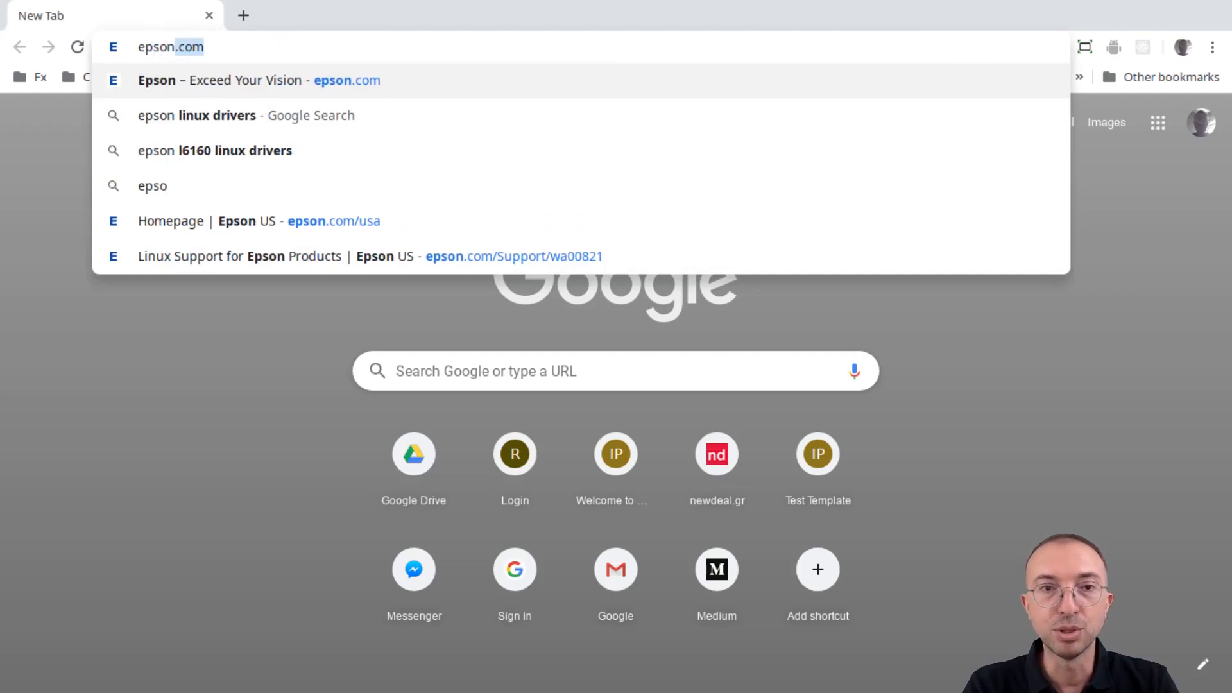
{"action": "left_click", "coordinate": [247, 116]}
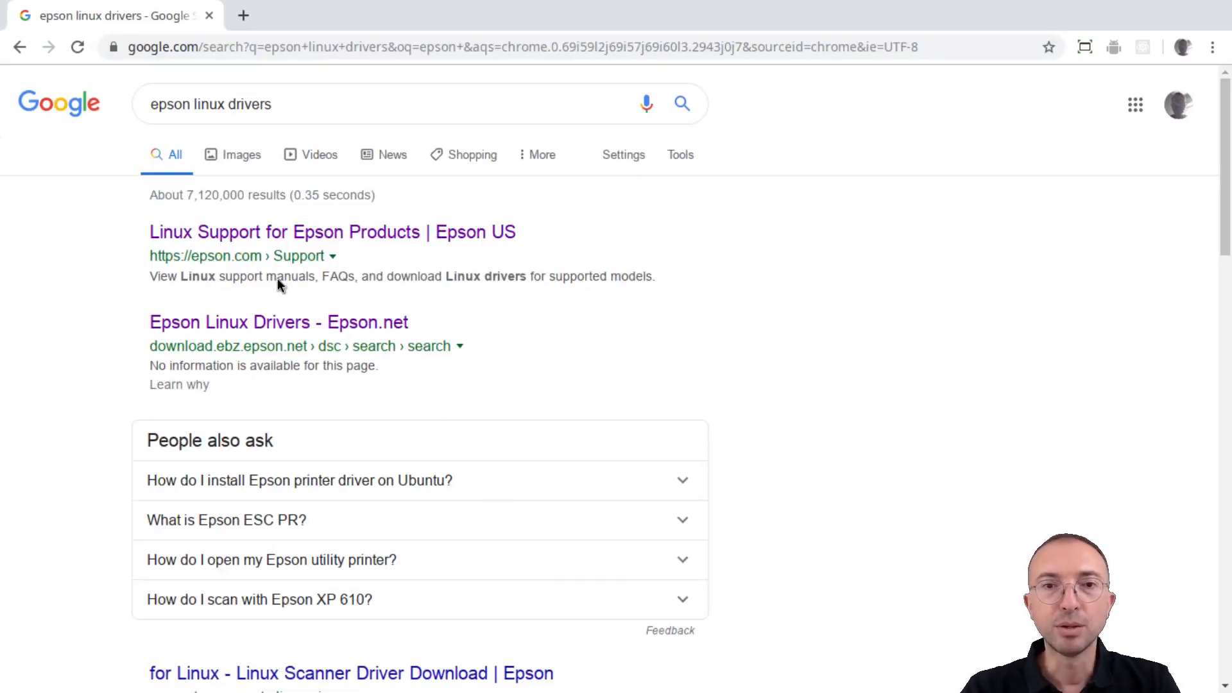
{"action": "left_click", "coordinate": [333, 232]}
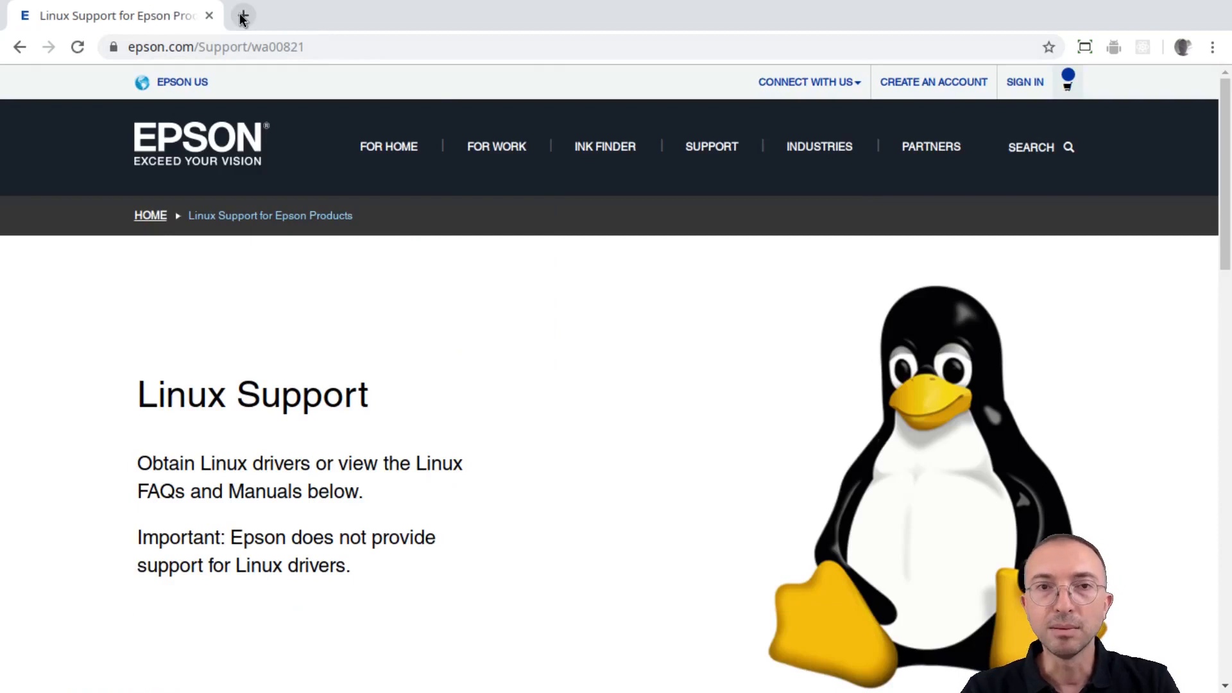
{"action": "left_click", "coordinate": [243, 15]}
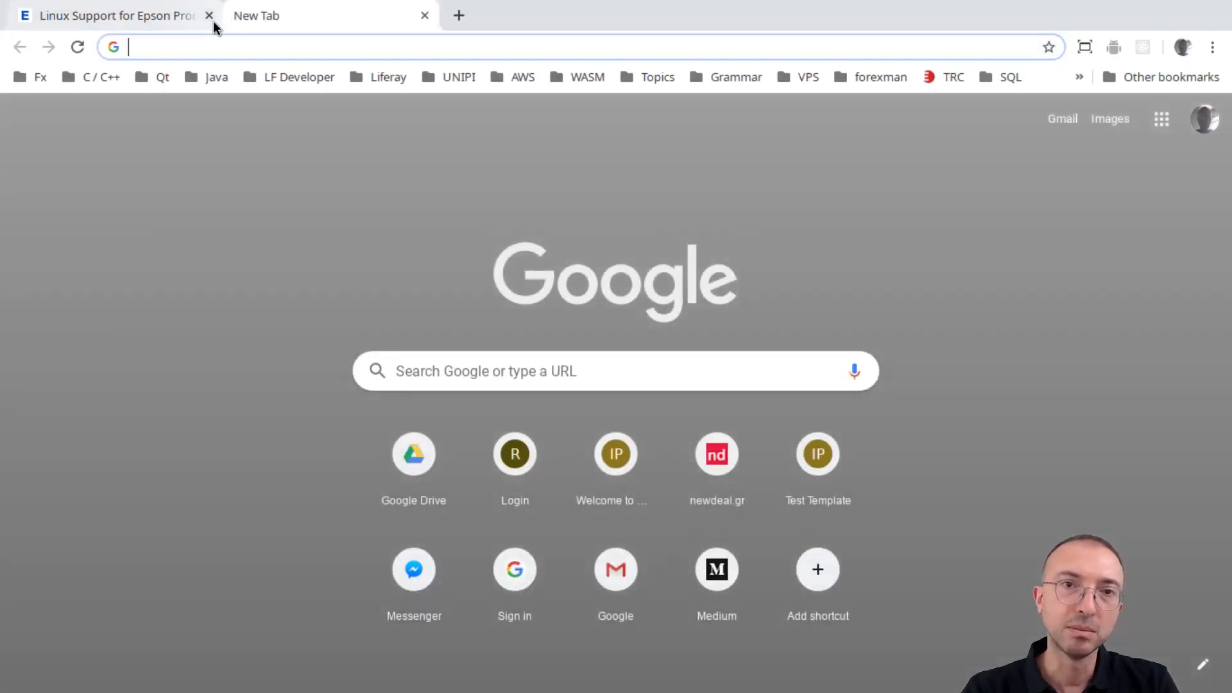
{"action": "left_click", "coordinate": [210, 15]}
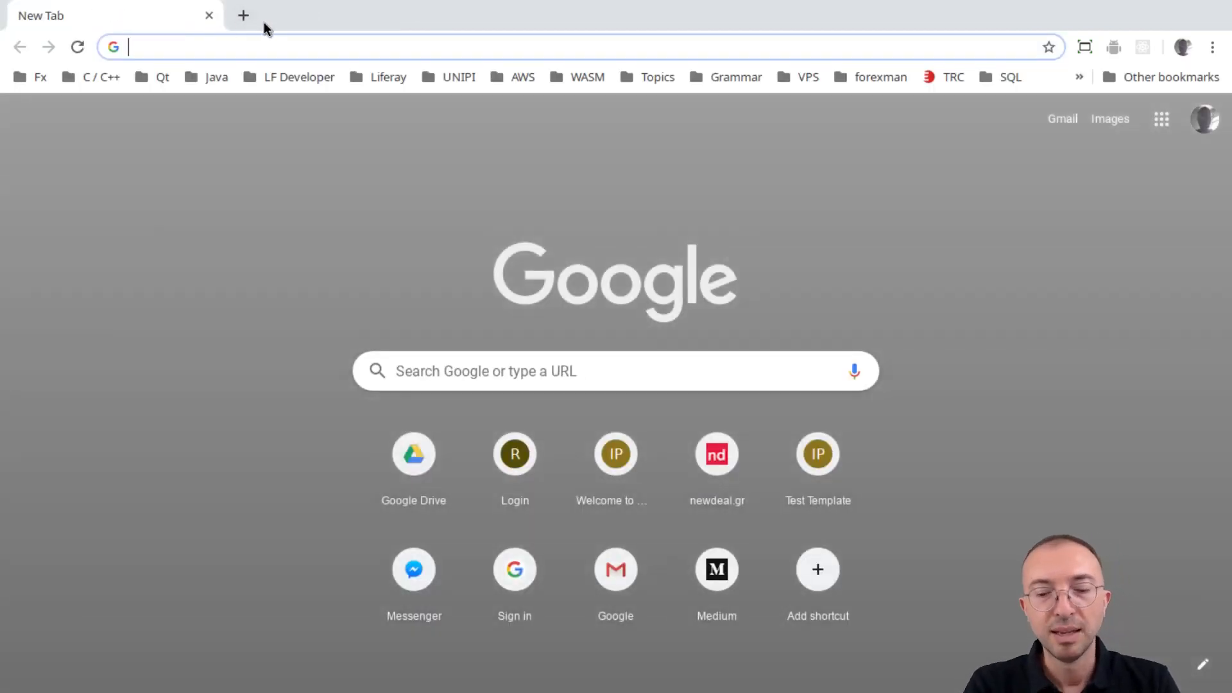
Go to the Epson global homepage and choose the USA market site
{"action": "type", "text": "epson.com"}
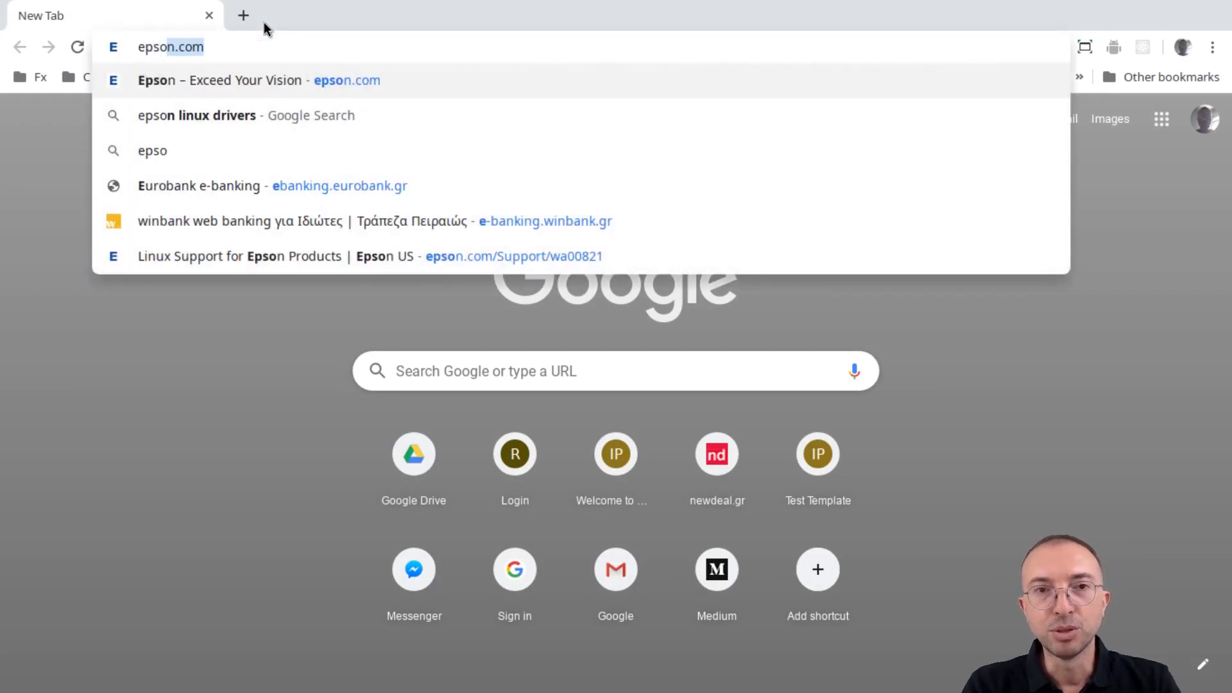
{"action": "left_click", "coordinate": [259, 79]}
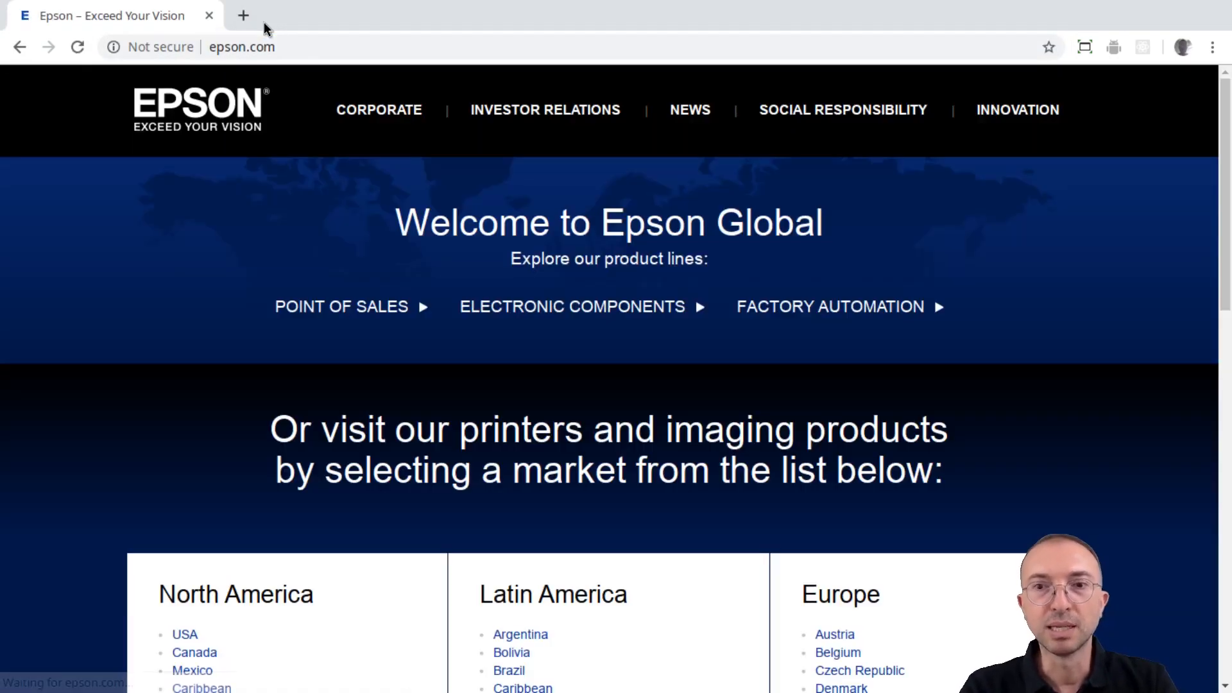
{"action": "scroll", "scroll_direction": "down", "scroll_amount": 3}
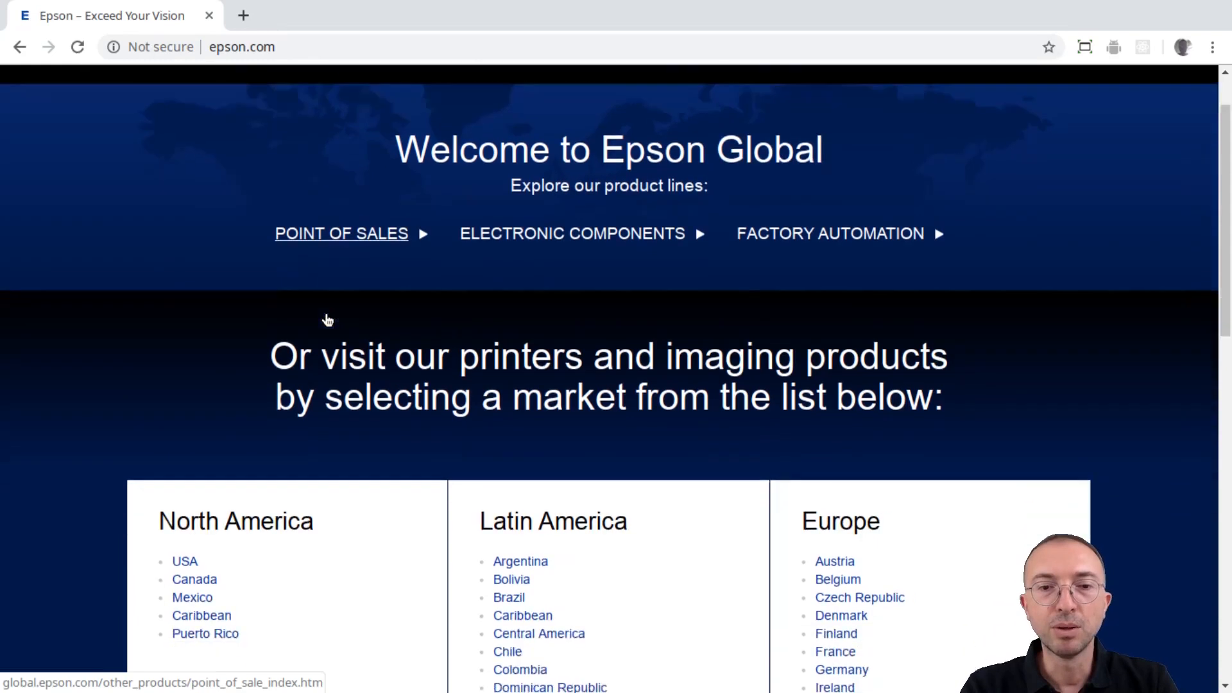
{"action": "scroll", "scroll_direction": "down", "scroll_amount": 3}
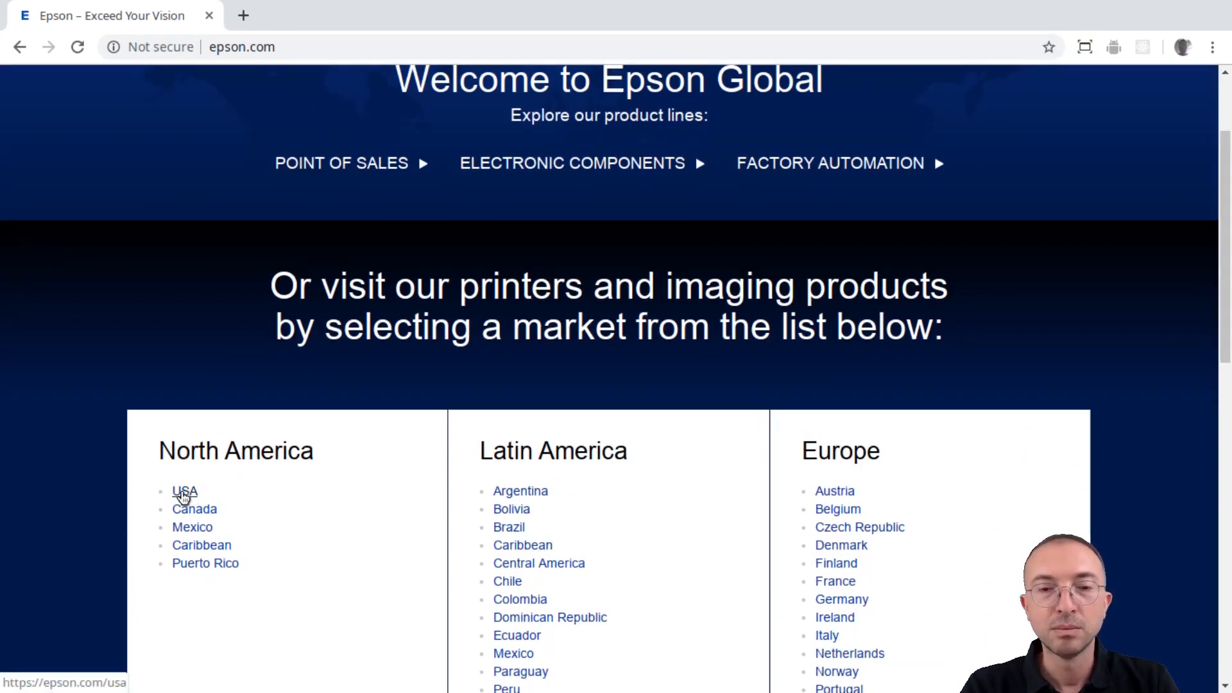
{"action": "left_click", "coordinate": [185, 491]}
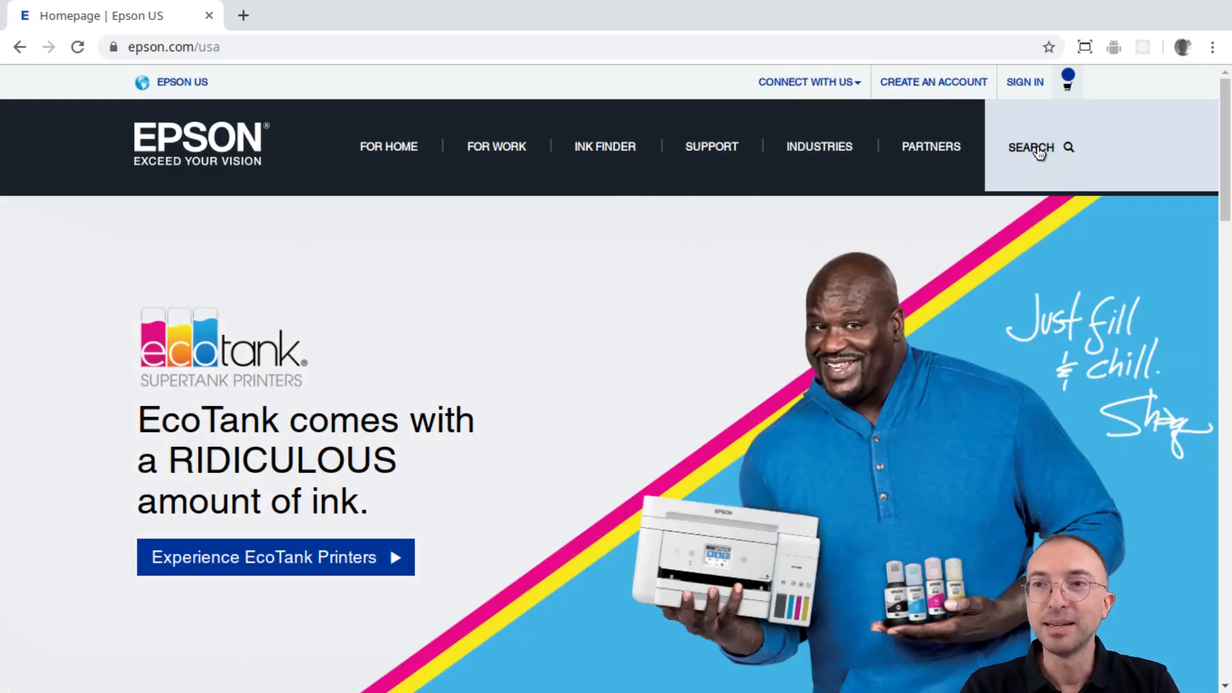
Search the Epson US site for 'linux' and open Linux Support for Epson Products
{"action": "left_click", "coordinate": [1030, 146]}
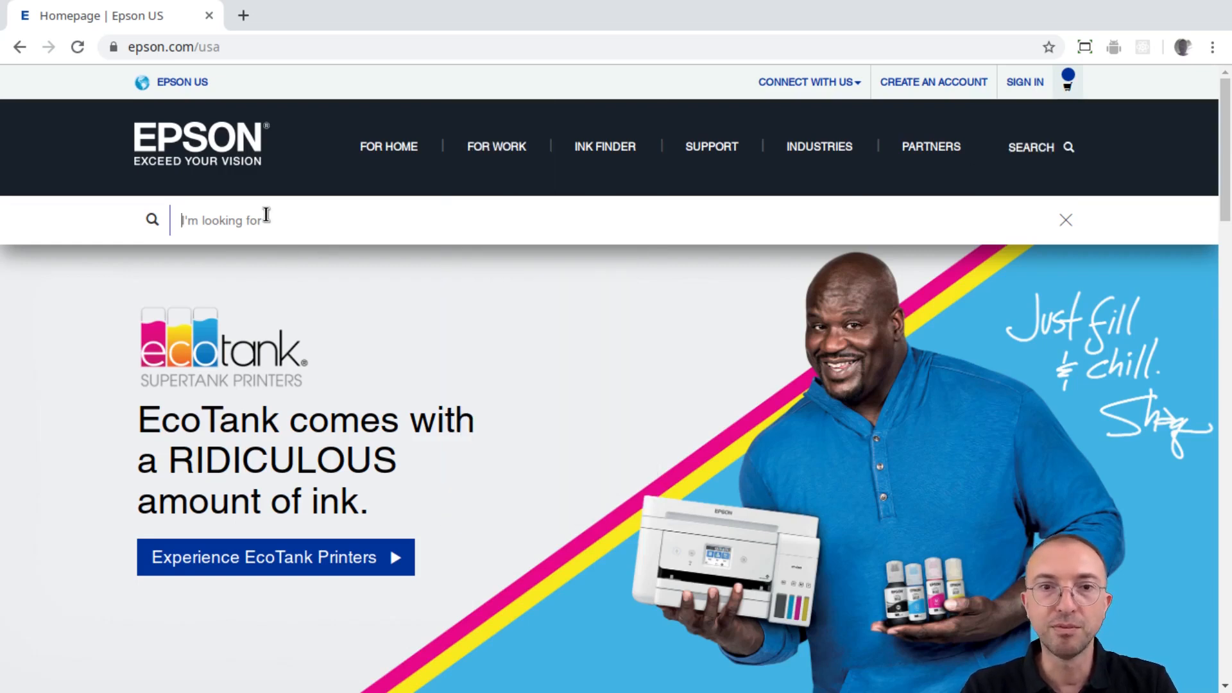
{"action": "type", "text": "linu"}
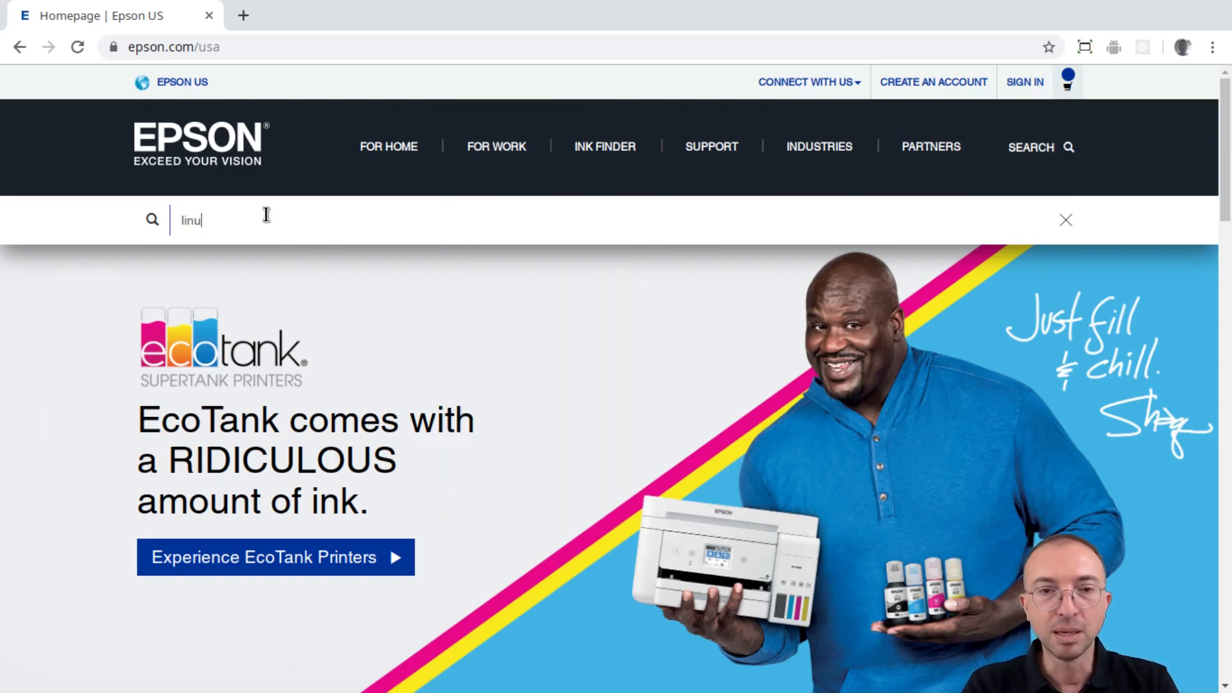
{"action": "type", "text": "x"}
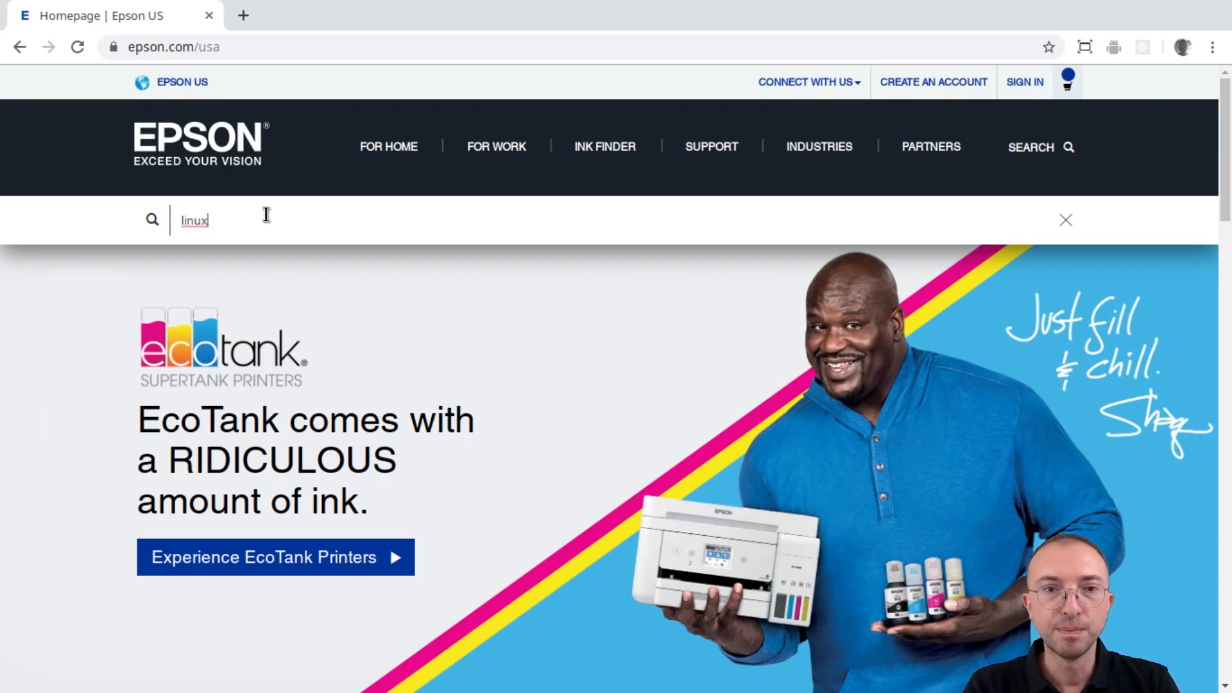
{"action": "key", "text": "Return"}
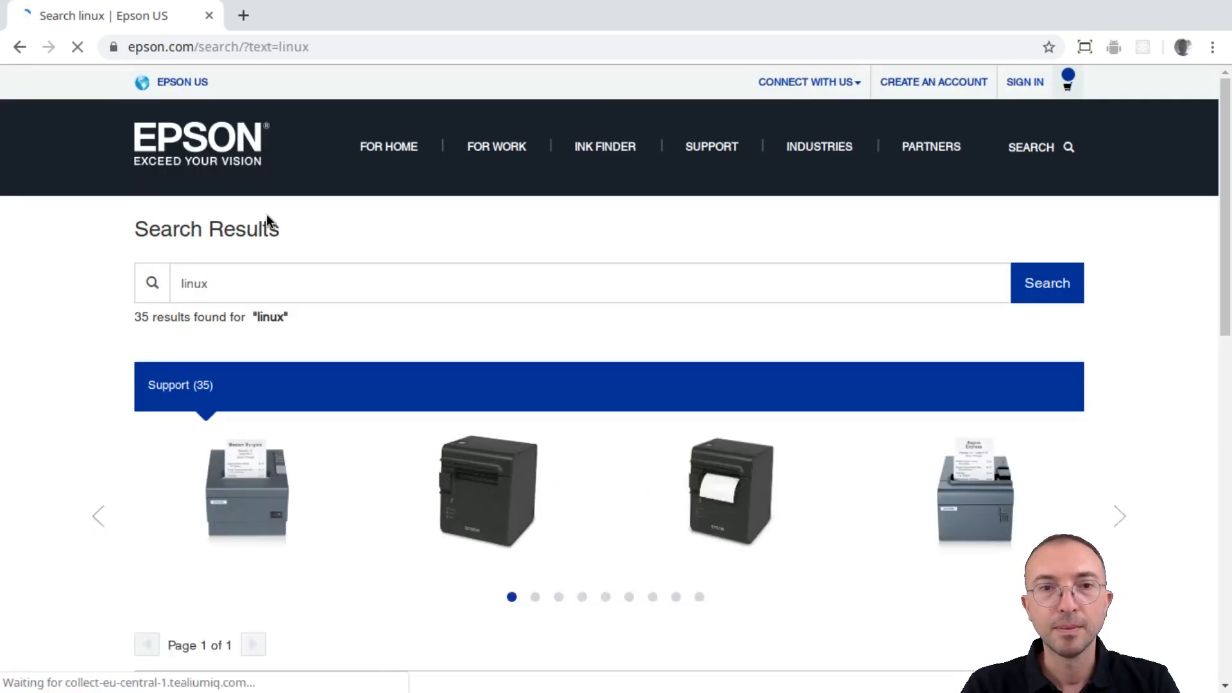
{"action": "scroll", "scroll_direction": "down", "scroll_amount": 3}
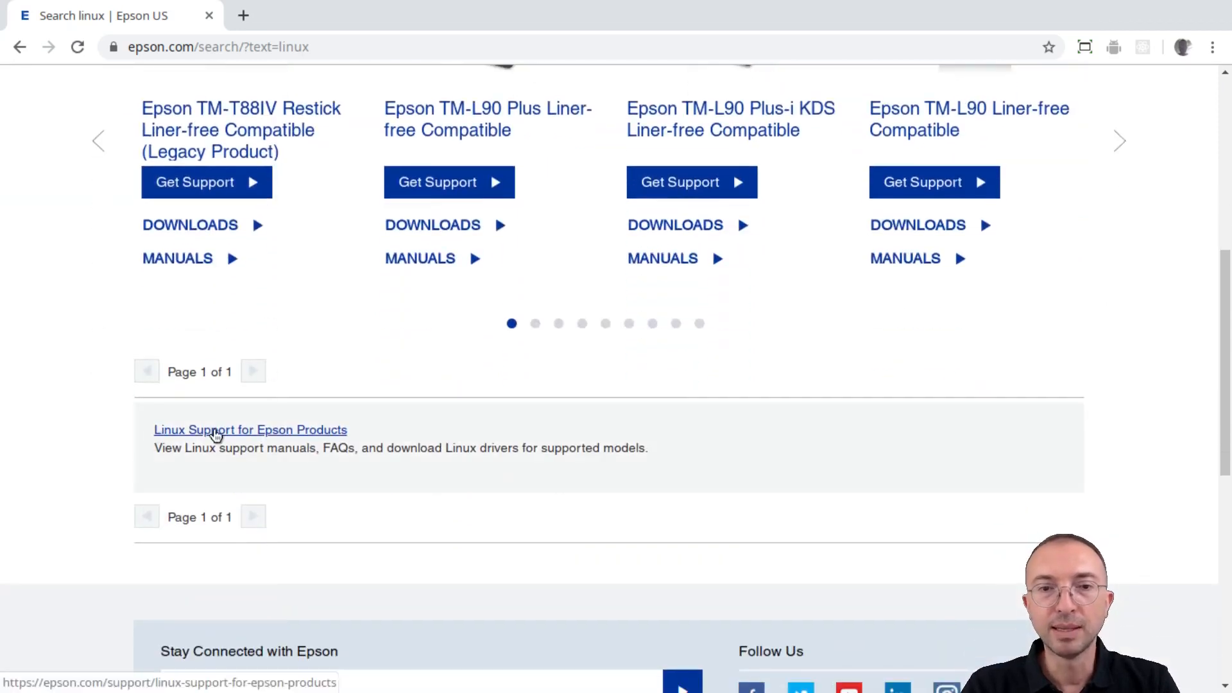
{"action": "mouse_move", "coordinate": [264, 432]}
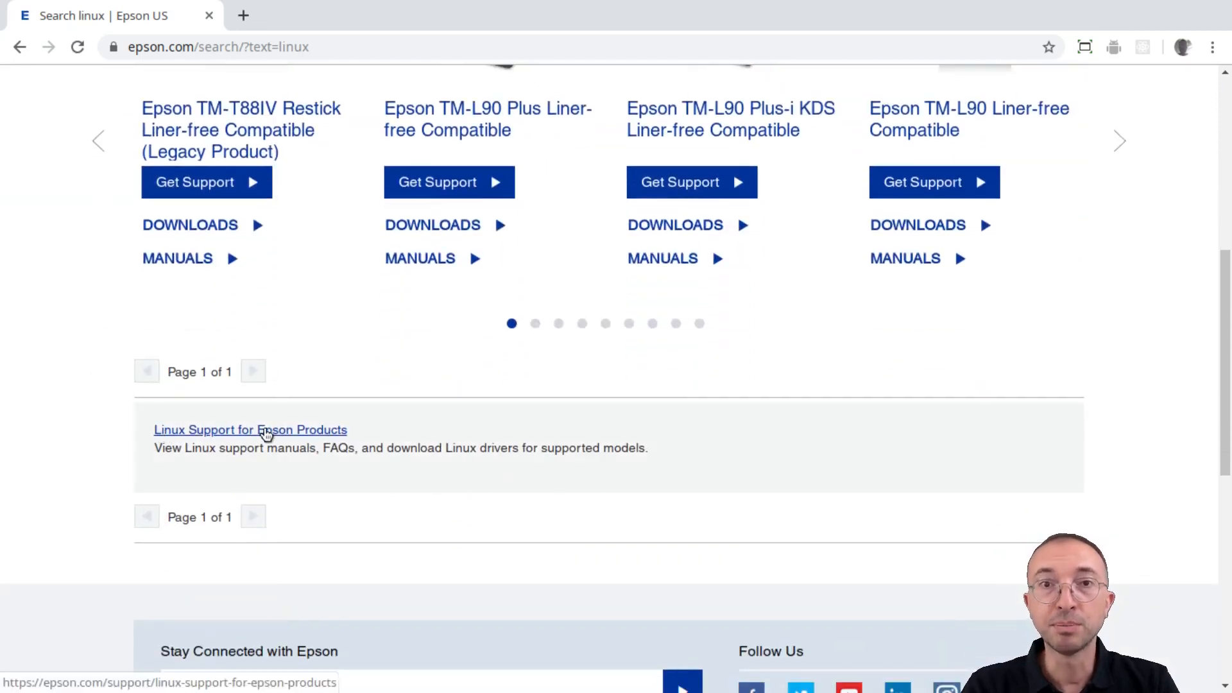
{"action": "left_click", "coordinate": [251, 430]}
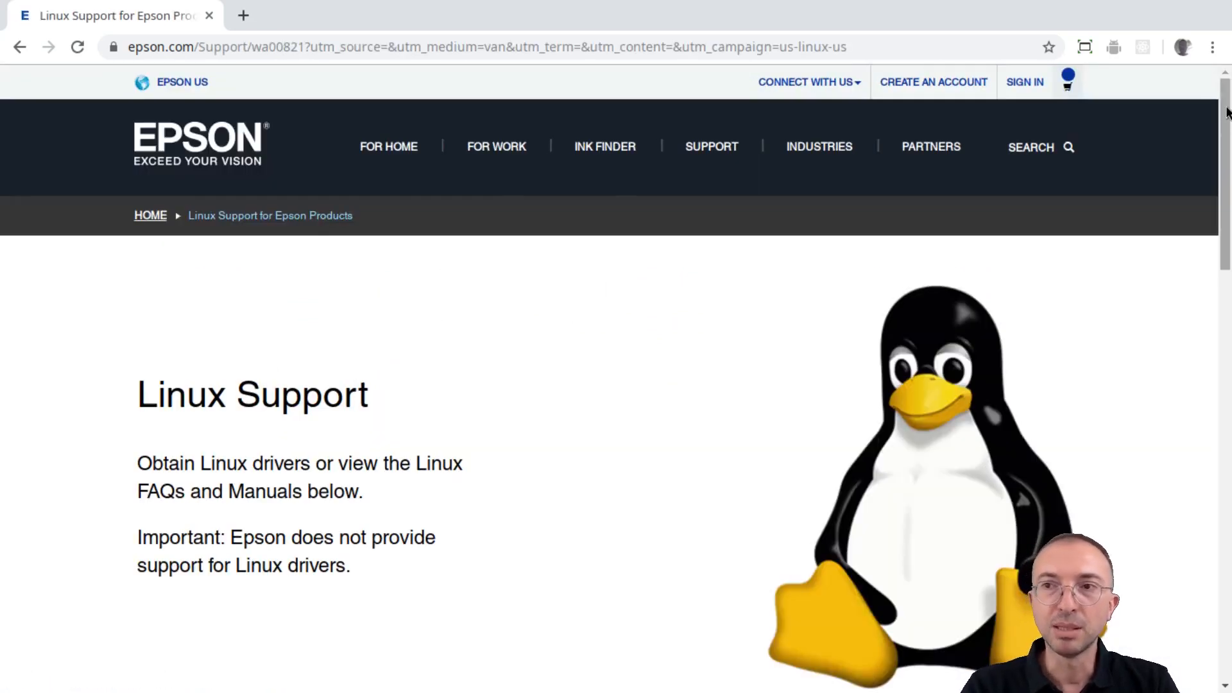
Follow the Drivers link to the Epson Download Center for Linux
{"action": "scroll", "scroll_direction": "down", "scroll_amount": 3}
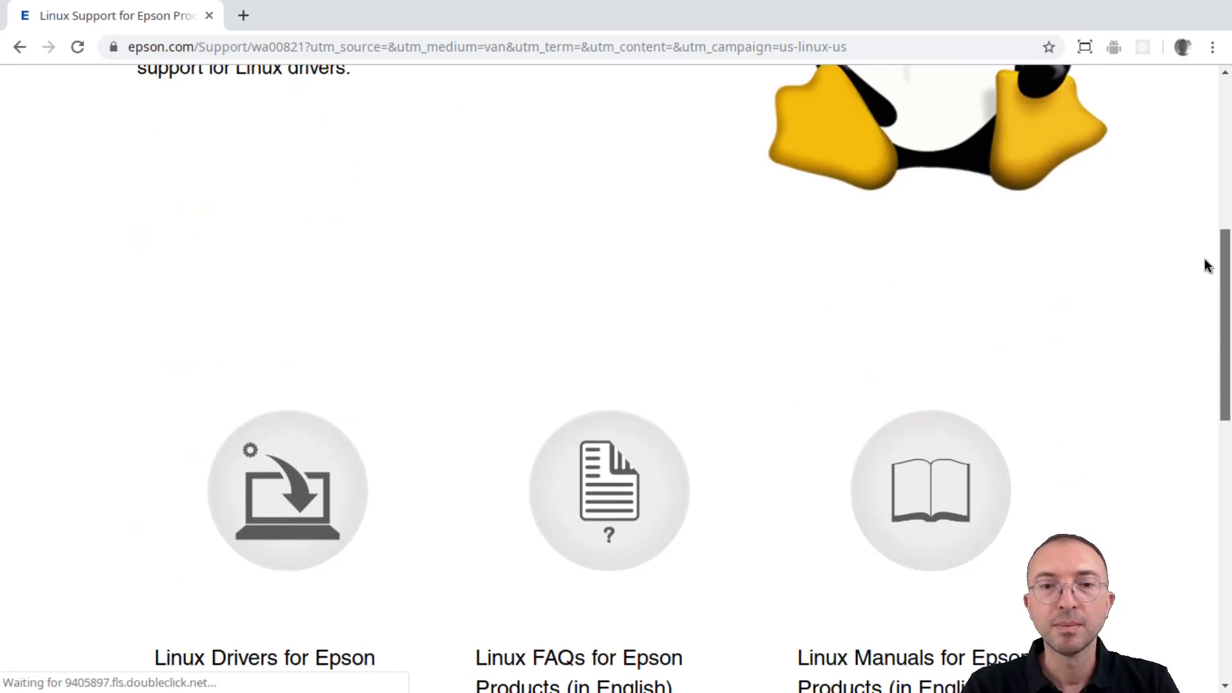
{"action": "scroll", "scroll_direction": "down", "scroll_amount": 3}
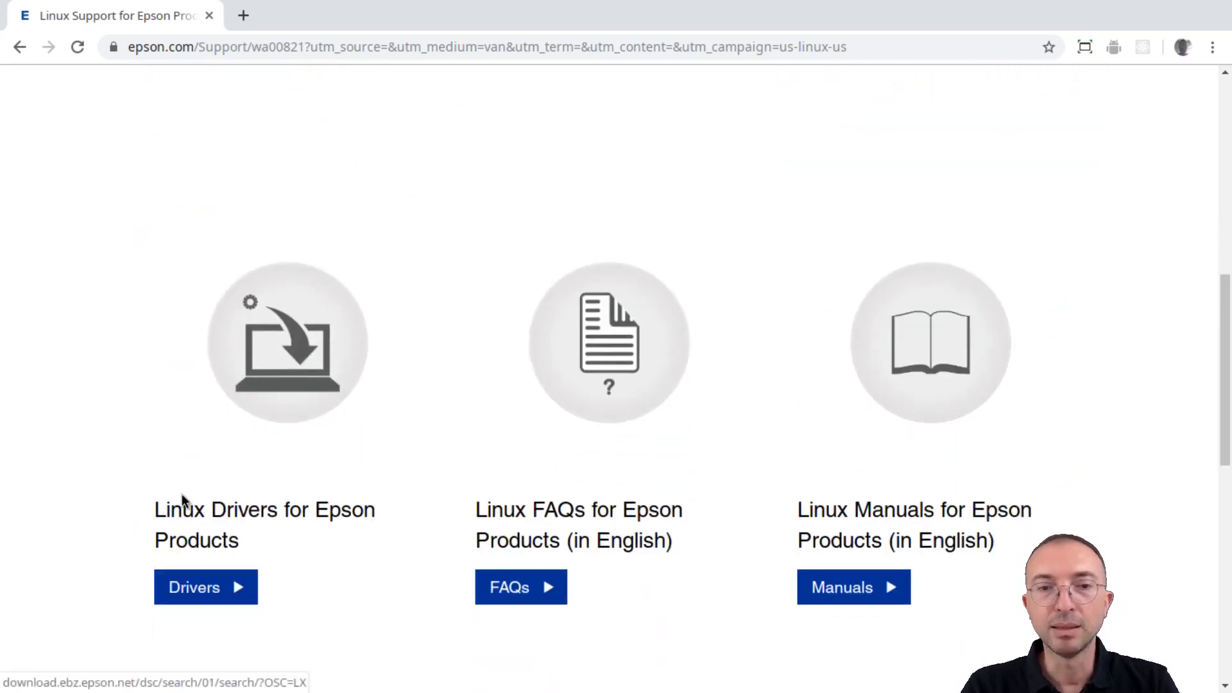
{"action": "left_click", "coordinate": [205, 586]}
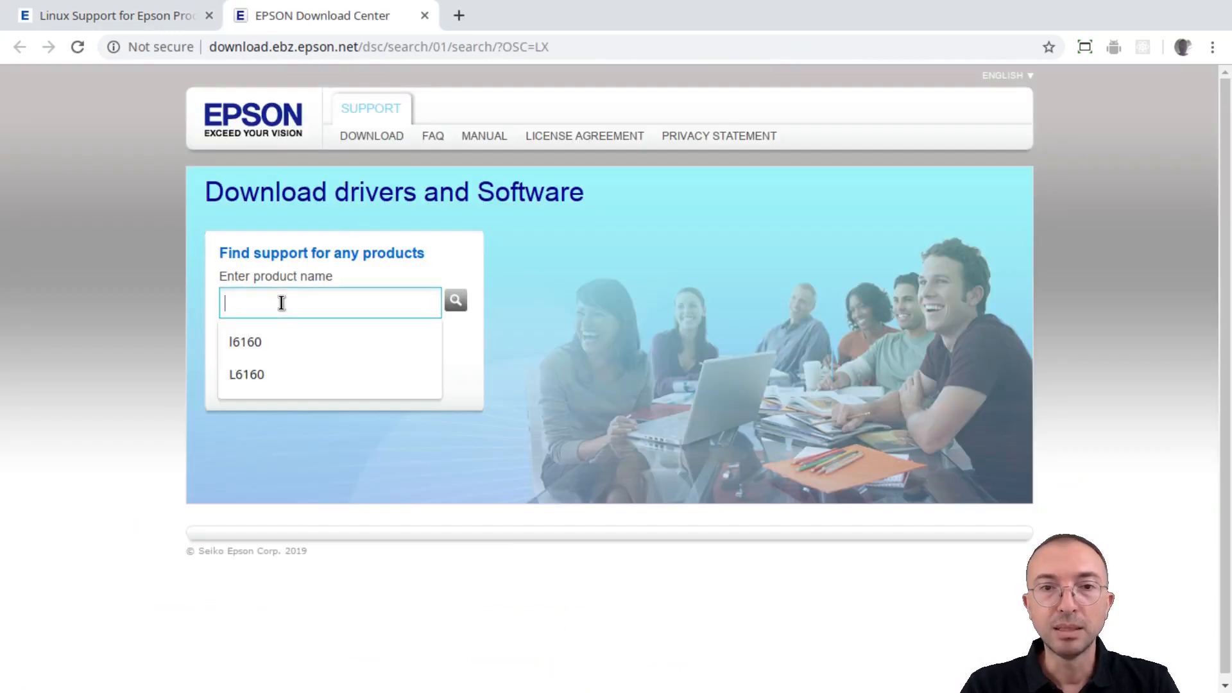
Search Linux drivers for product L6160 and open the generic ESC/P-R Driver 2 download page
{"action": "type", "text": "L"}
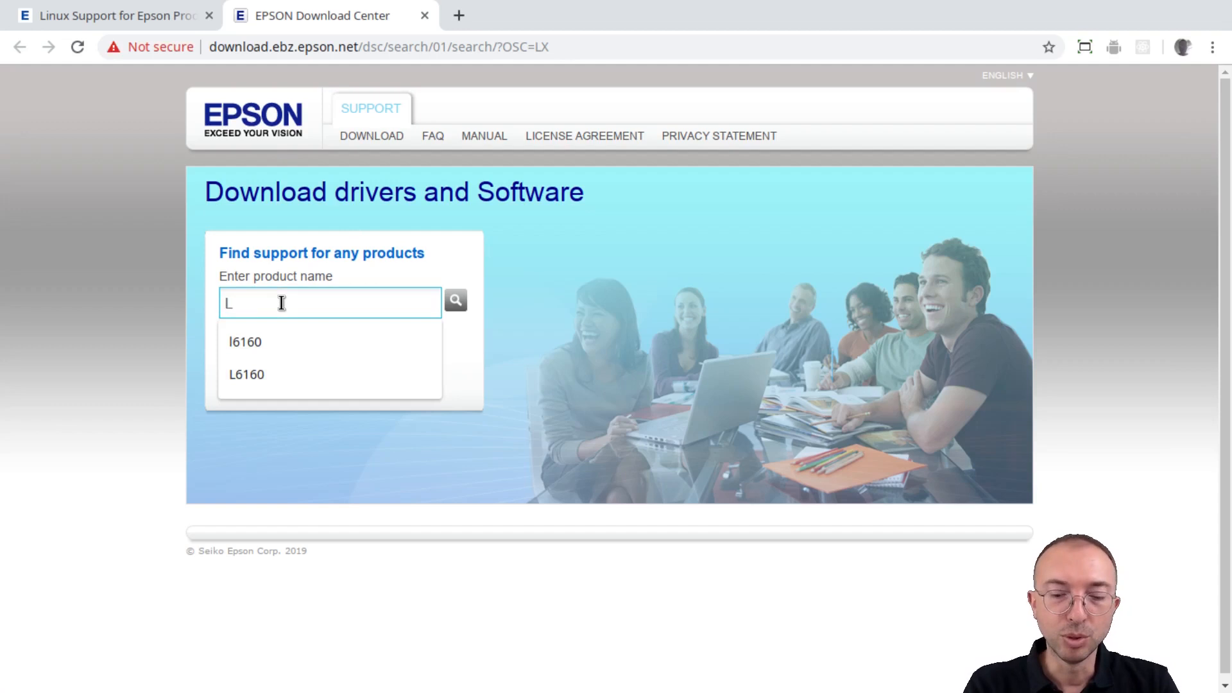
{"action": "type", "text": "6"}
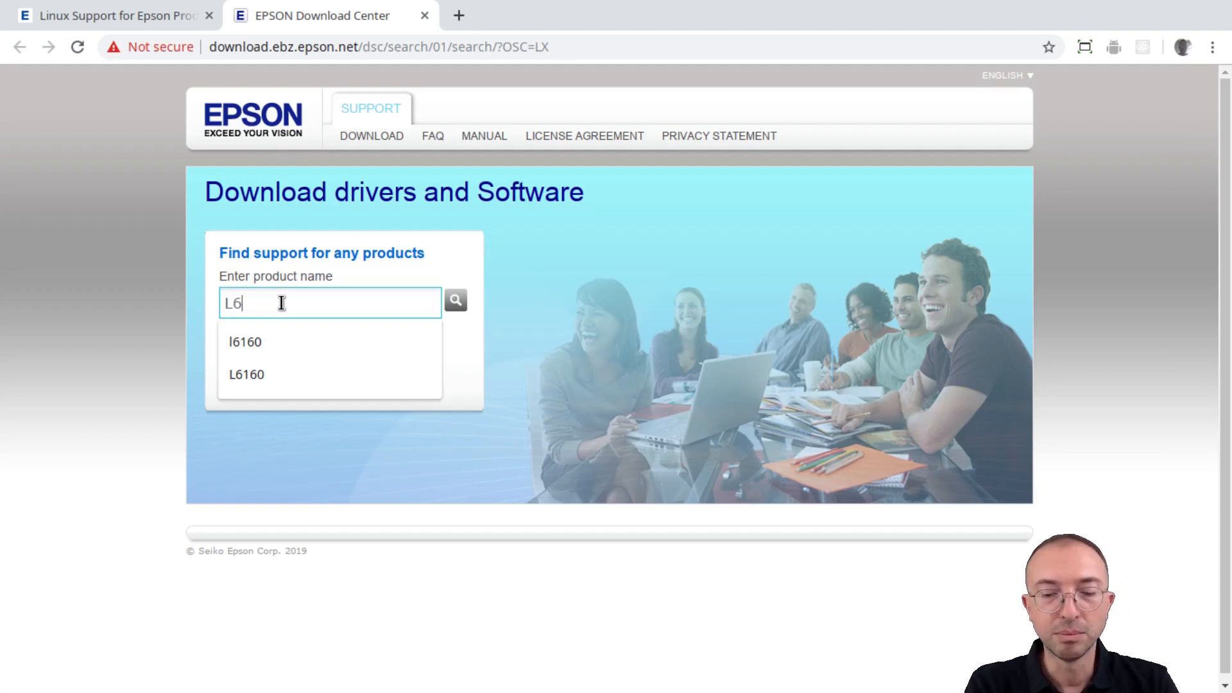
{"action": "type", "text": "160"}
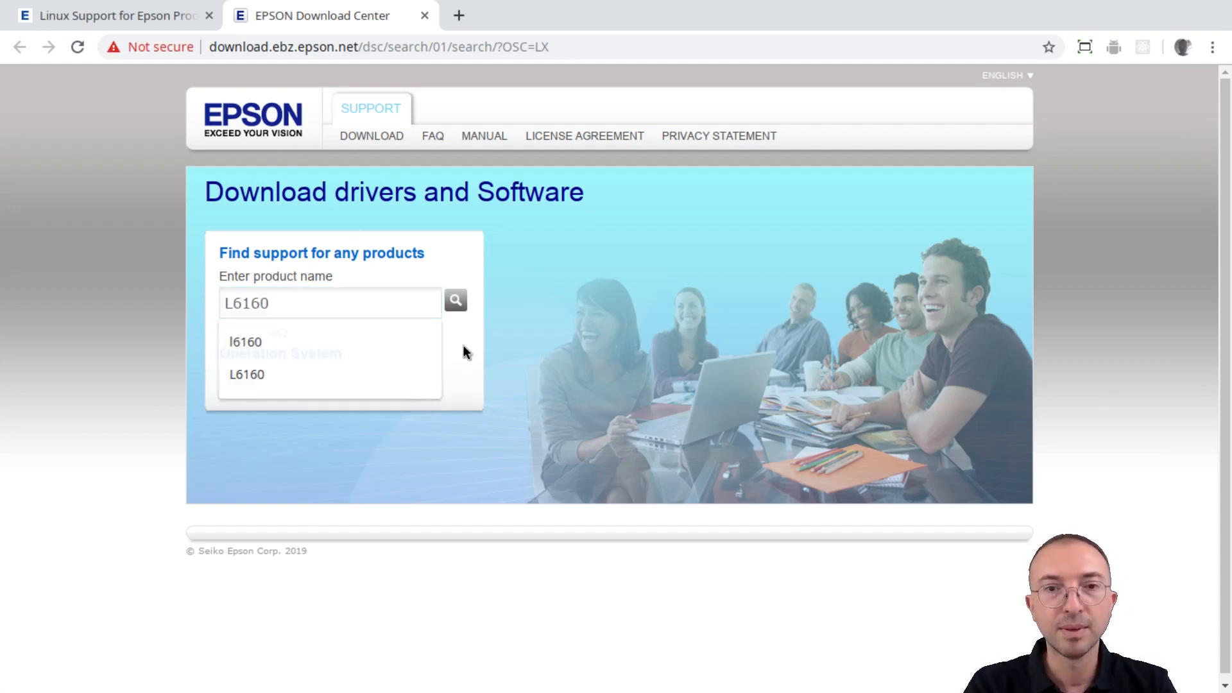
{"action": "left_click", "coordinate": [248, 374]}
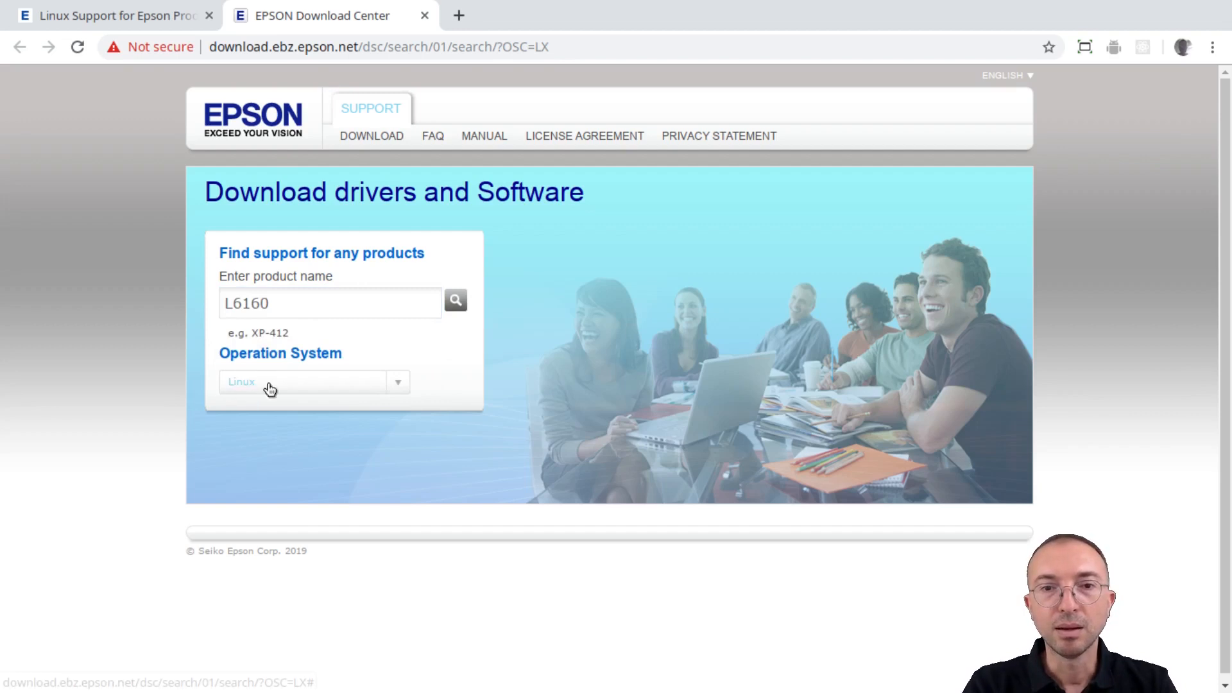
{"action": "mouse_move", "coordinate": [302, 399]}
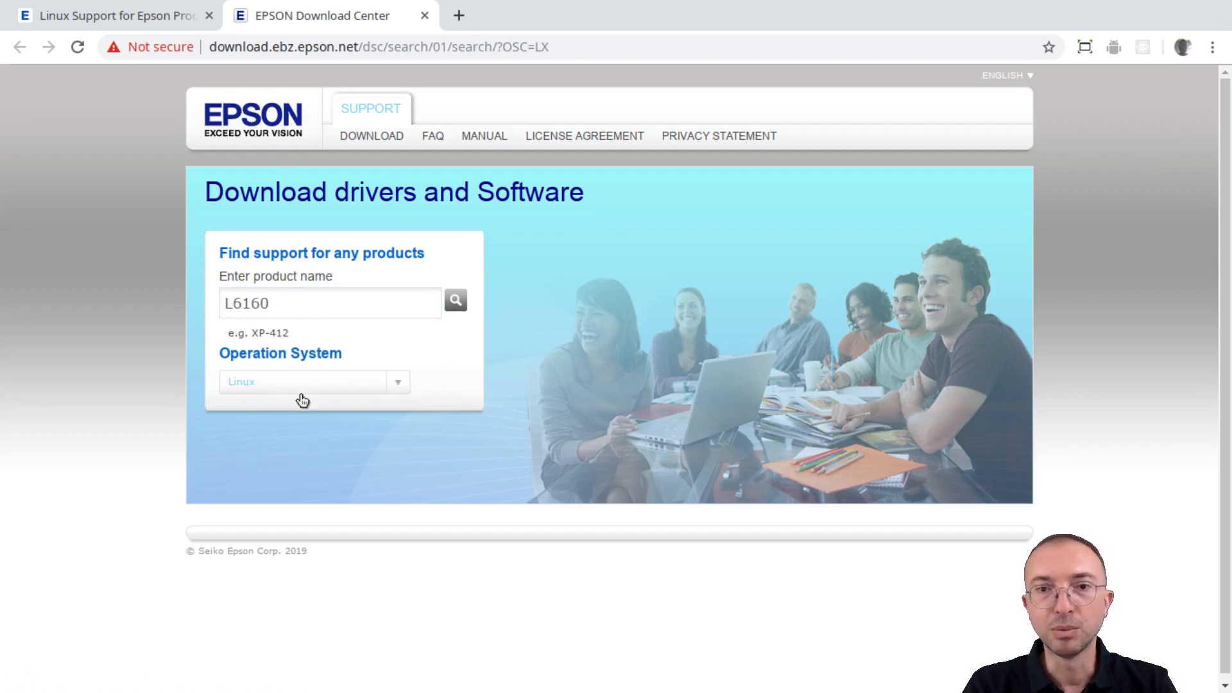
{"action": "left_click", "coordinate": [454, 301]}
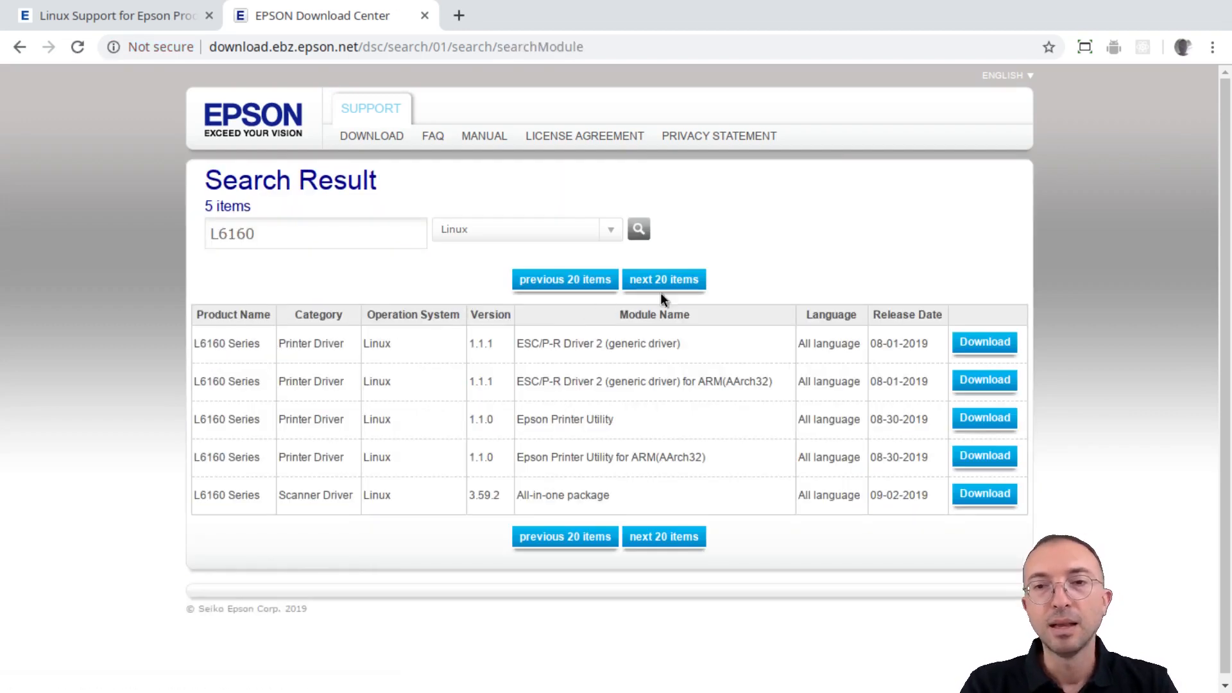
{"action": "mouse_move", "coordinate": [119, 280]}
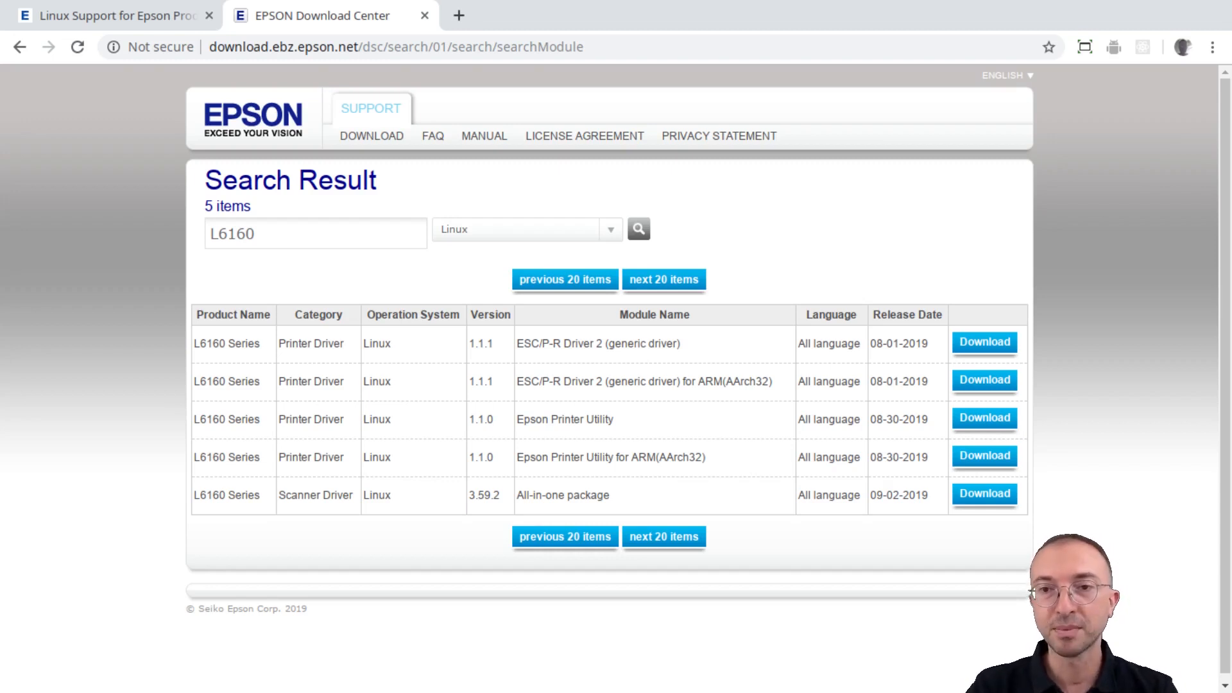
{"action": "mouse_move", "coordinate": [847, 554]}
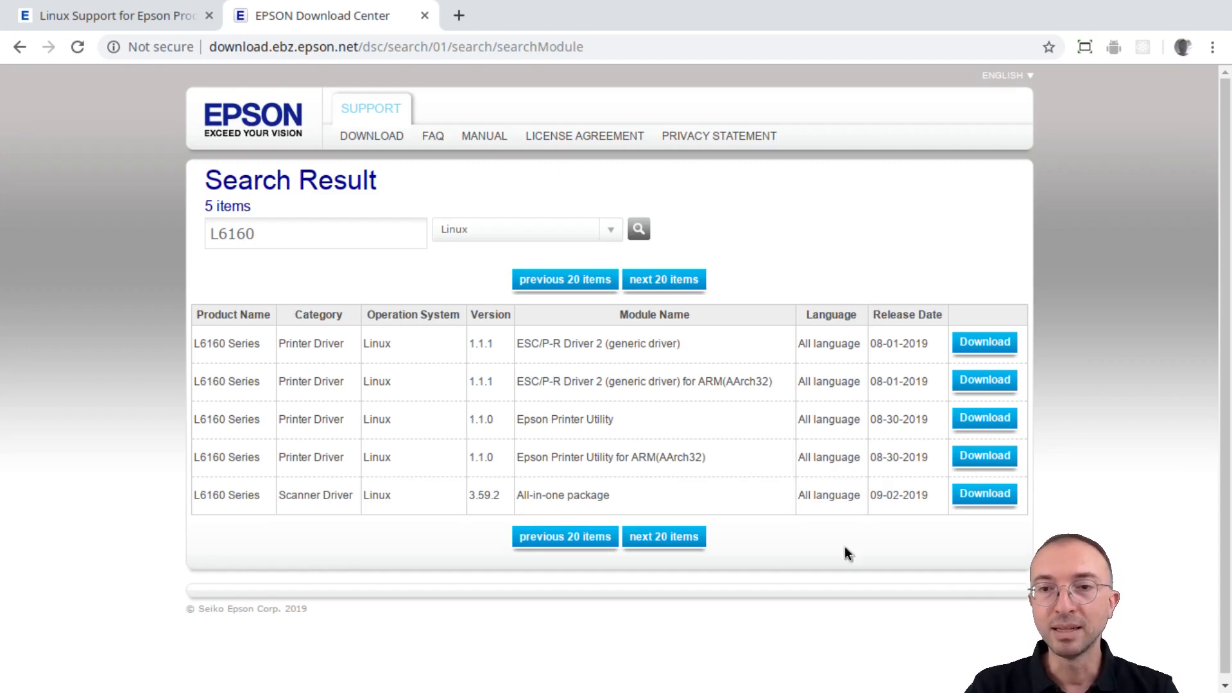
{"action": "mouse_move", "coordinate": [658, 457]}
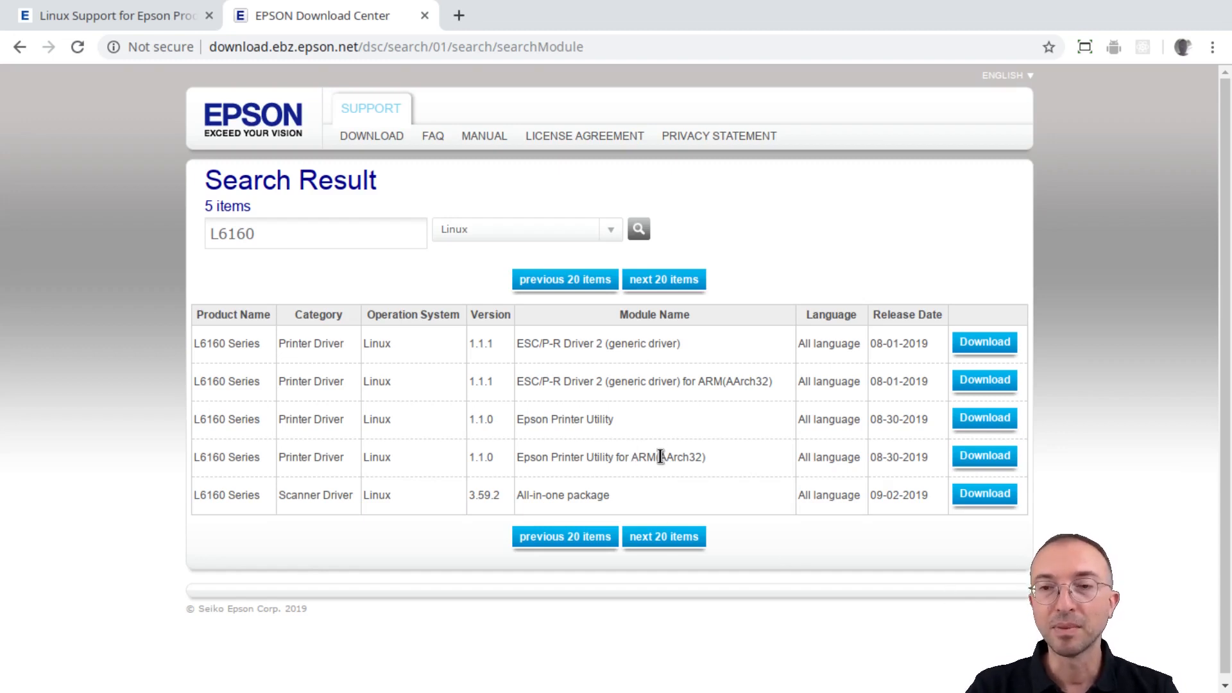
{"action": "mouse_move", "coordinate": [717, 462]}
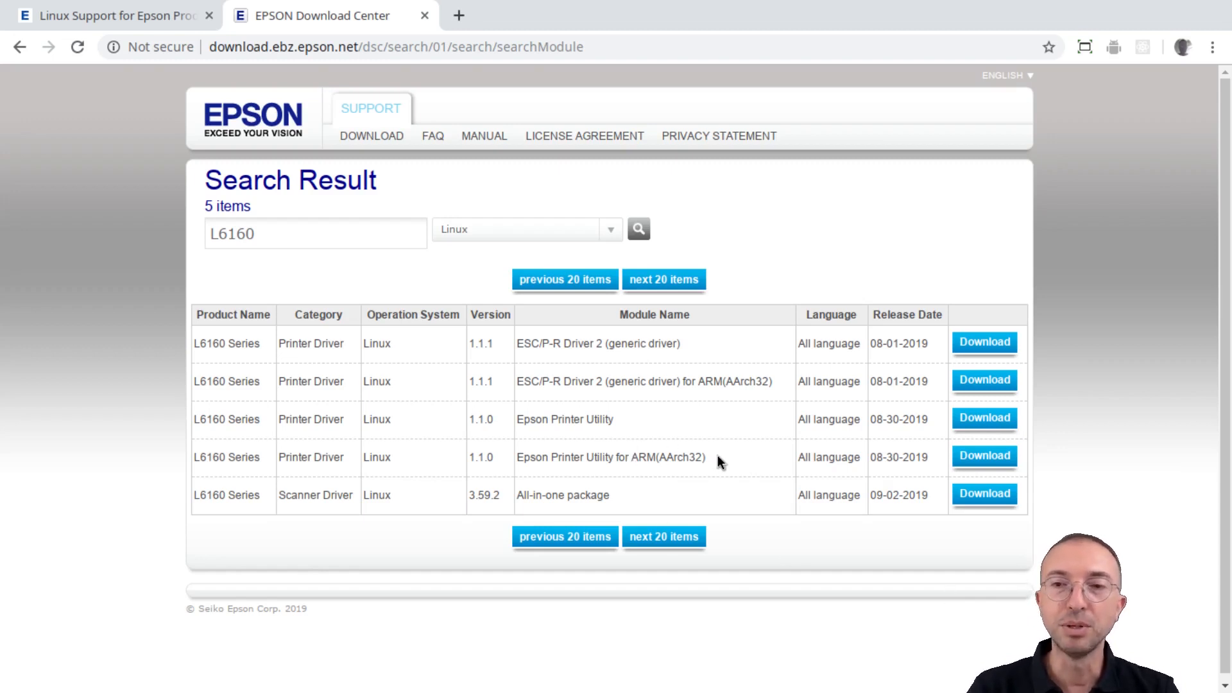
{"action": "mouse_move", "coordinate": [495, 355]}
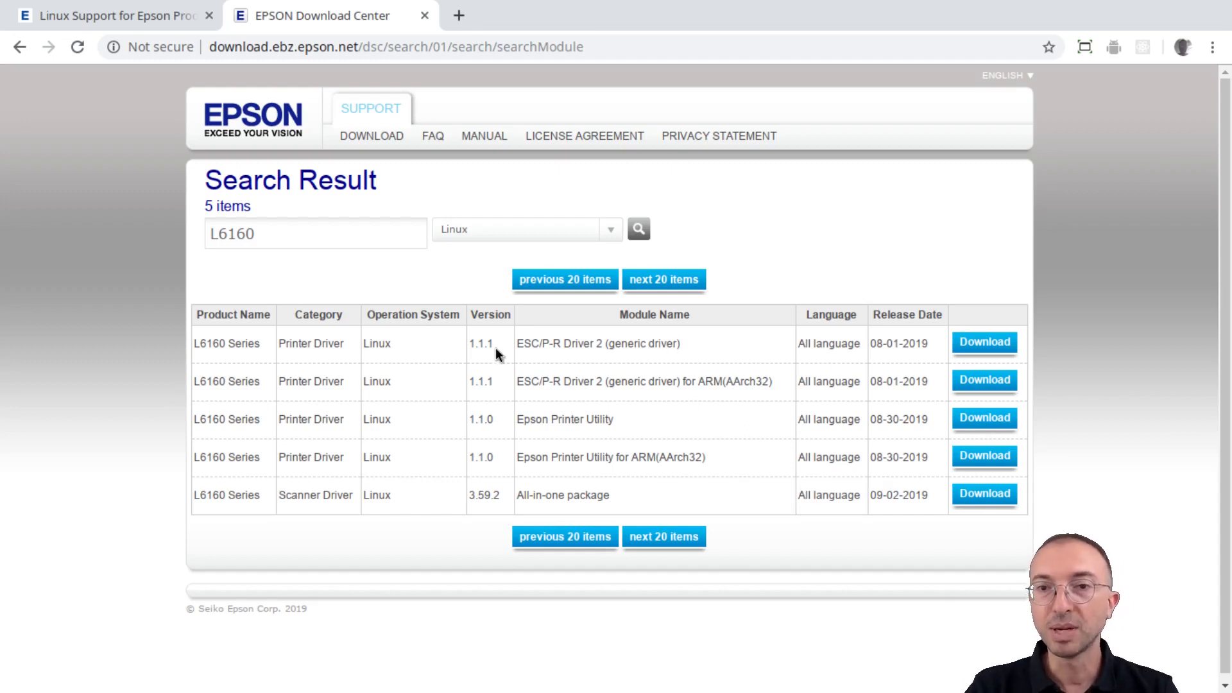
{"action": "mouse_move", "coordinate": [619, 345]}
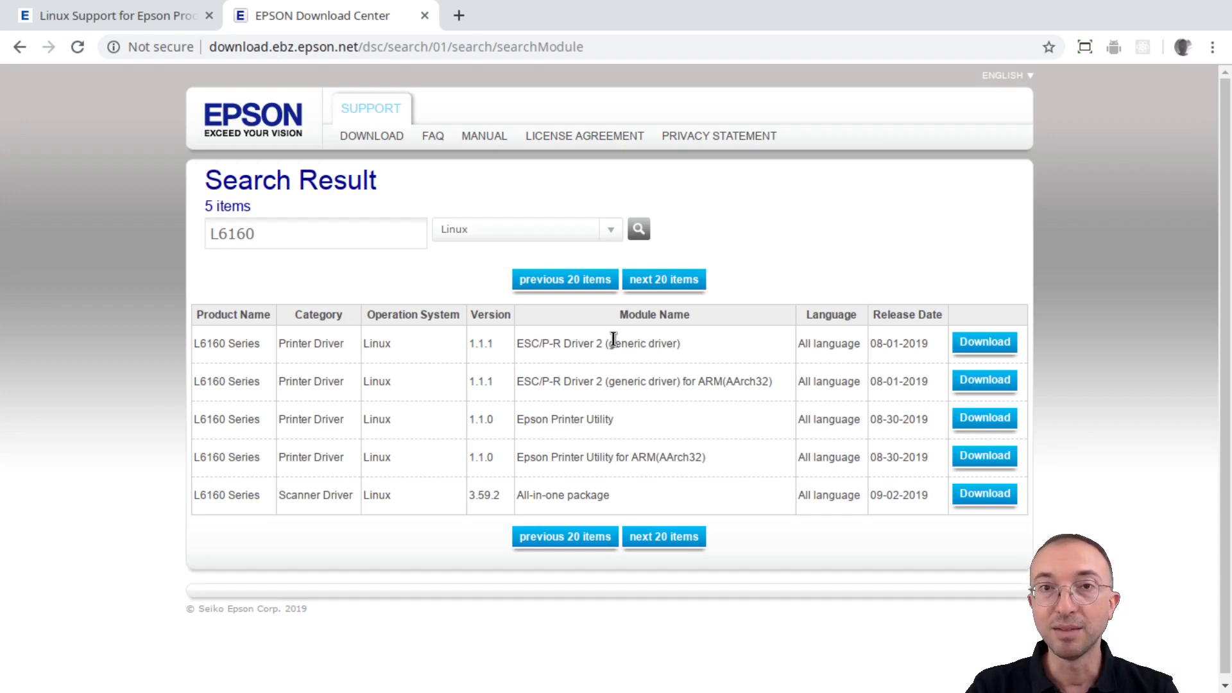
{"action": "mouse_move", "coordinate": [657, 430]}
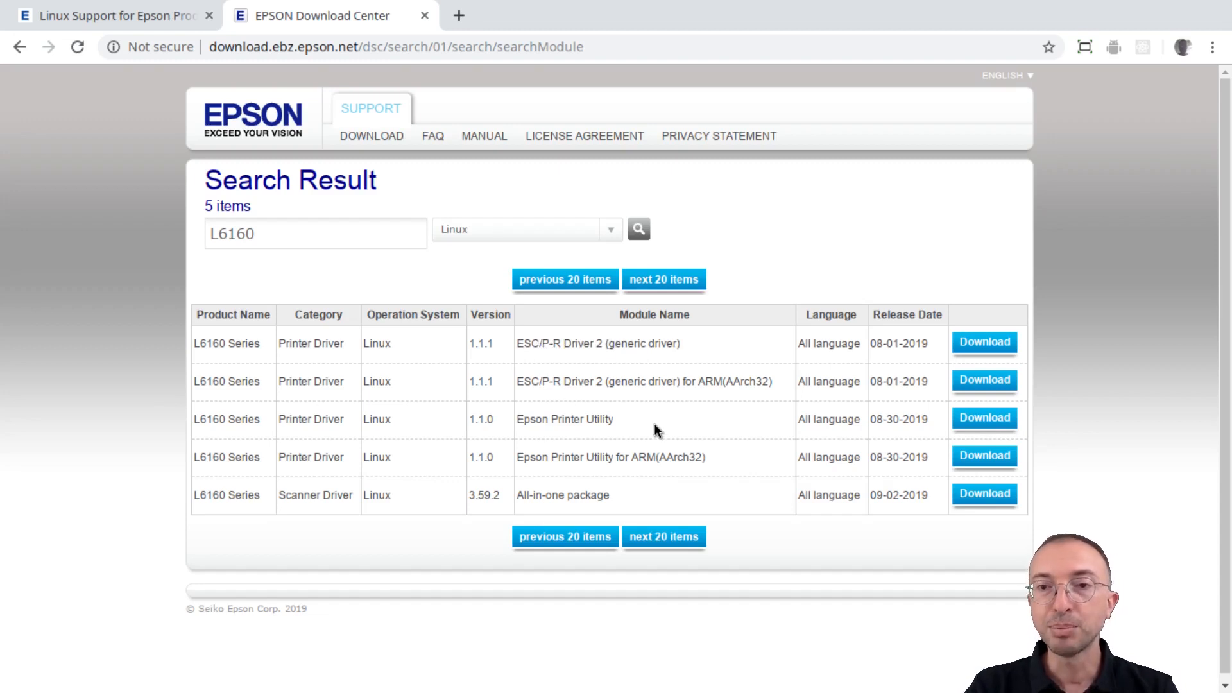
{"action": "mouse_move", "coordinate": [667, 462]}
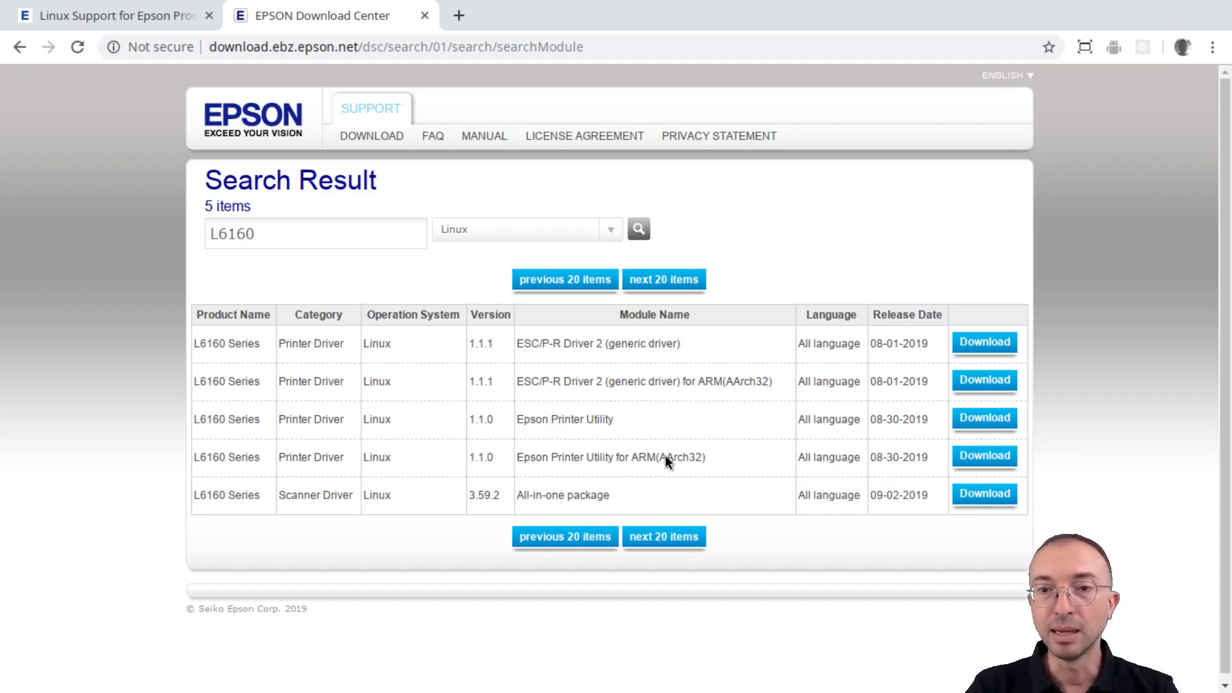
{"action": "mouse_move", "coordinate": [322, 492]}
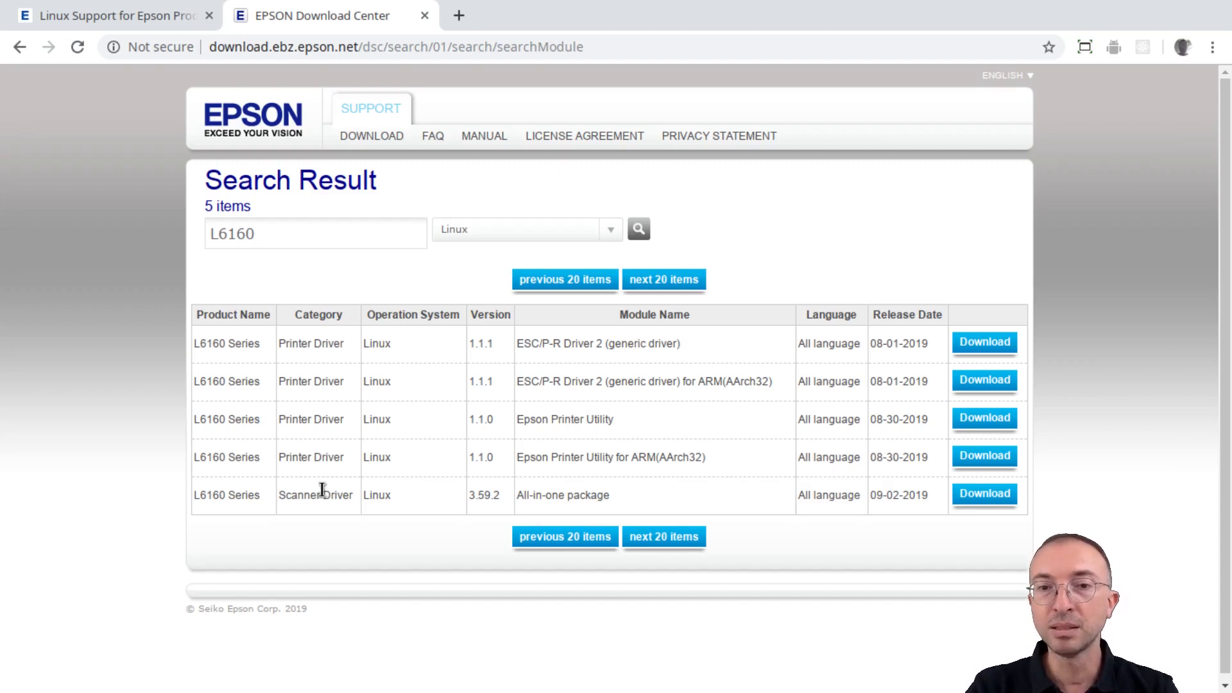
{"action": "mouse_move", "coordinate": [341, 501]}
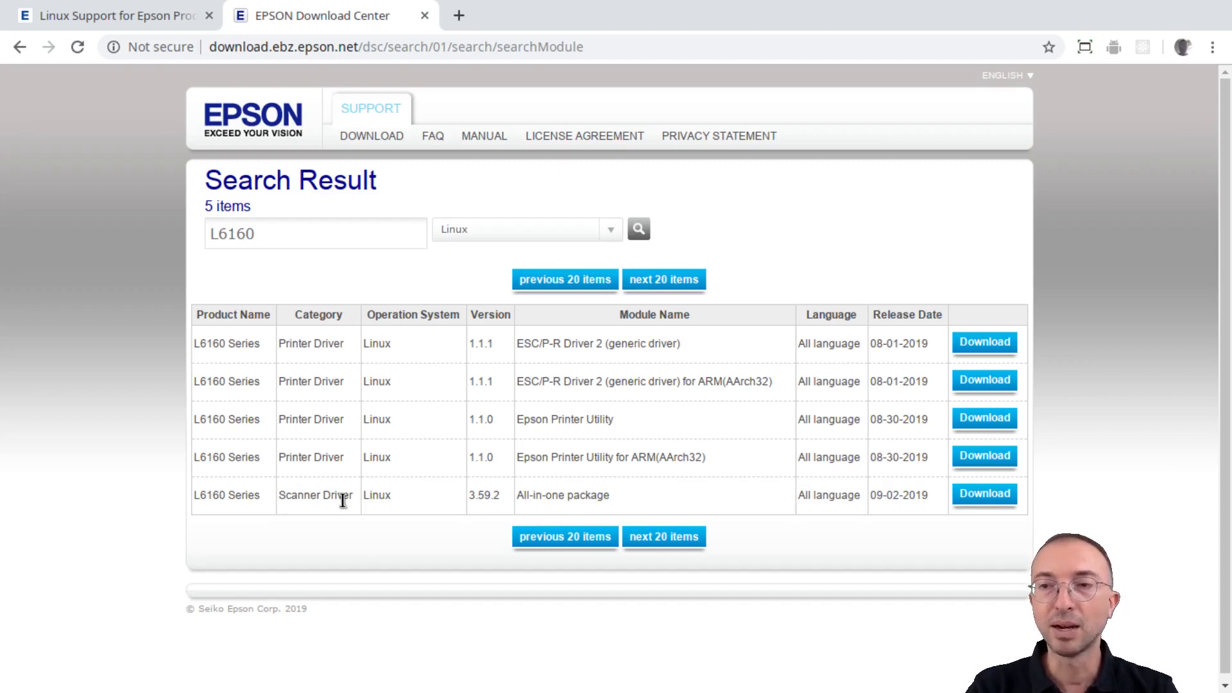
{"action": "left_click", "coordinate": [984, 344]}
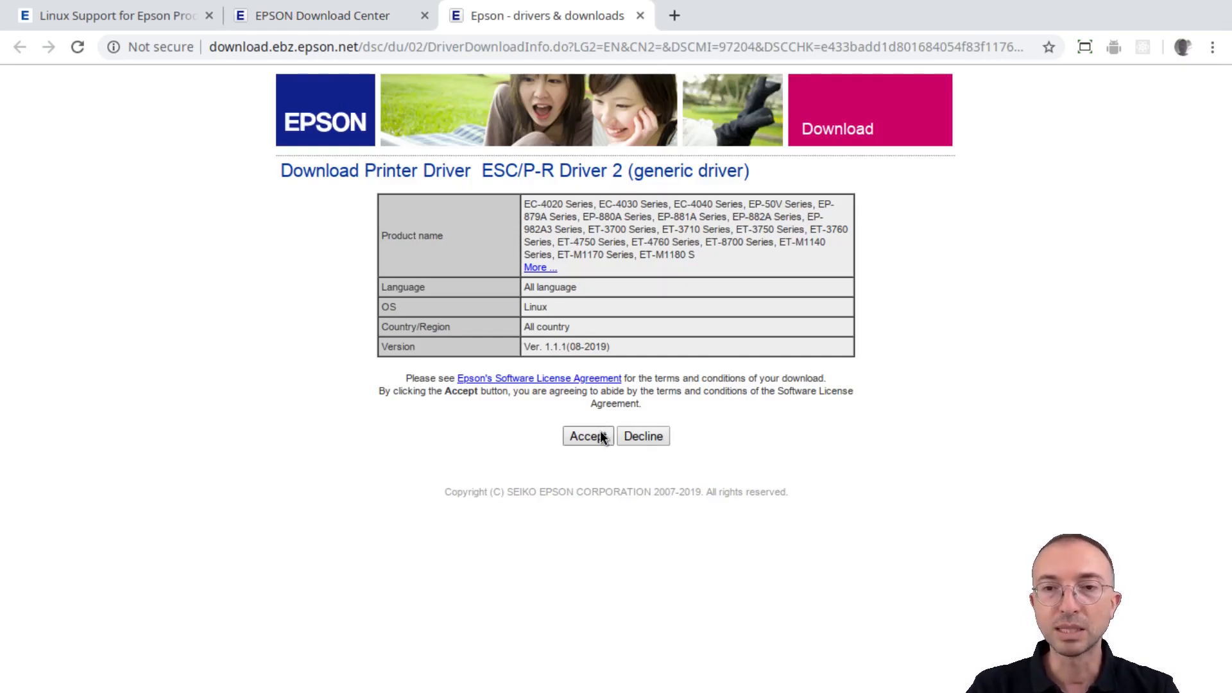
Accept the license and download epson-inkjet-printer-escpr2_1.1.1-1lsb3.2_amd64.deb
{"action": "left_click", "coordinate": [588, 436]}
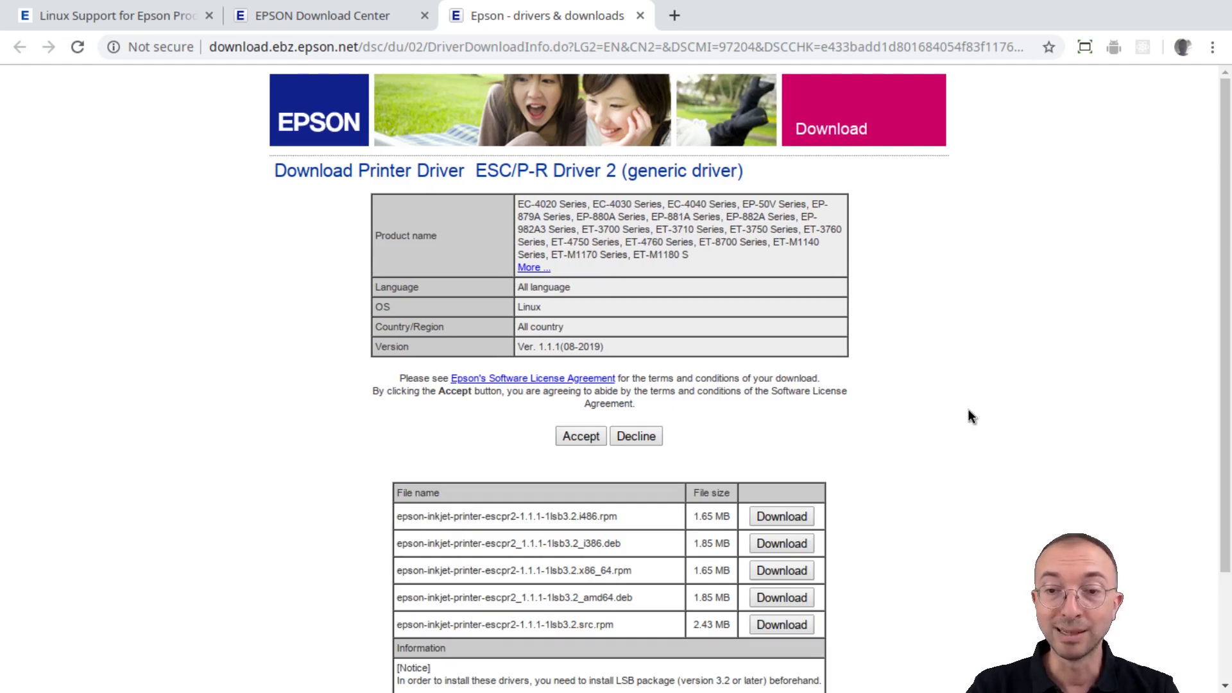
{"action": "scroll", "scroll_direction": "down", "scroll_amount": 3}
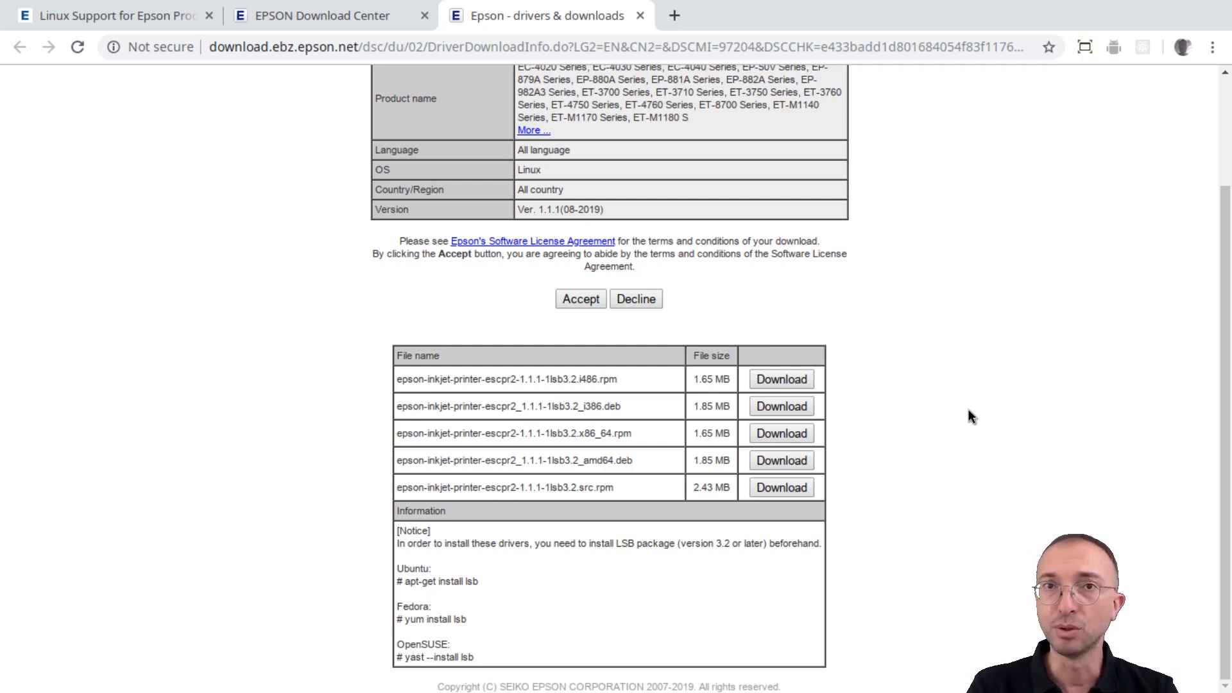
{"action": "mouse_move", "coordinate": [660, 377]}
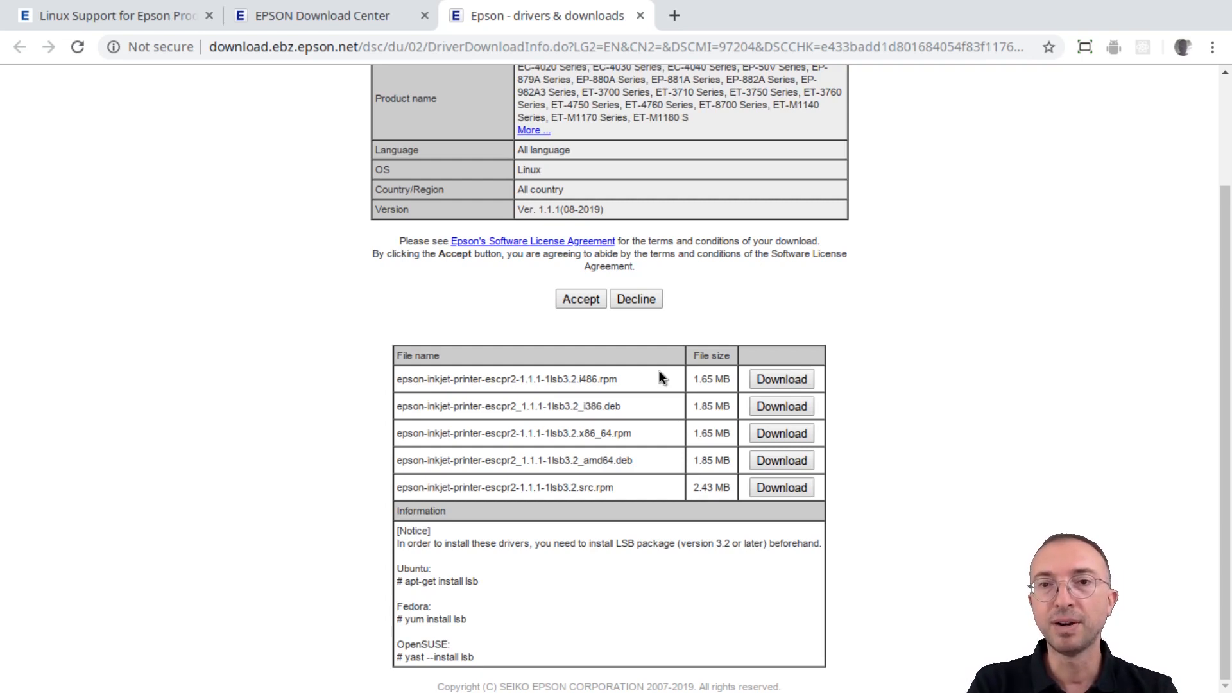
{"action": "mouse_move", "coordinate": [601, 411]}
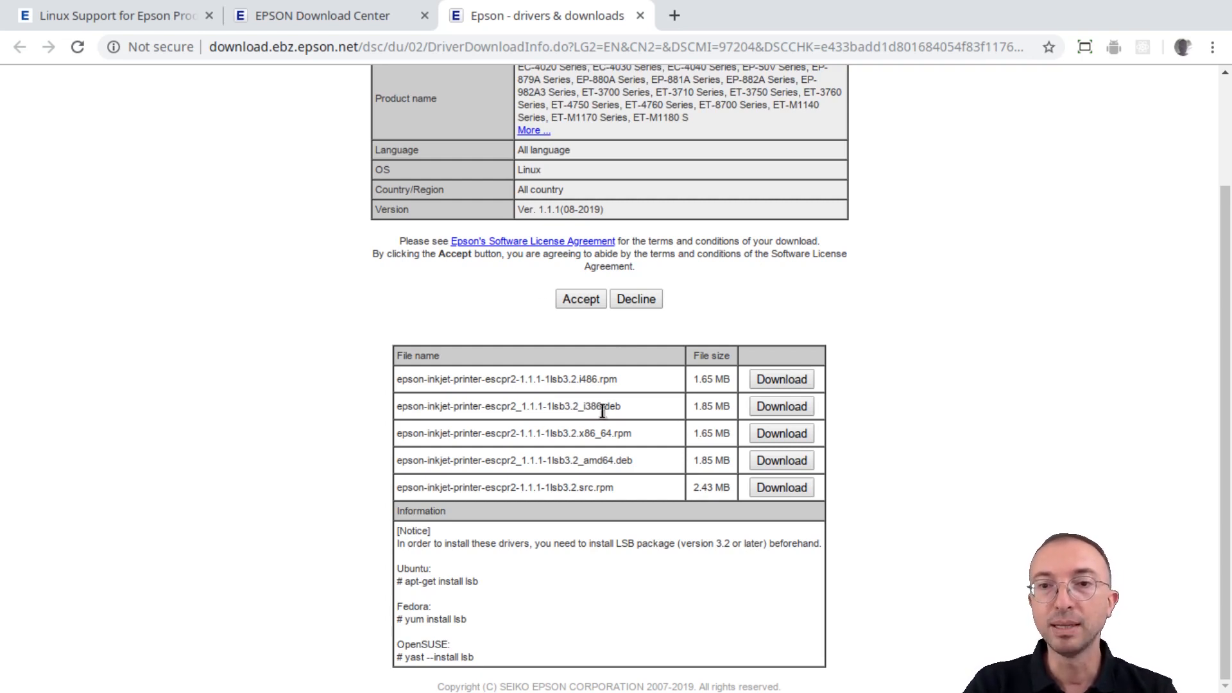
{"action": "mouse_move", "coordinate": [707, 400]}
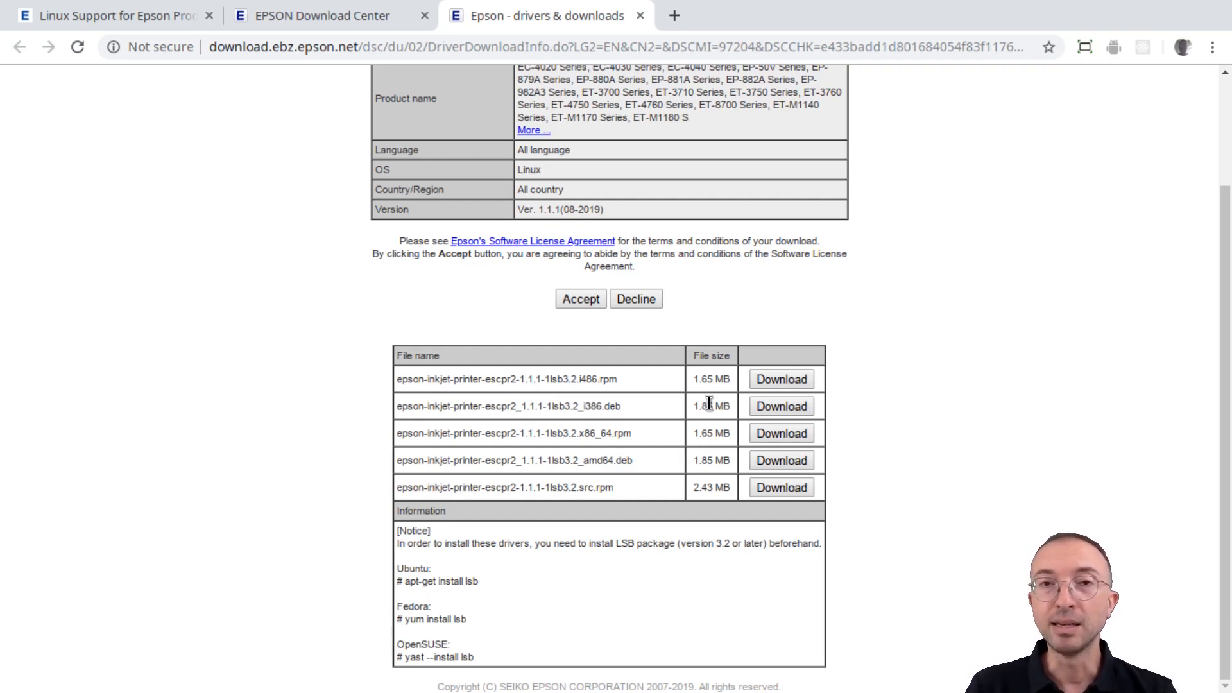
{"action": "mouse_move", "coordinate": [634, 418]}
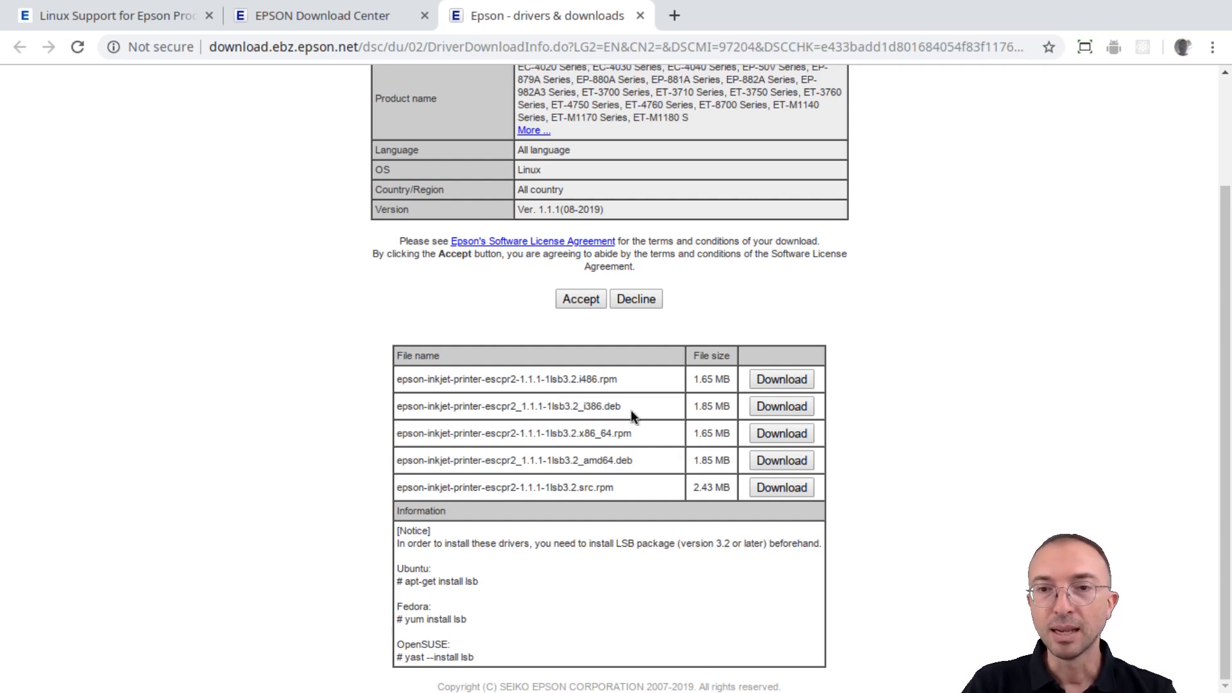
{"action": "mouse_move", "coordinate": [621, 463]}
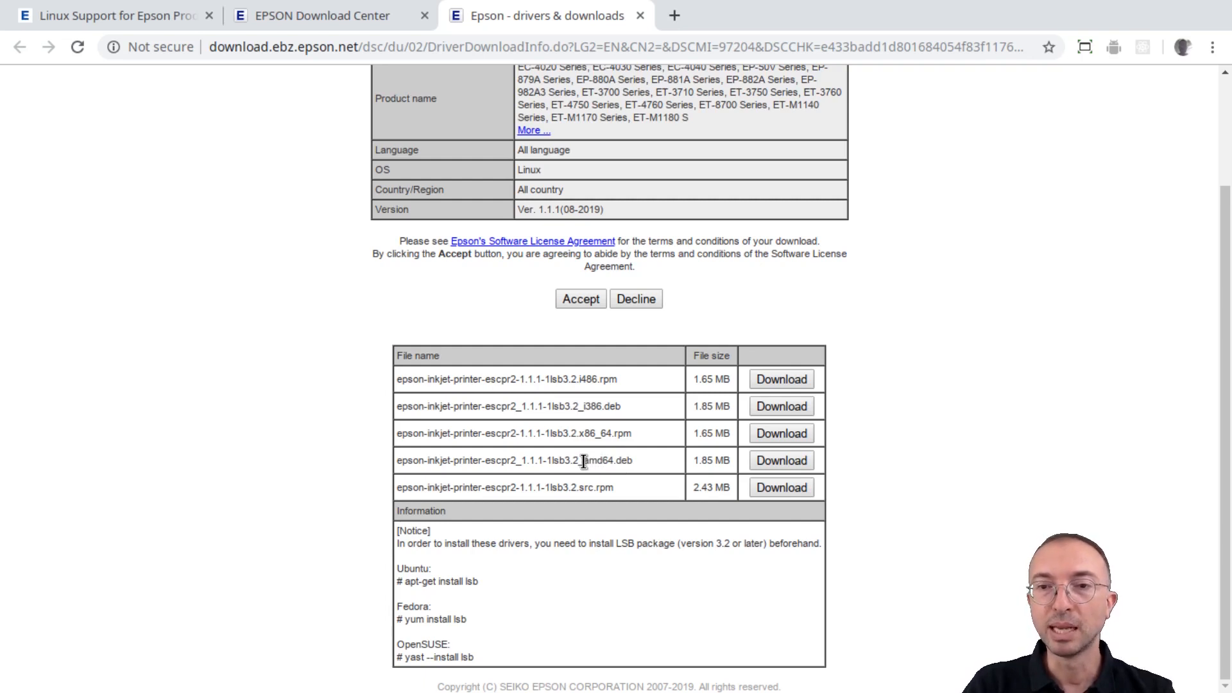
{"action": "mouse_move", "coordinate": [610, 461]}
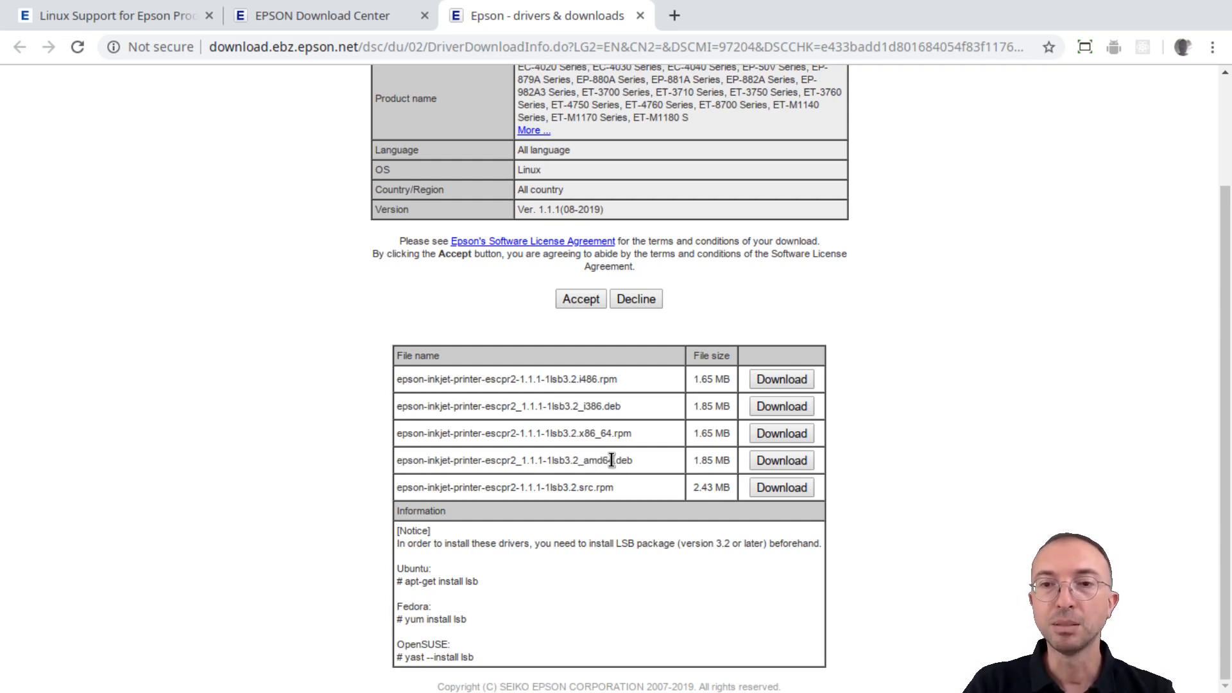
{"action": "mouse_move", "coordinate": [781, 459]}
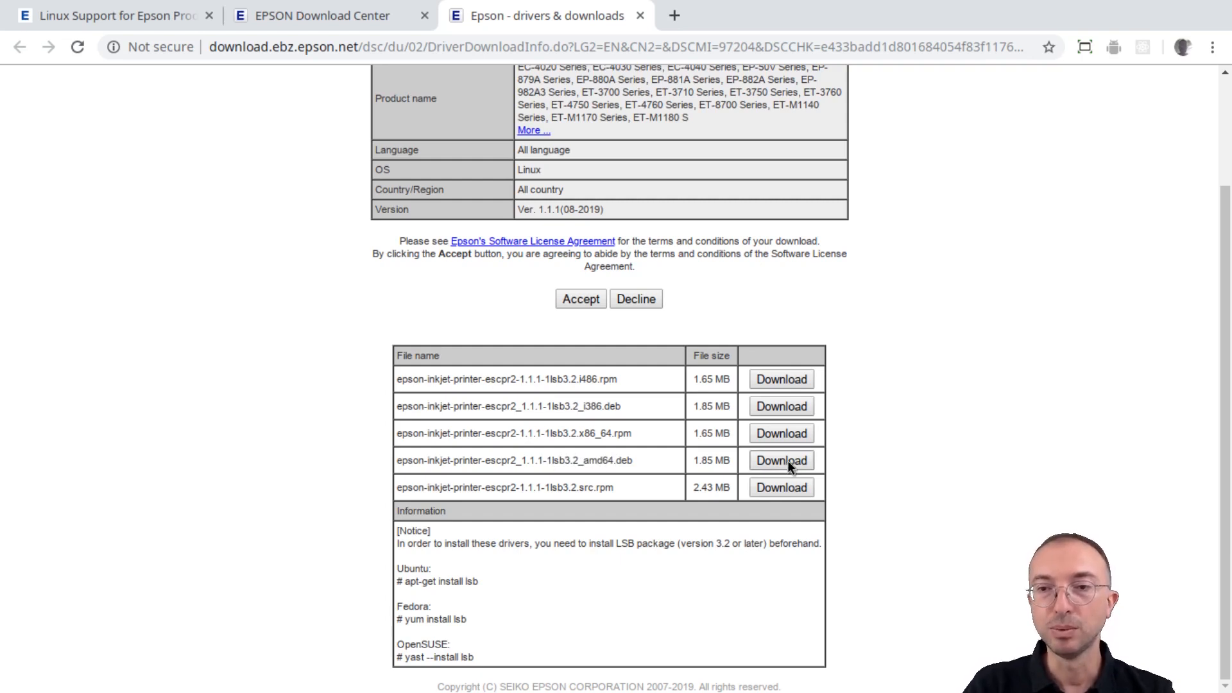
{"action": "left_click", "coordinate": [781, 461]}
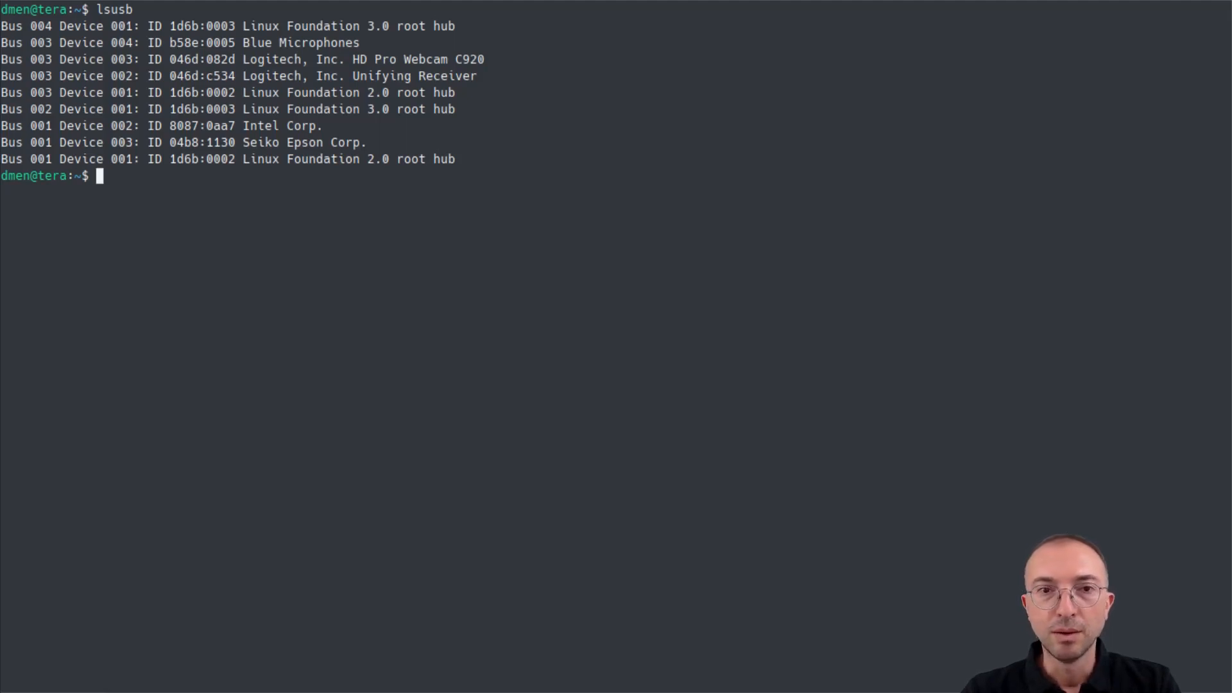
Change directory into Downloads/Epson
{"action": "type", "text": "cd"}
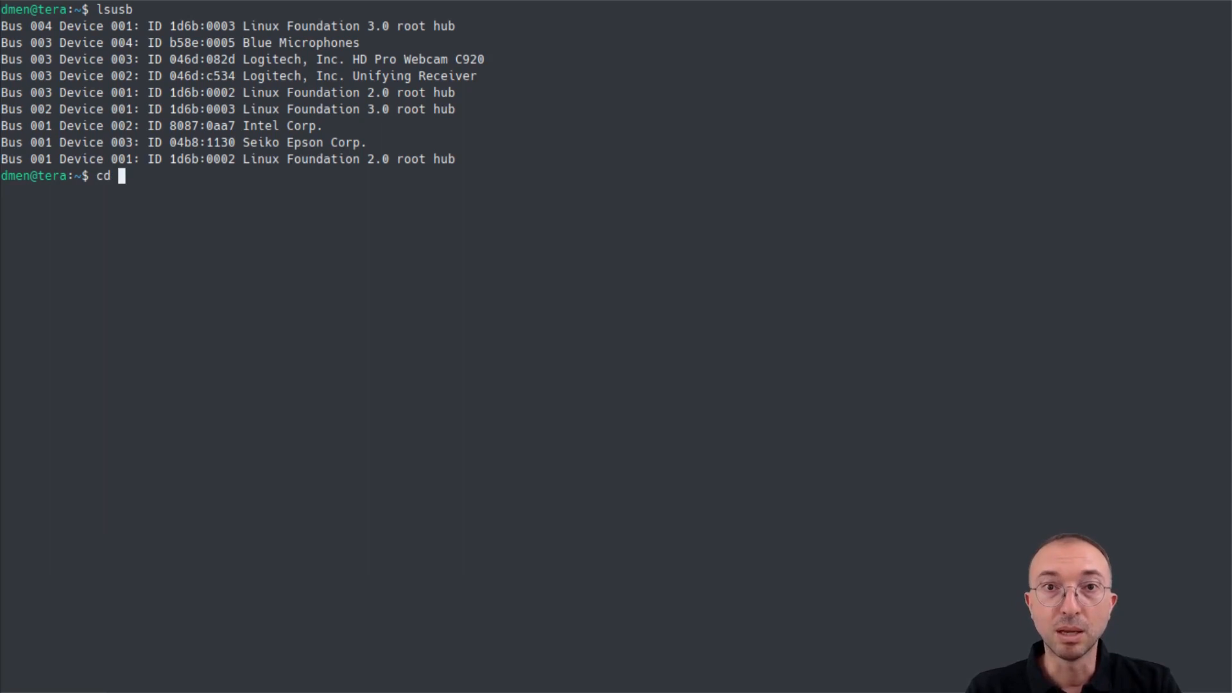
{"action": "key", "text": "Return"}
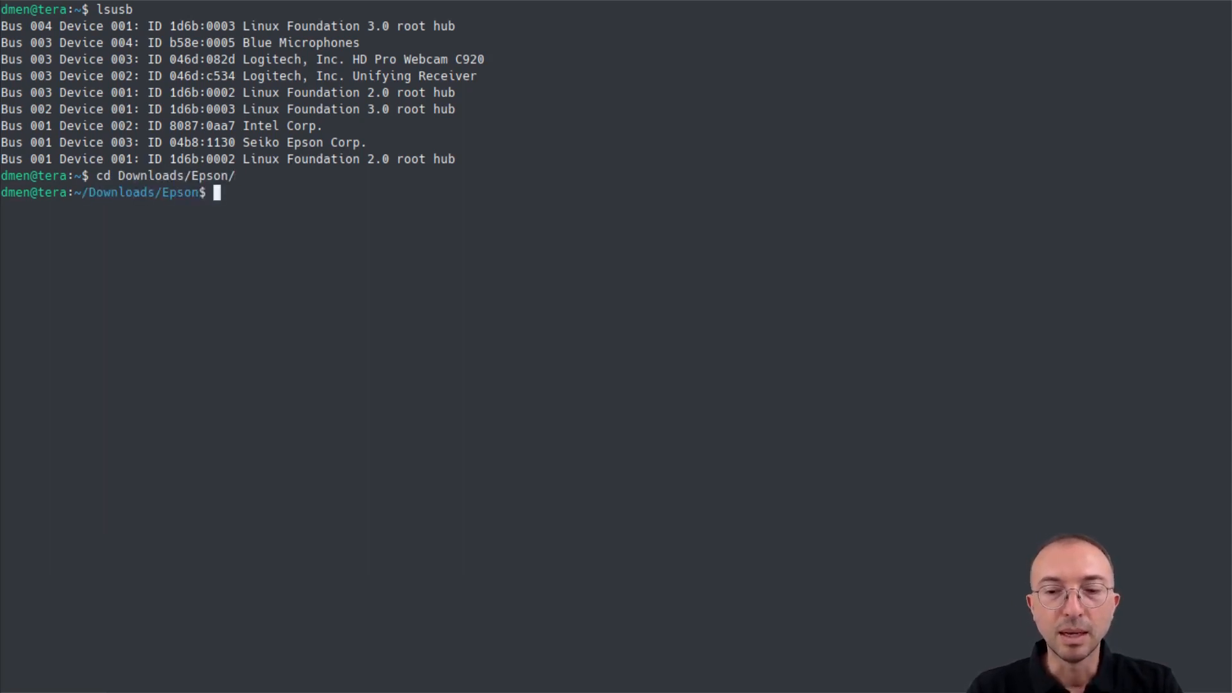
{"action": "mouse_move", "coordinate": [693, 556]}
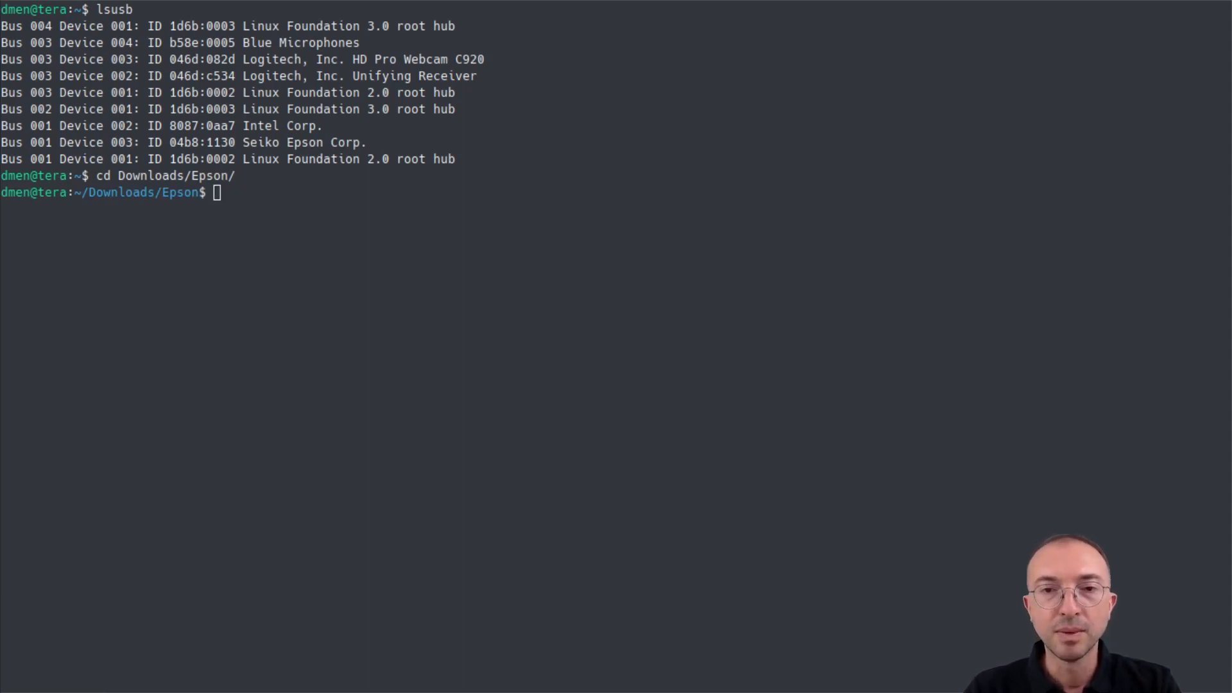
{"action": "mouse_move", "coordinate": [363, 644]}
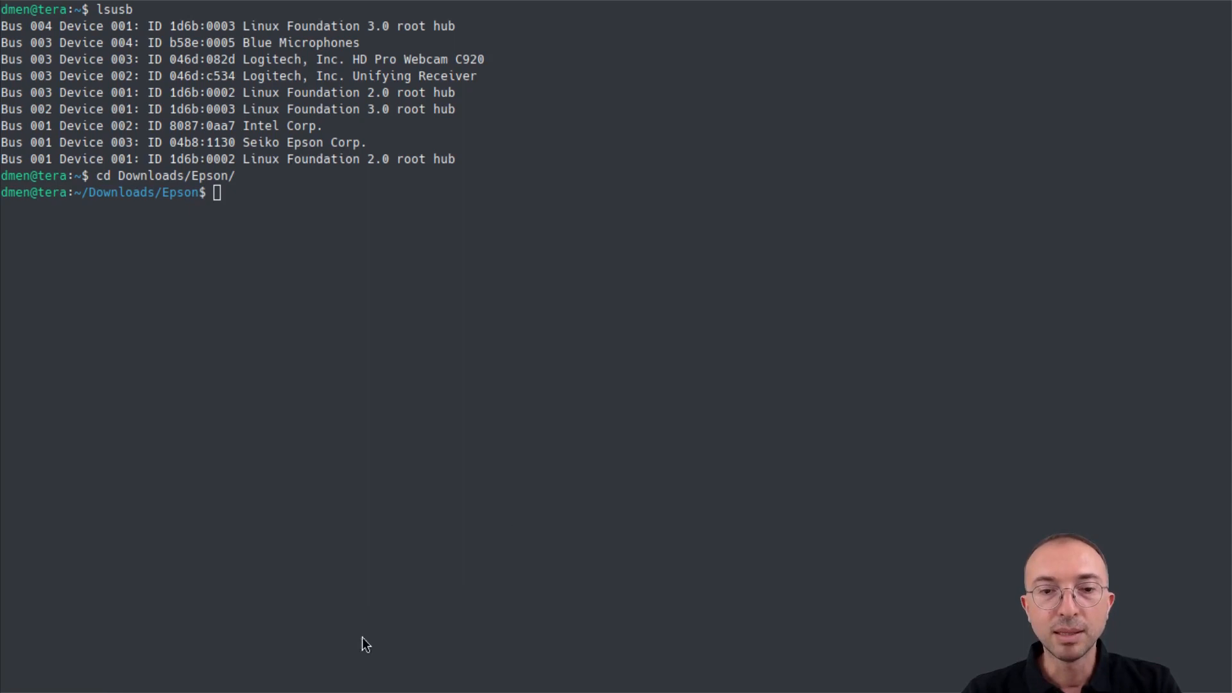
{"action": "mouse_move", "coordinate": [353, 563]}
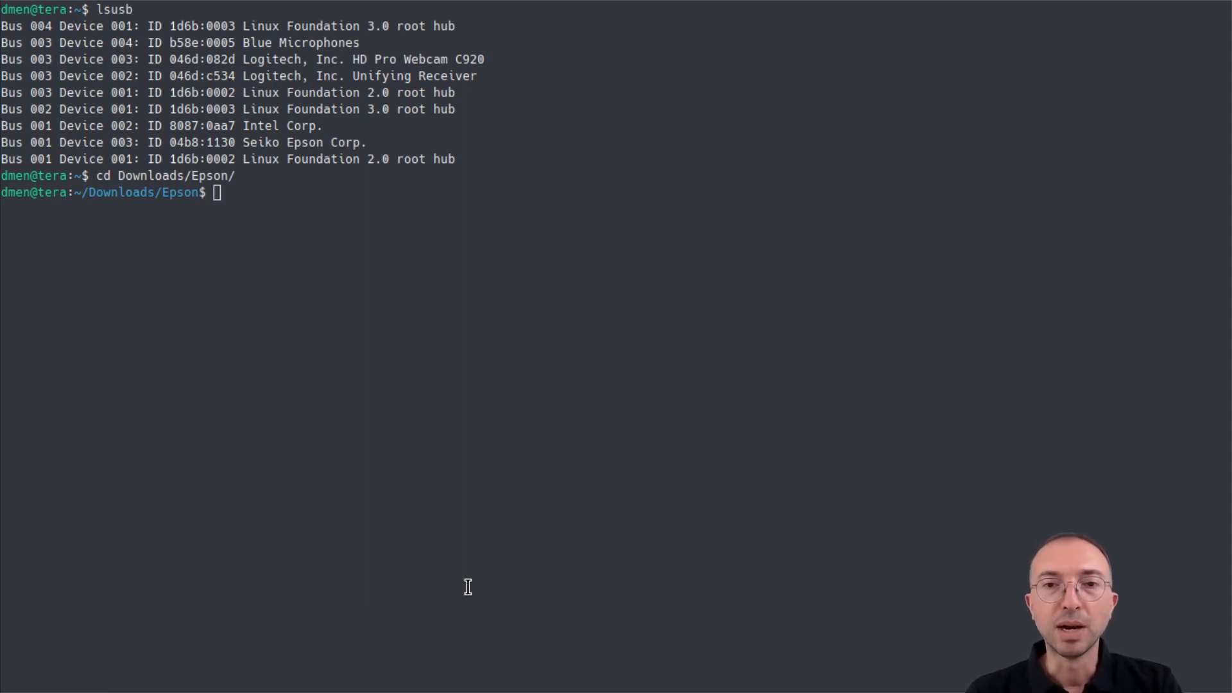
{"action": "mouse_move", "coordinate": [342, 464]}
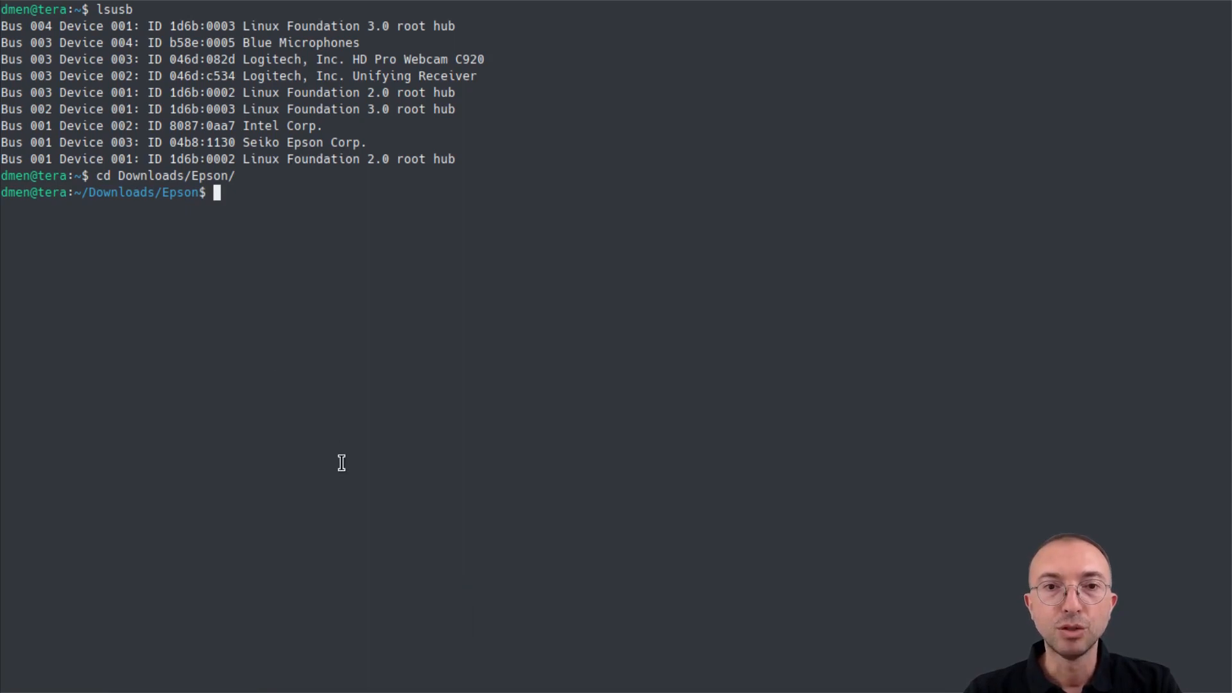
Run sudo apt install lsb, reaching the Y/n confirmation prompt
{"action": "type", "text": "sudo apt instal"}
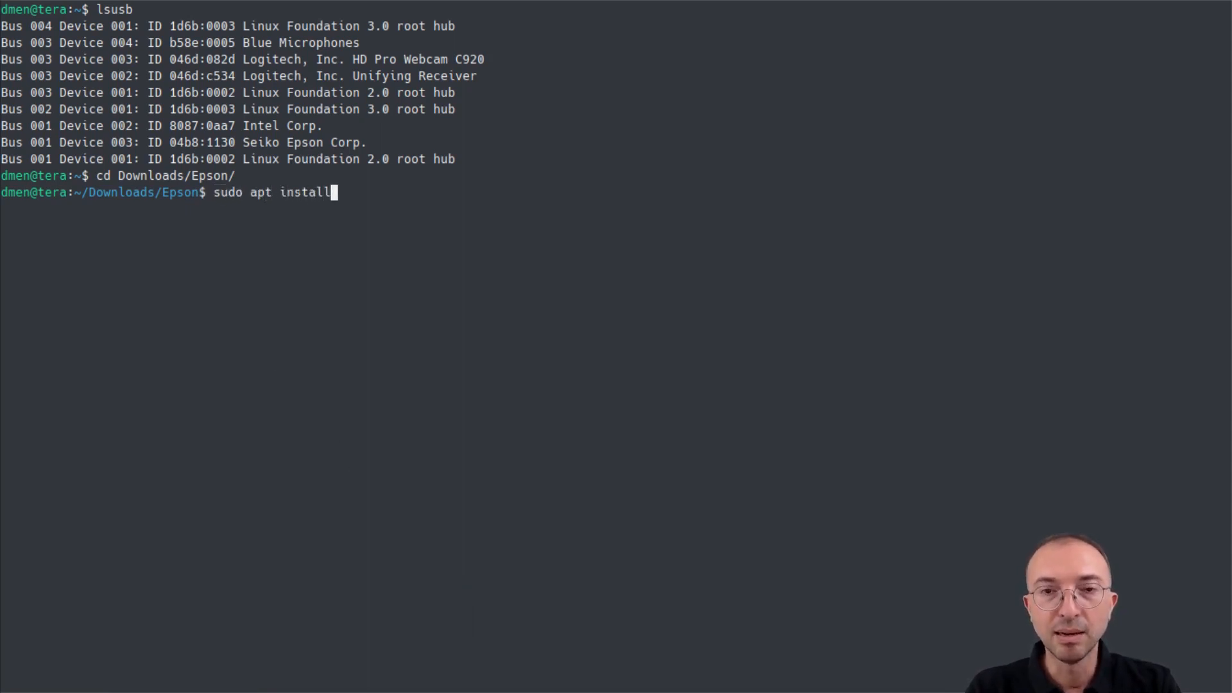
{"action": "type", "text": "lsb"}
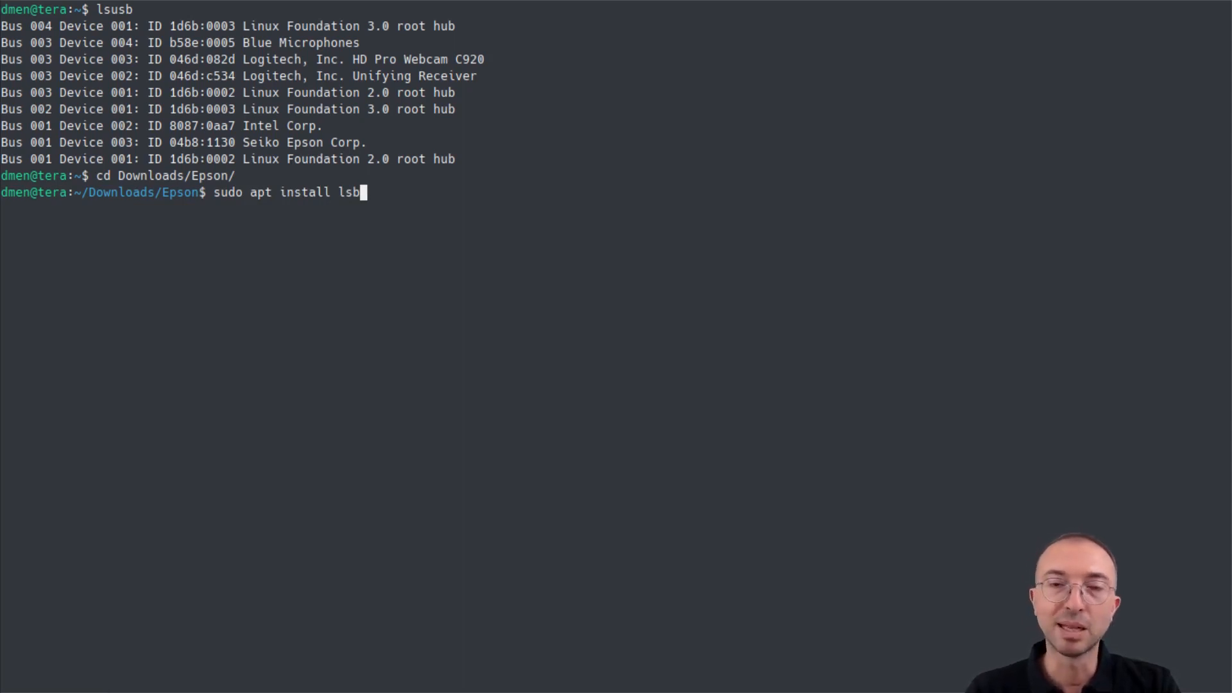
{"action": "key", "text": "Return"}
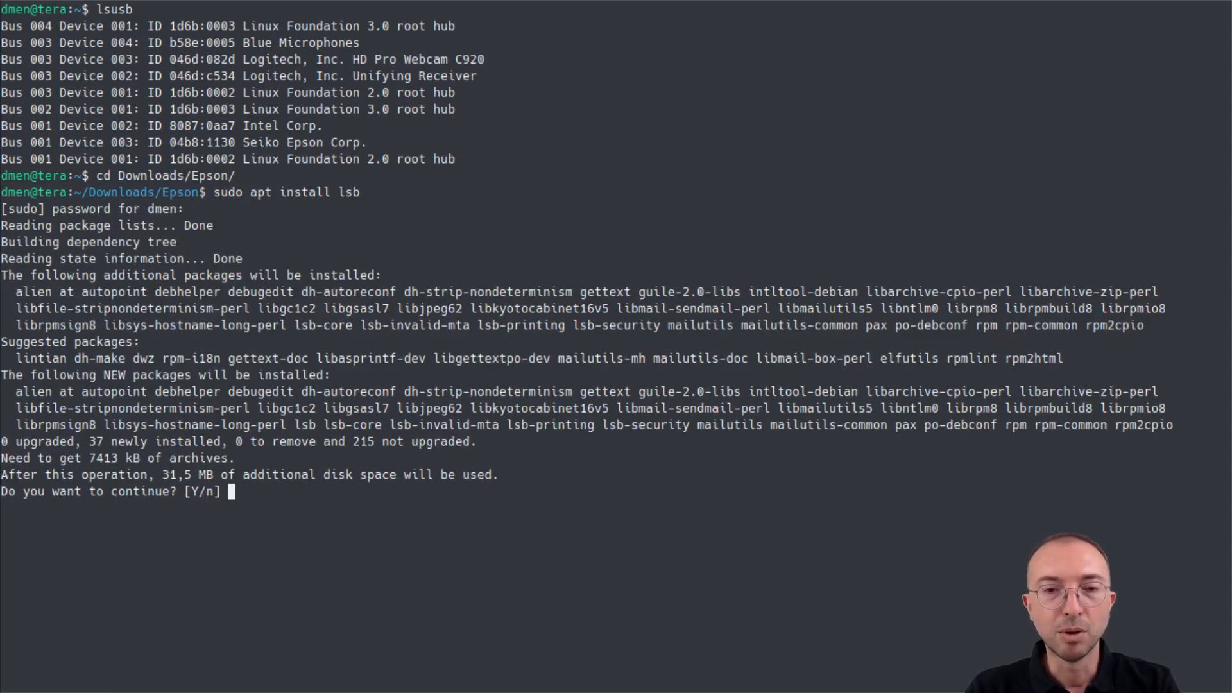
Confirm with y so lsb and its 37 dependencies install, then begin an ls command
{"action": "type", "text": "y"}
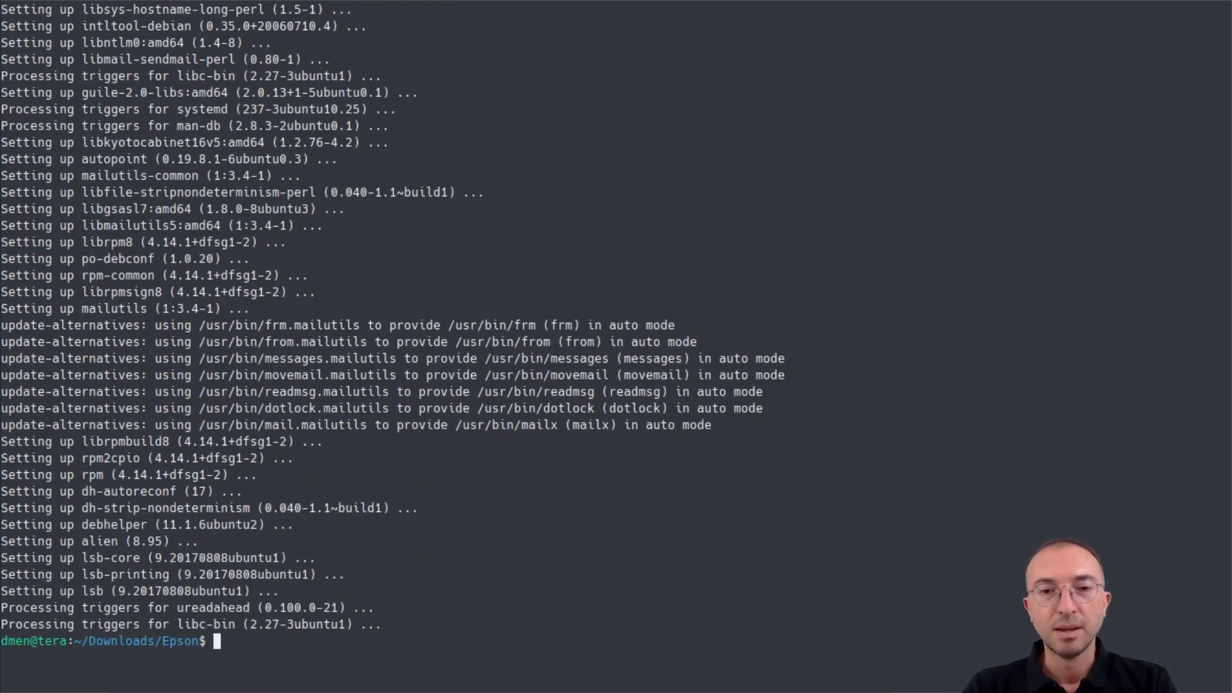
{"action": "mouse_move", "coordinate": [453, 573]}
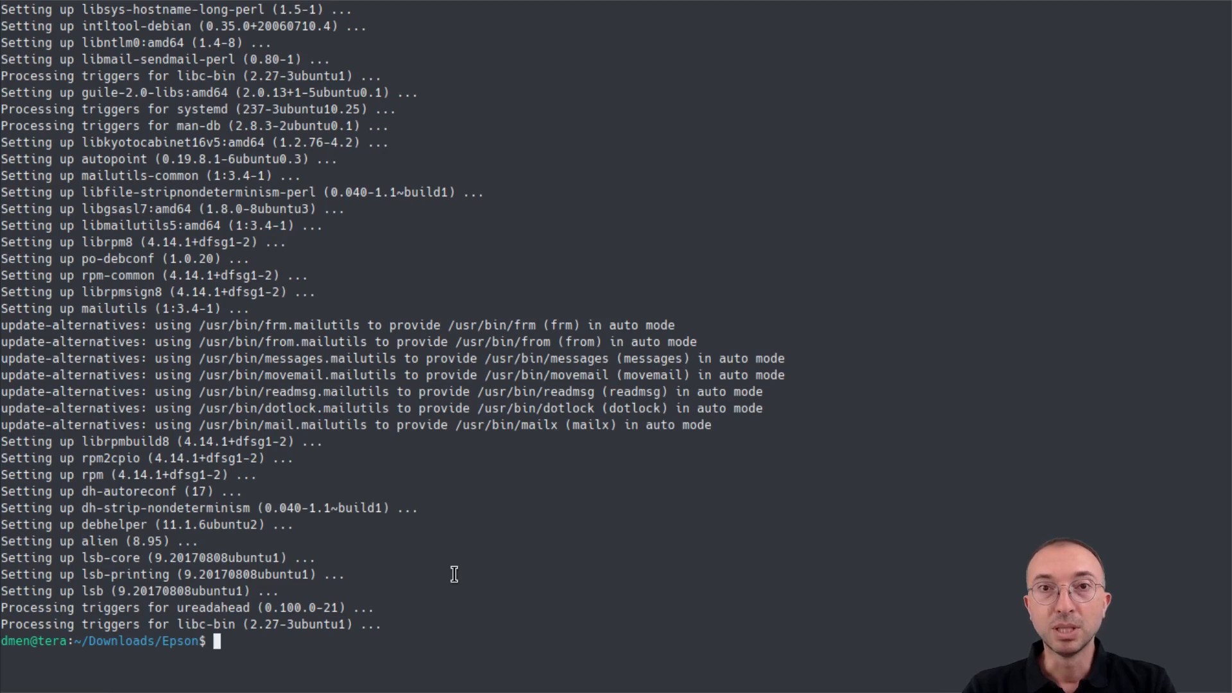
{"action": "mouse_move", "coordinate": [504, 556]}
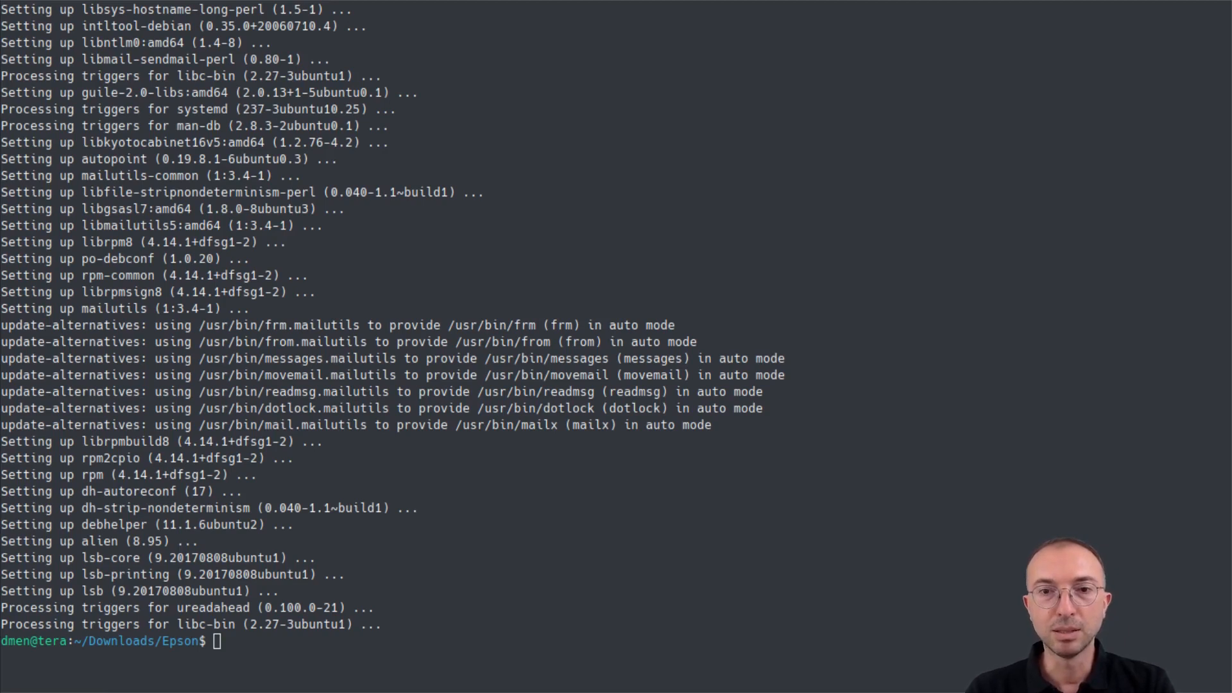
{"action": "mouse_move", "coordinate": [247, 663]}
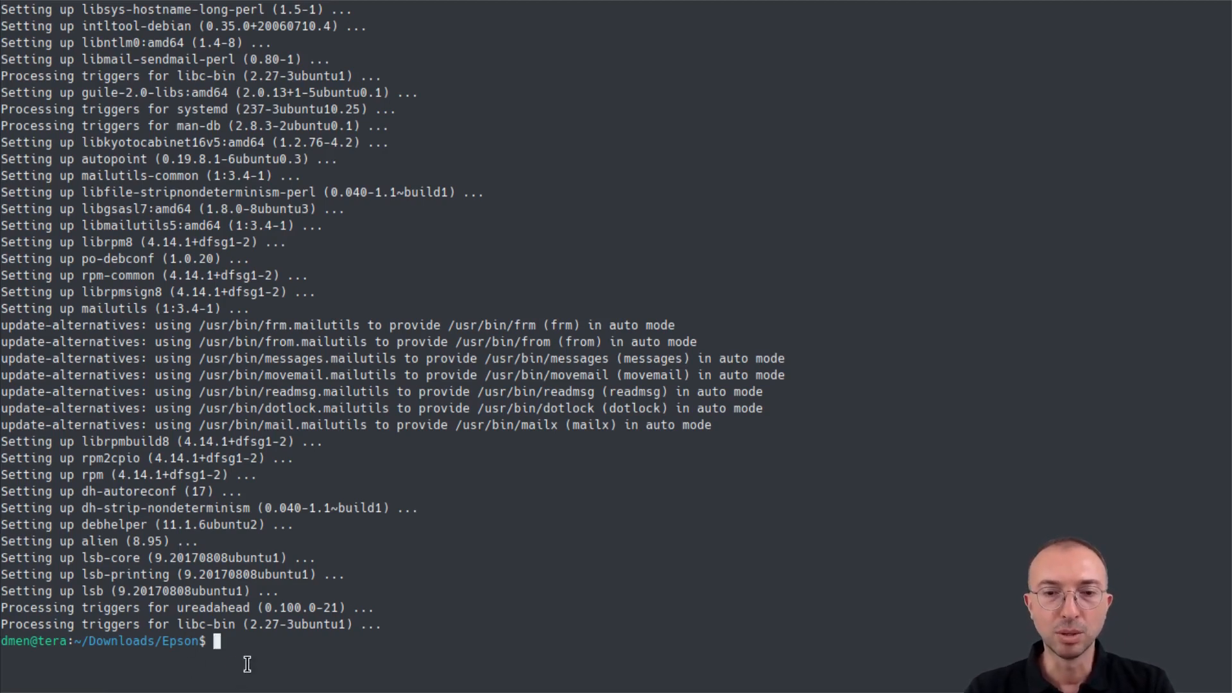
{"action": "type", "text": "ls -"}
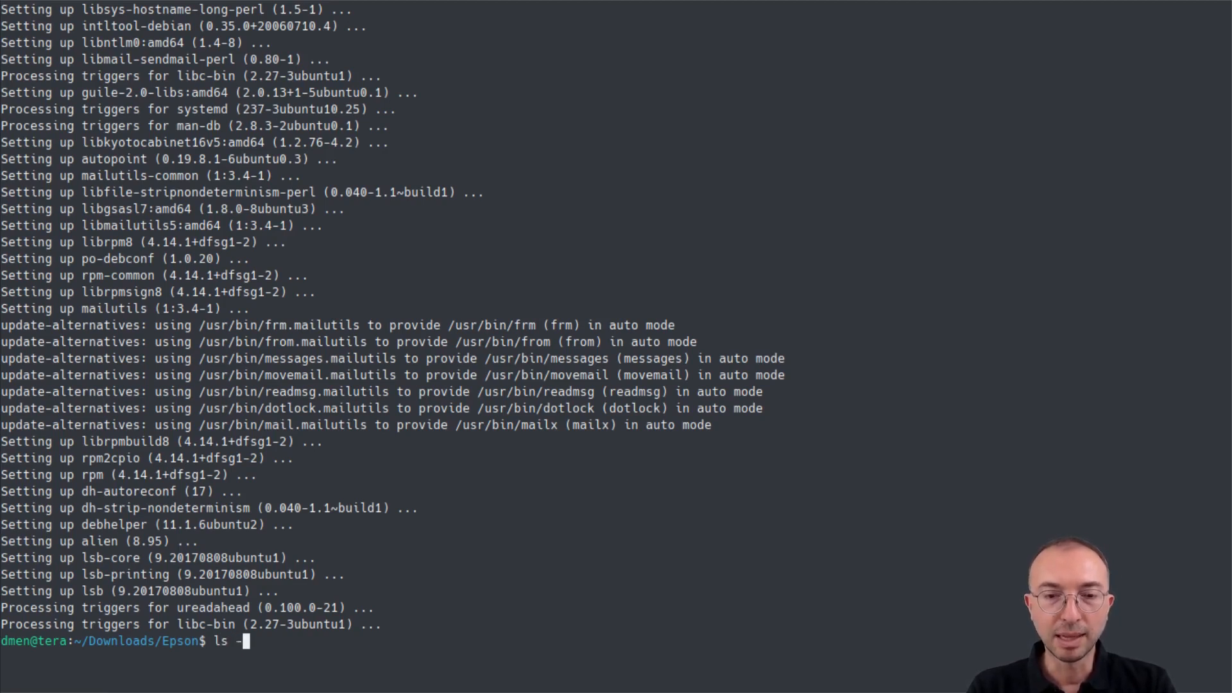
List the downloaded Epson files with sizes via ls -ls
{"action": "key", "text": "Return"}
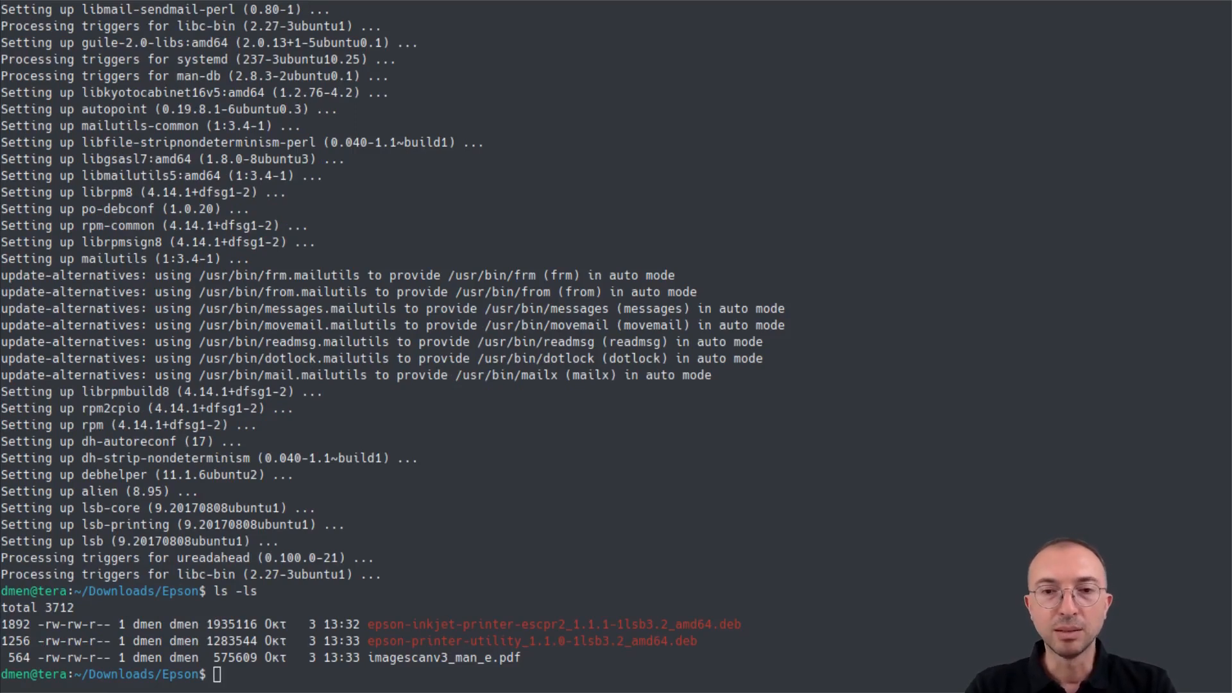
{"action": "mouse_move", "coordinate": [370, 374]}
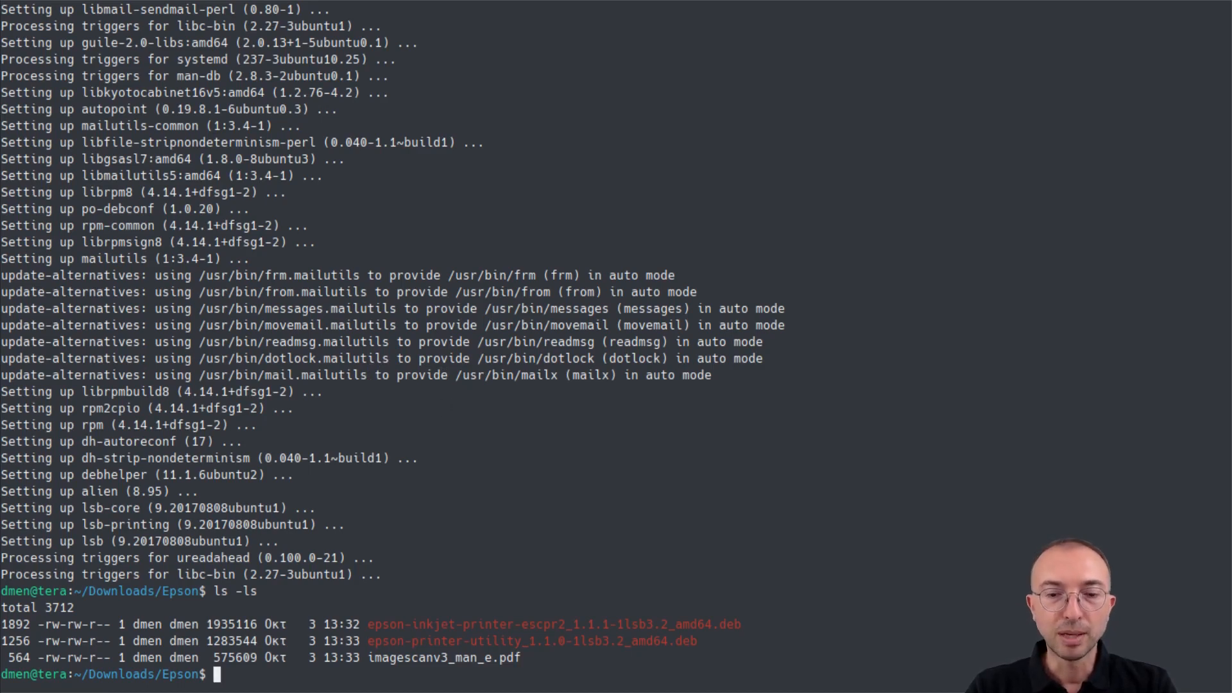
Install epson-inkjet-printer-escpr2_1.1.1-1lsb3.2_amd64.deb with sudo dpkg -i
{"action": "type", "text": "sudo"}
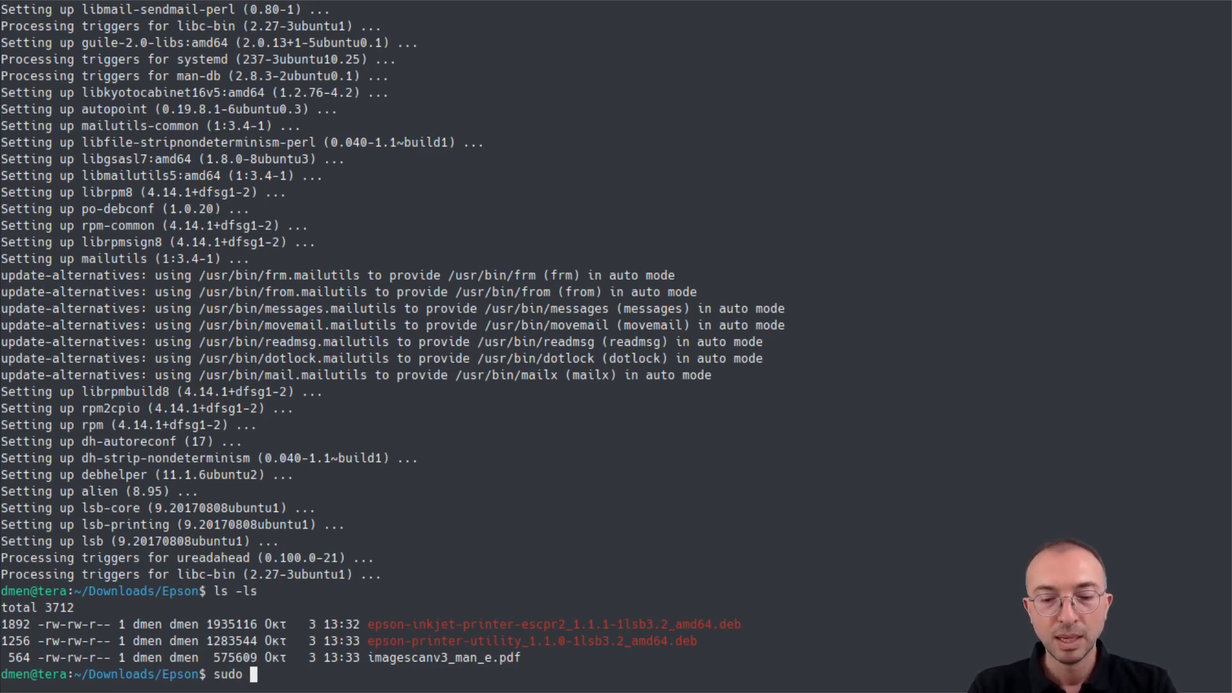
{"action": "type", "text": "dp"}
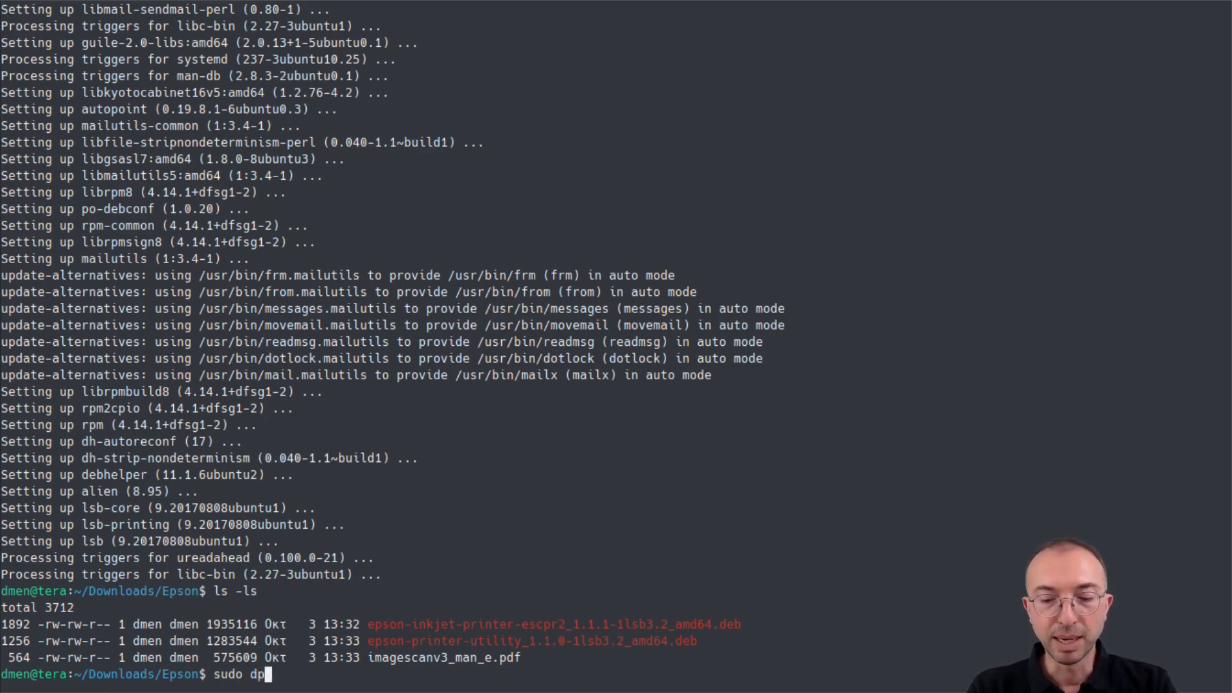
{"action": "type", "text": "kg"}
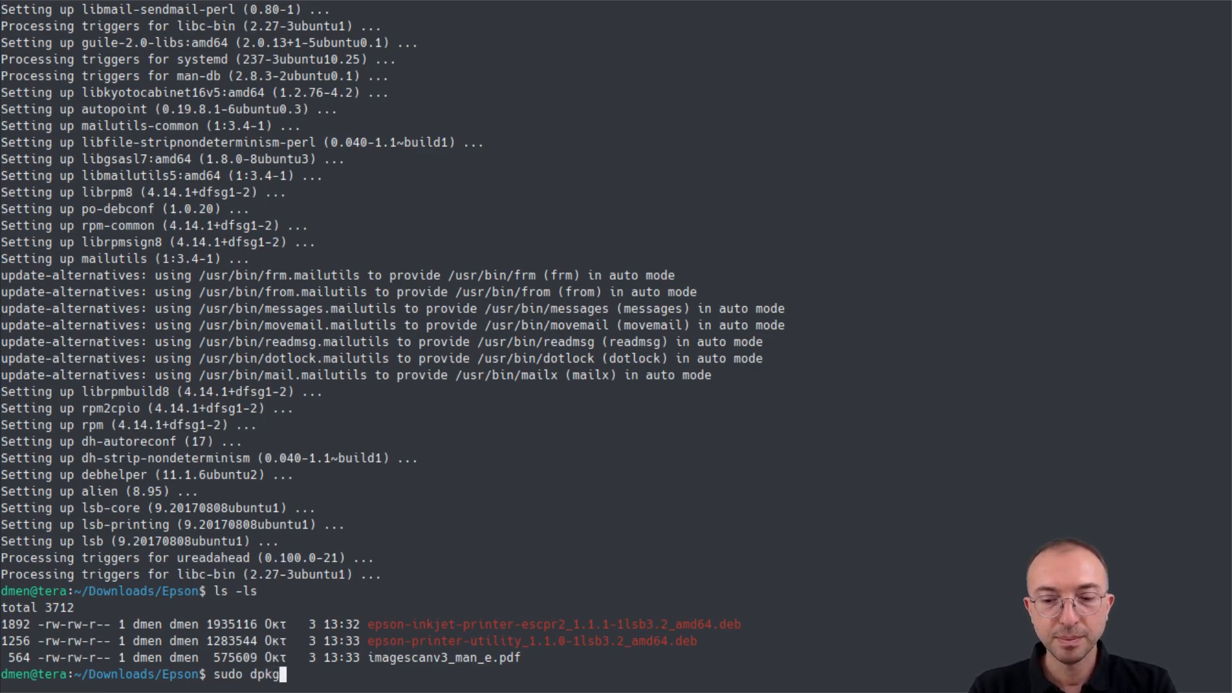
{"action": "type", "text": "-i"}
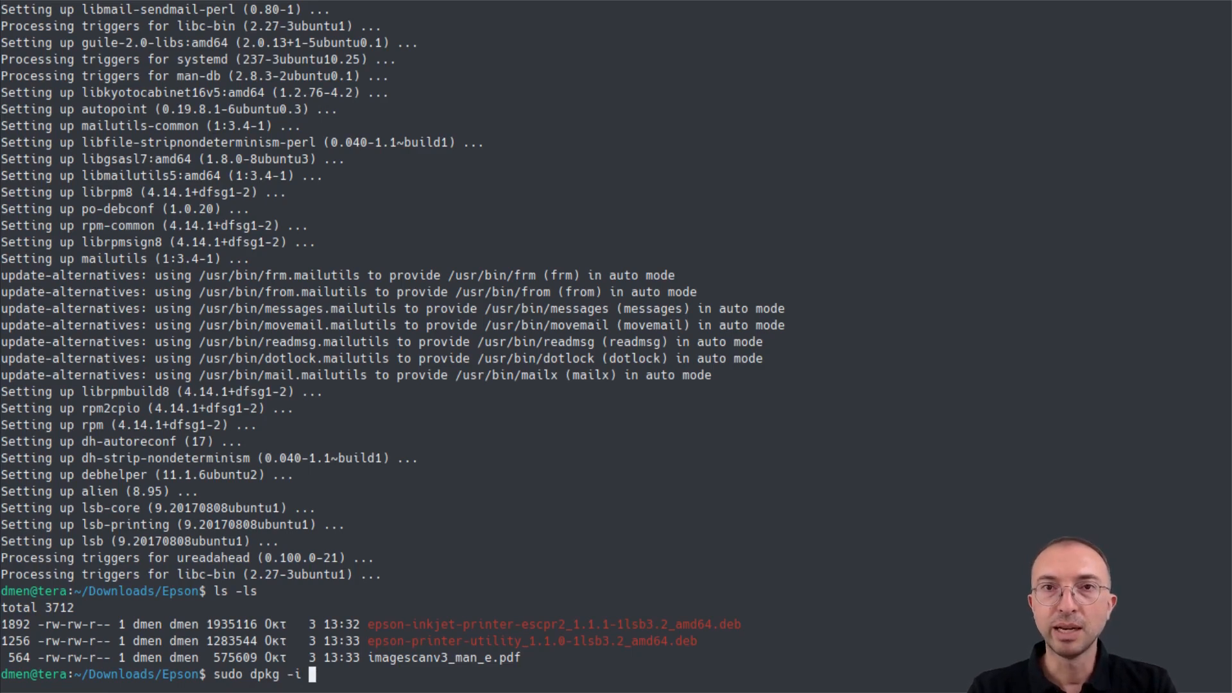
{"action": "type", "text": "esp"}
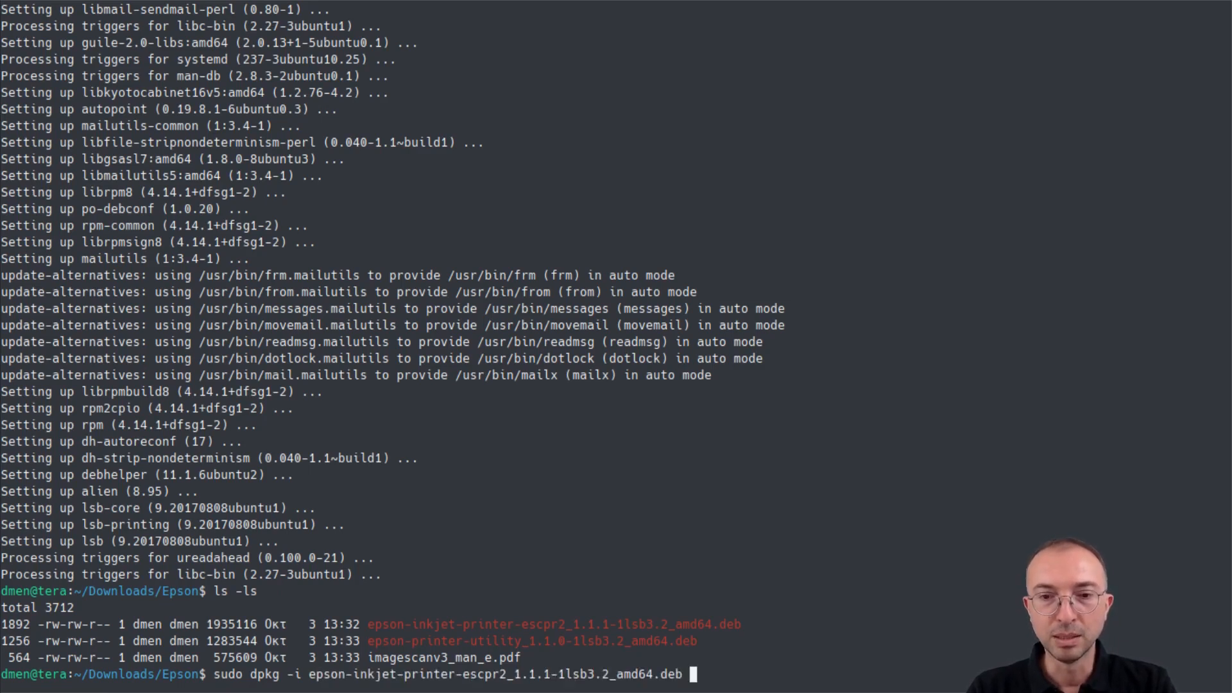
{"action": "key", "text": "Return"}
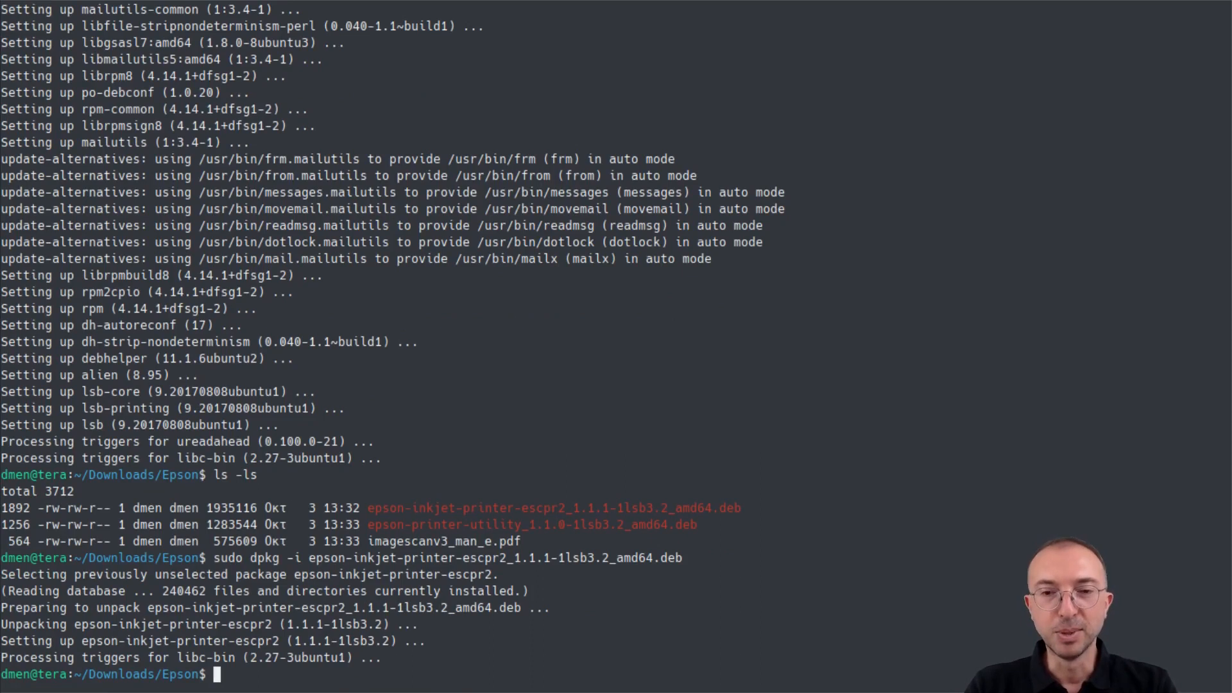
Install epson-printer-utility_1.1.0-1lsb3.2_amd64.deb with sudo dpkg -i
{"action": "type", "text": "sudo"}
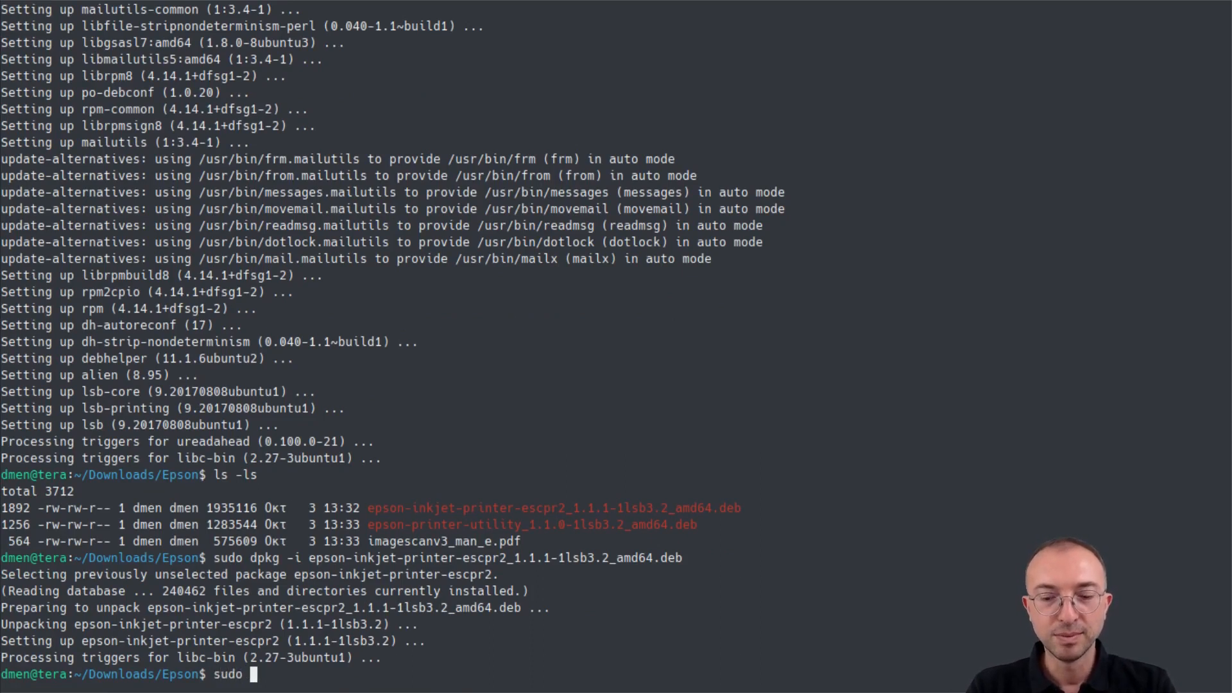
{"action": "type", "text": "dp"}
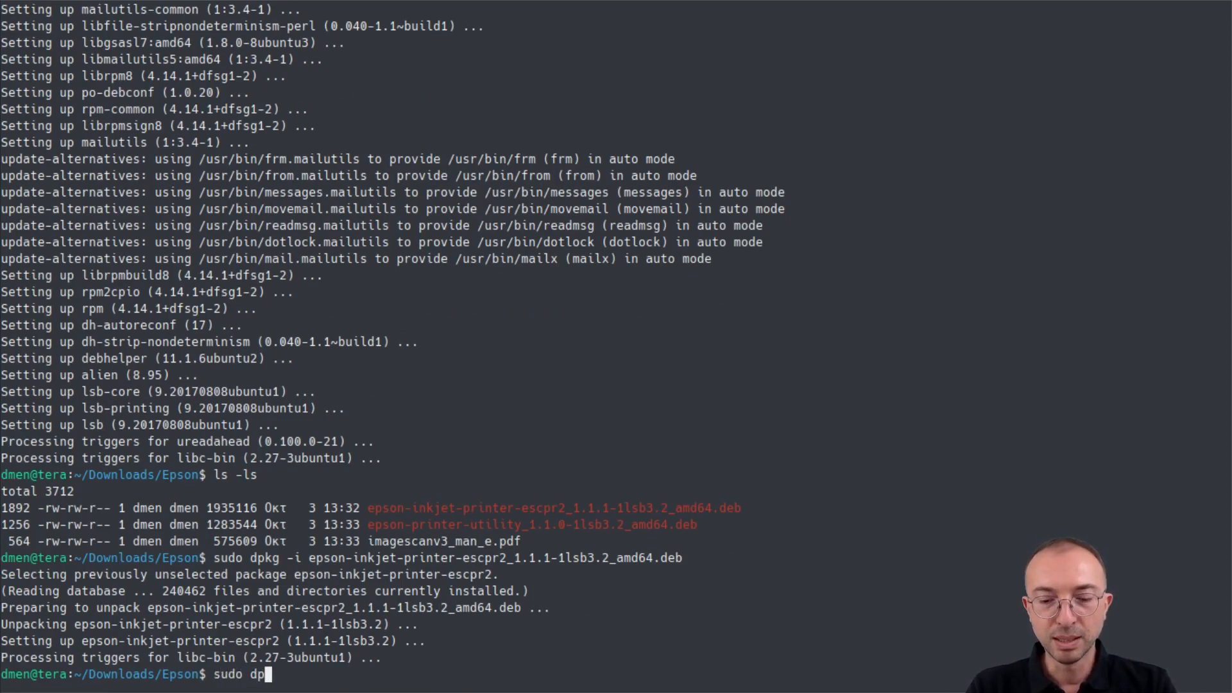
{"action": "type", "text": "g -i"}
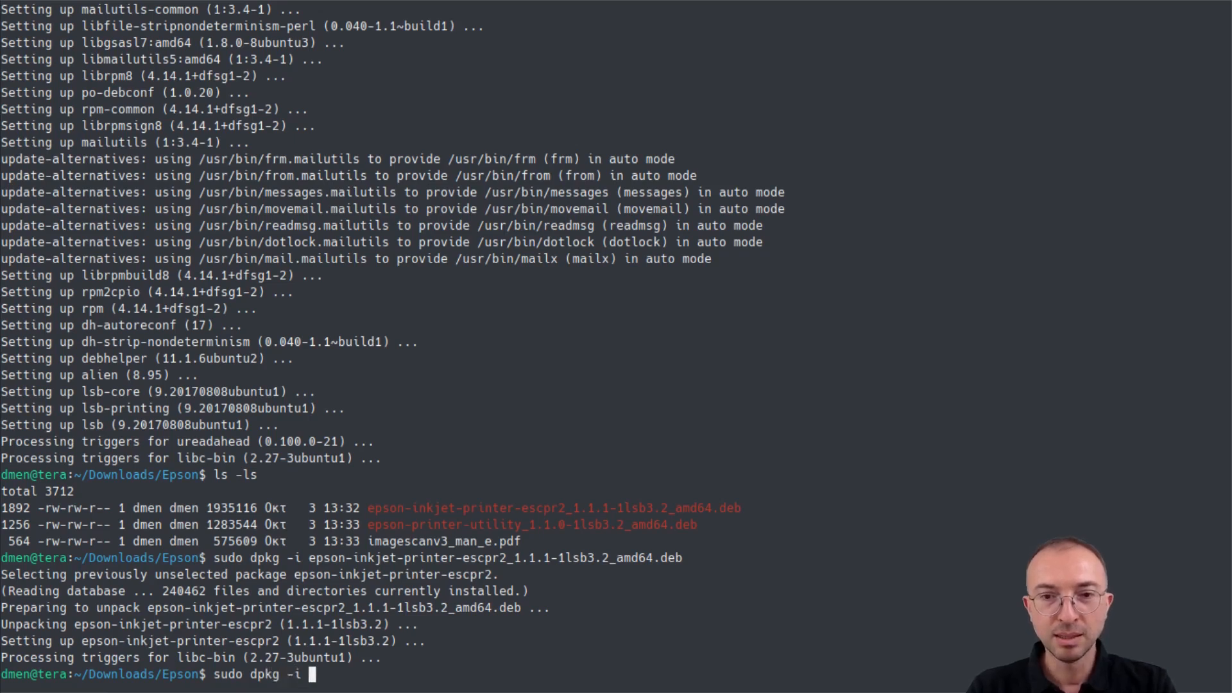
{"action": "type", "text": "epson-"}
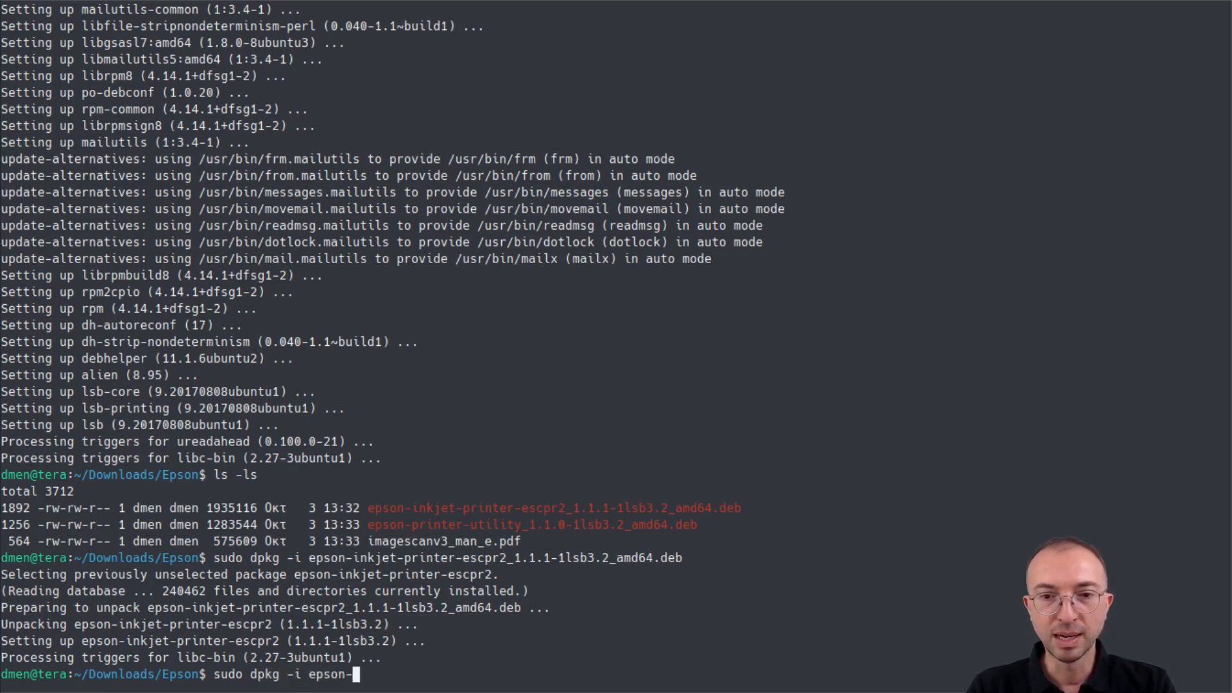
{"action": "type", "text": "printer-utility_1.1.0-1lsb3.2_amd64.deb"}
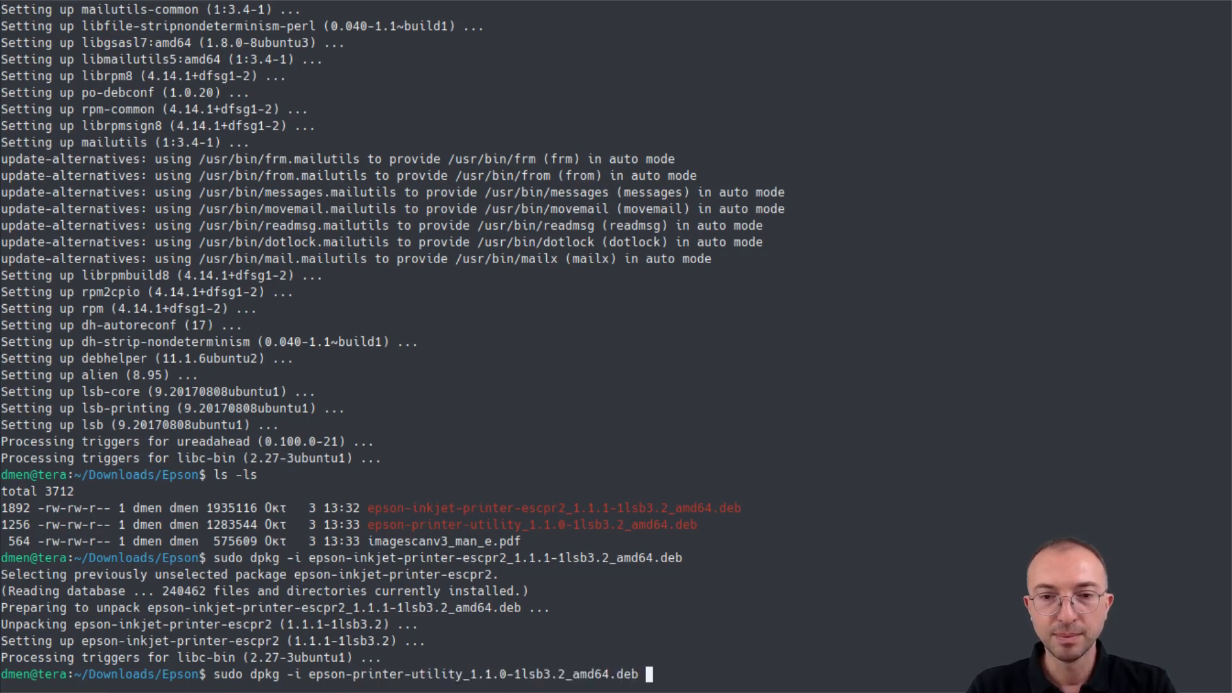
{"action": "key", "text": "Return"}
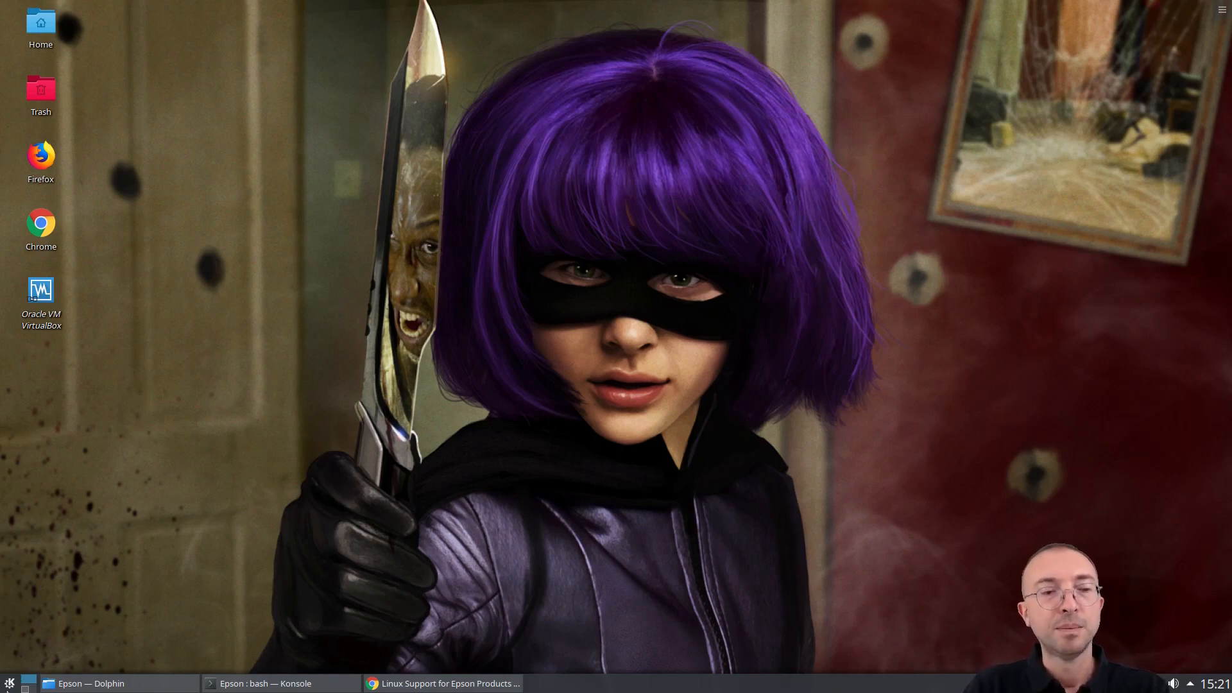
Launch System Settings and go to the Printers page listing EPSON L6160 Series
{"action": "left_click", "coordinate": [9, 683]}
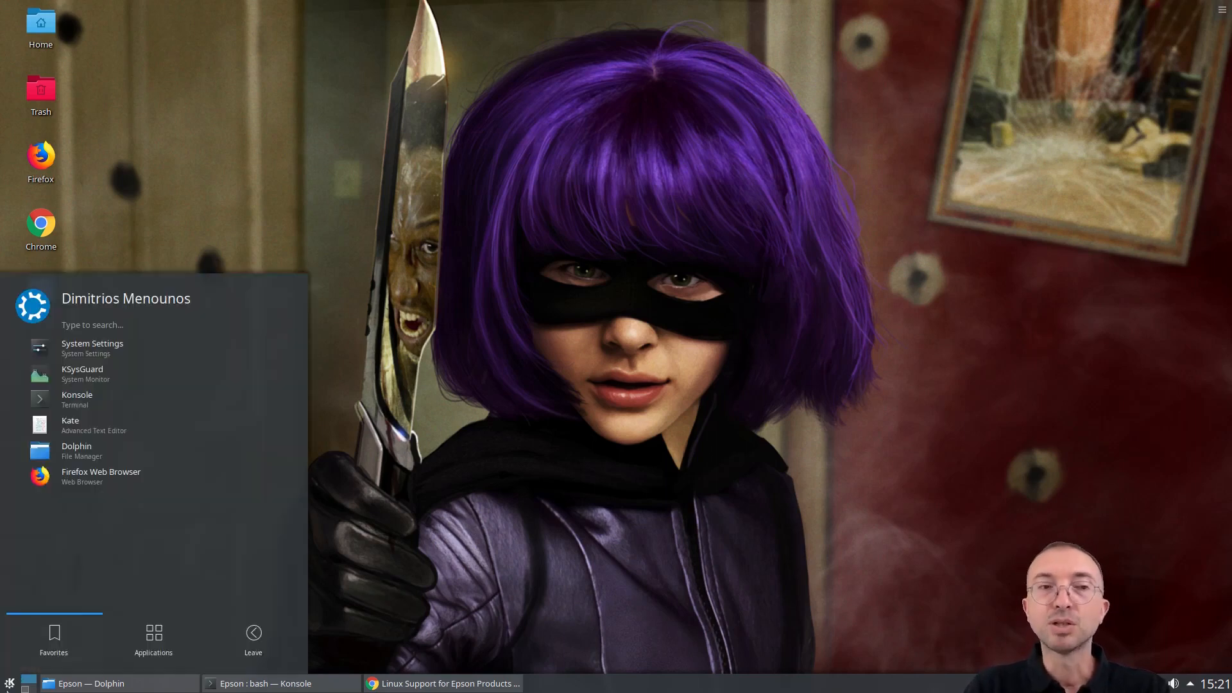
{"action": "mouse_move", "coordinate": [85, 399]}
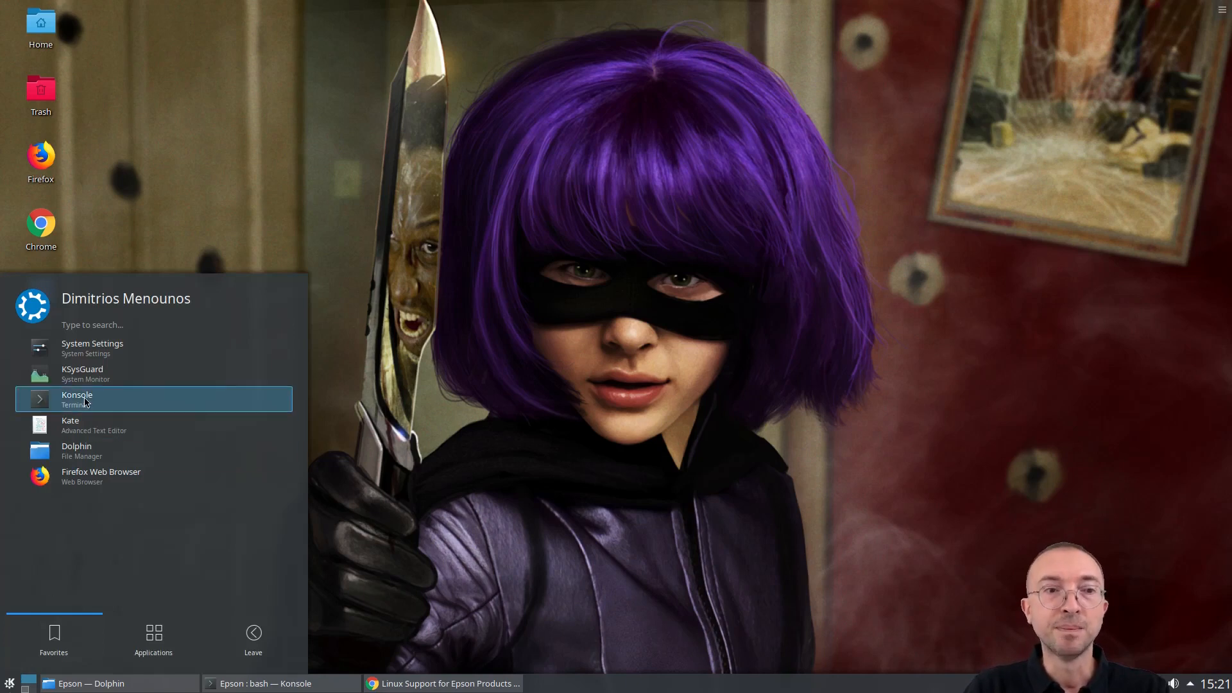
{"action": "left_click", "coordinate": [93, 348]}
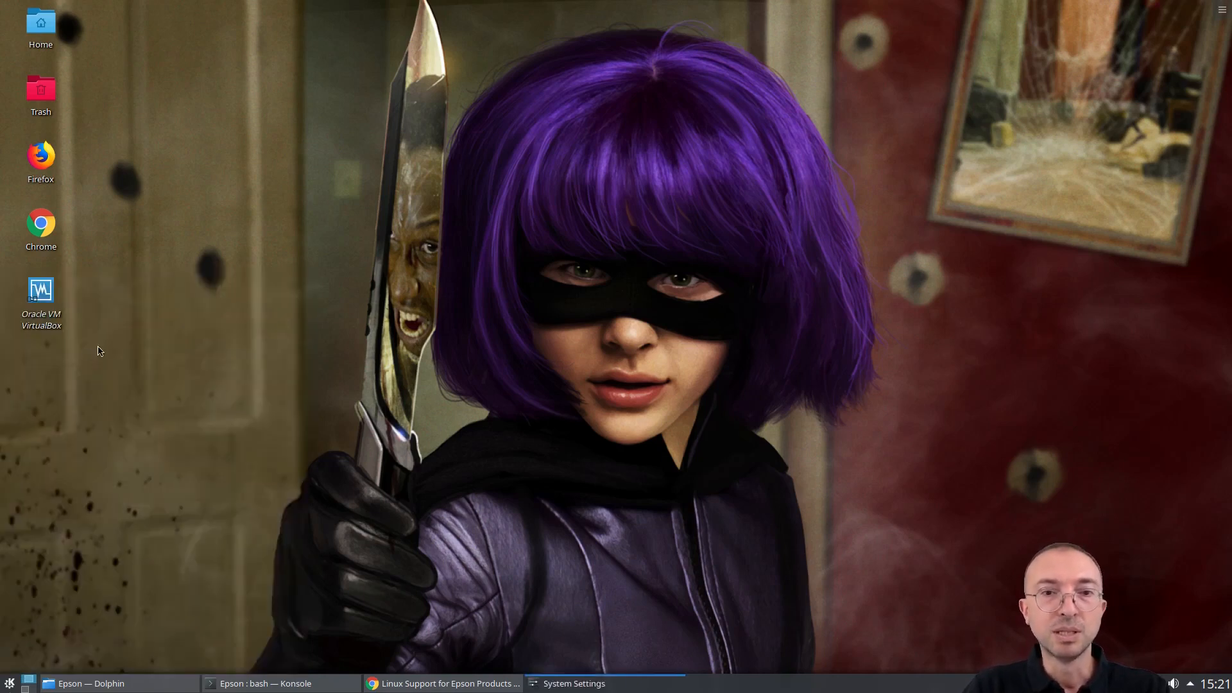
{"action": "left_click", "coordinate": [574, 682]}
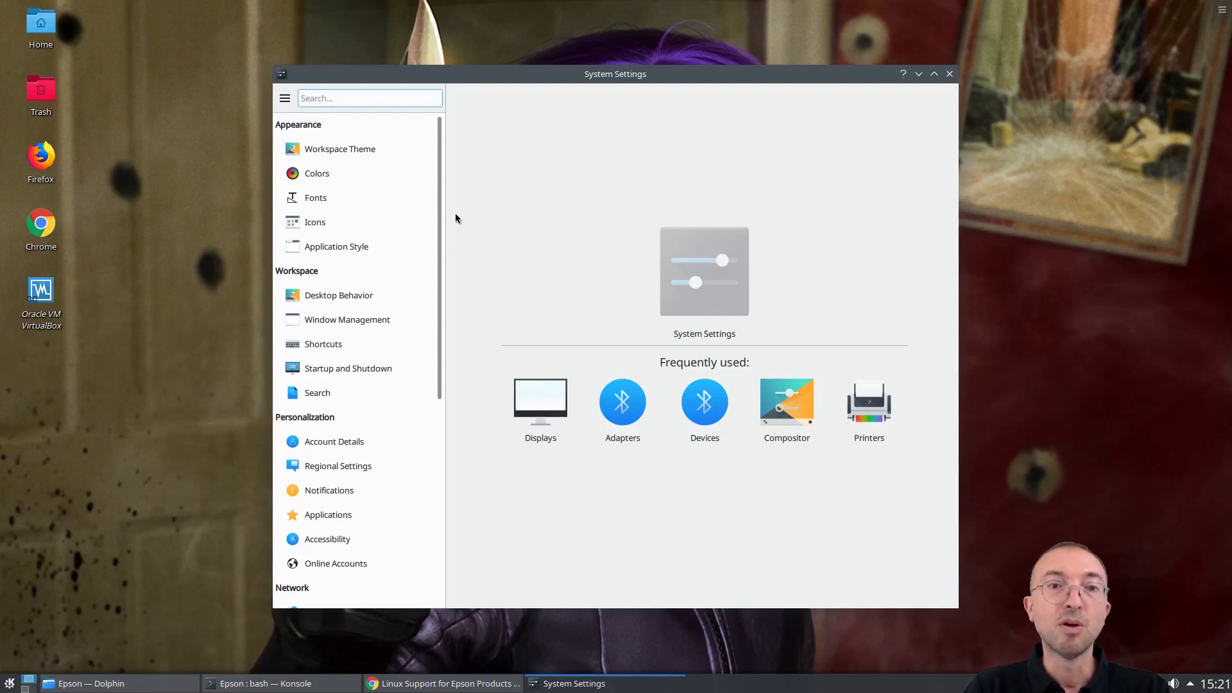
{"action": "scroll", "scroll_direction": "down", "scroll_amount": 3}
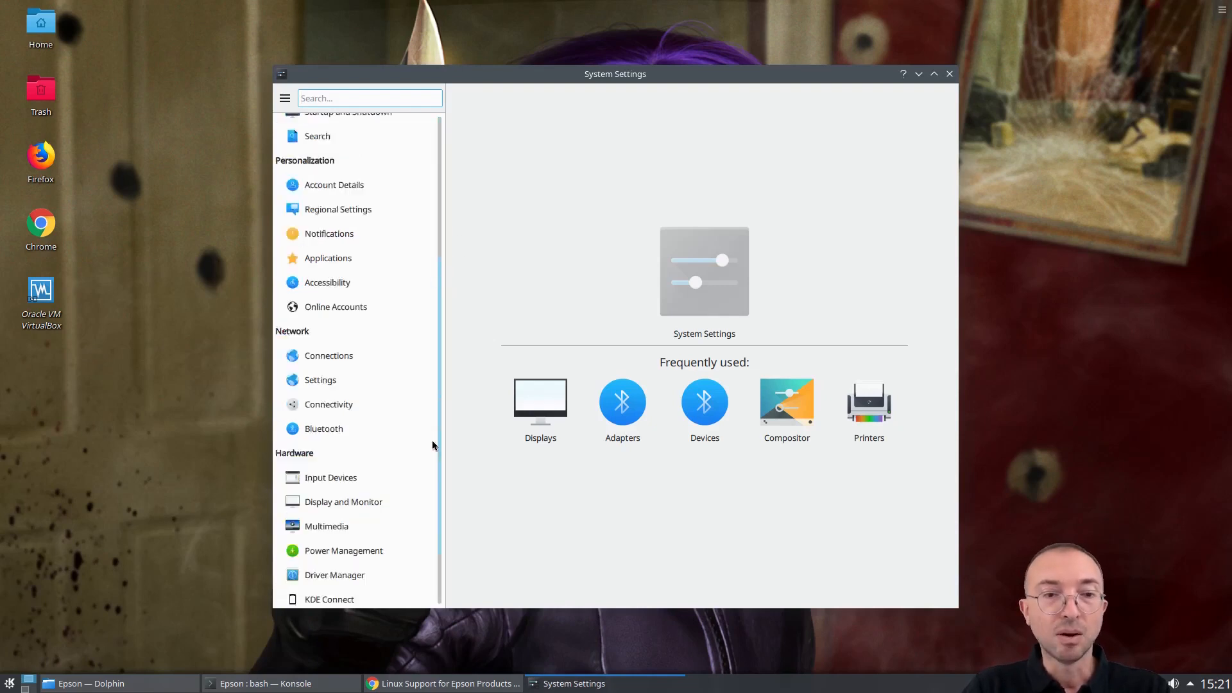
{"action": "scroll", "scroll_direction": "down", "scroll_amount": 3}
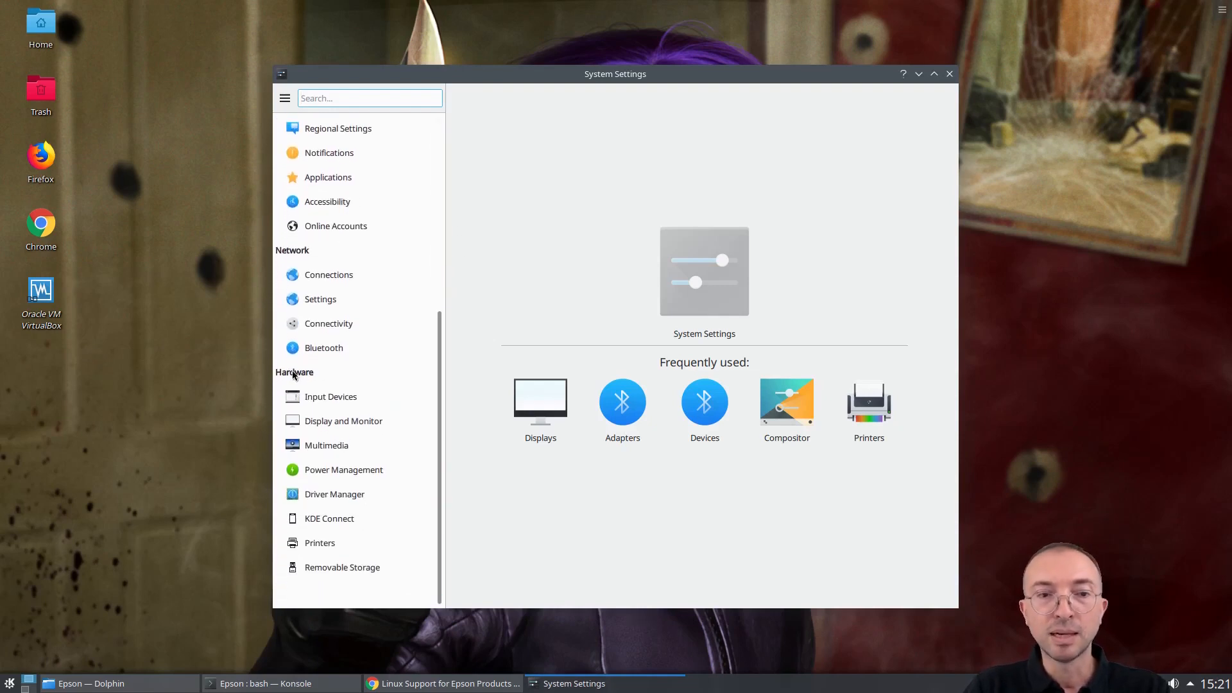
{"action": "mouse_move", "coordinate": [319, 542]}
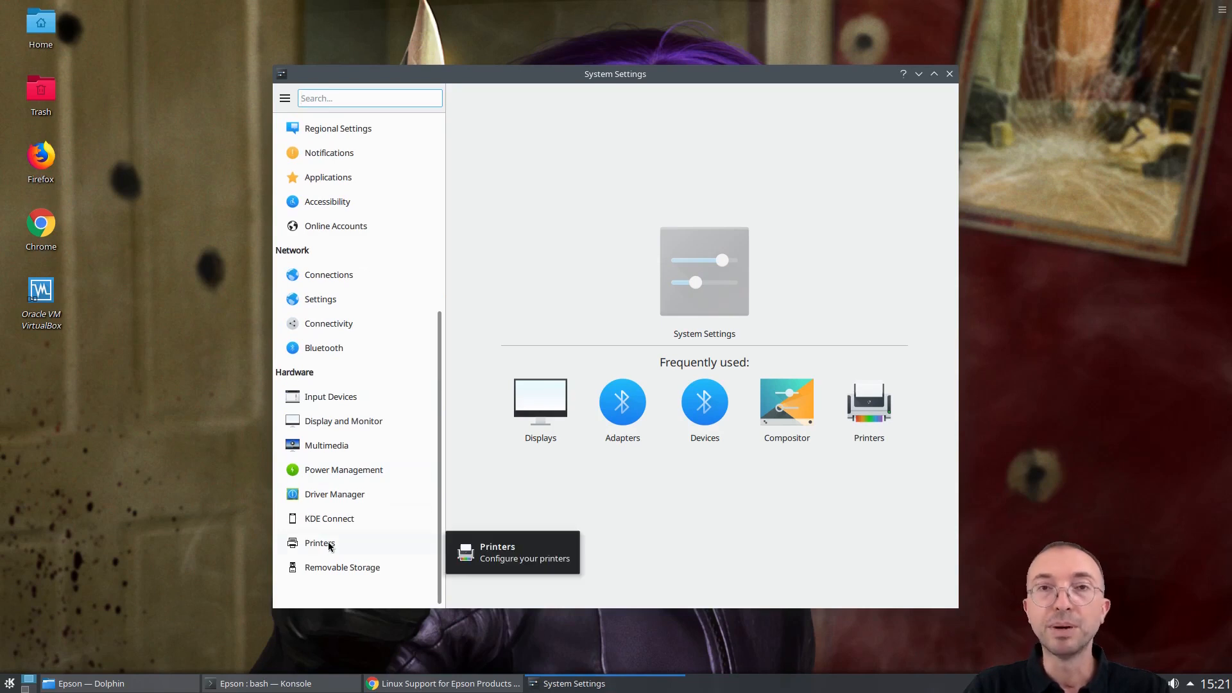
{"action": "left_click", "coordinate": [319, 541]}
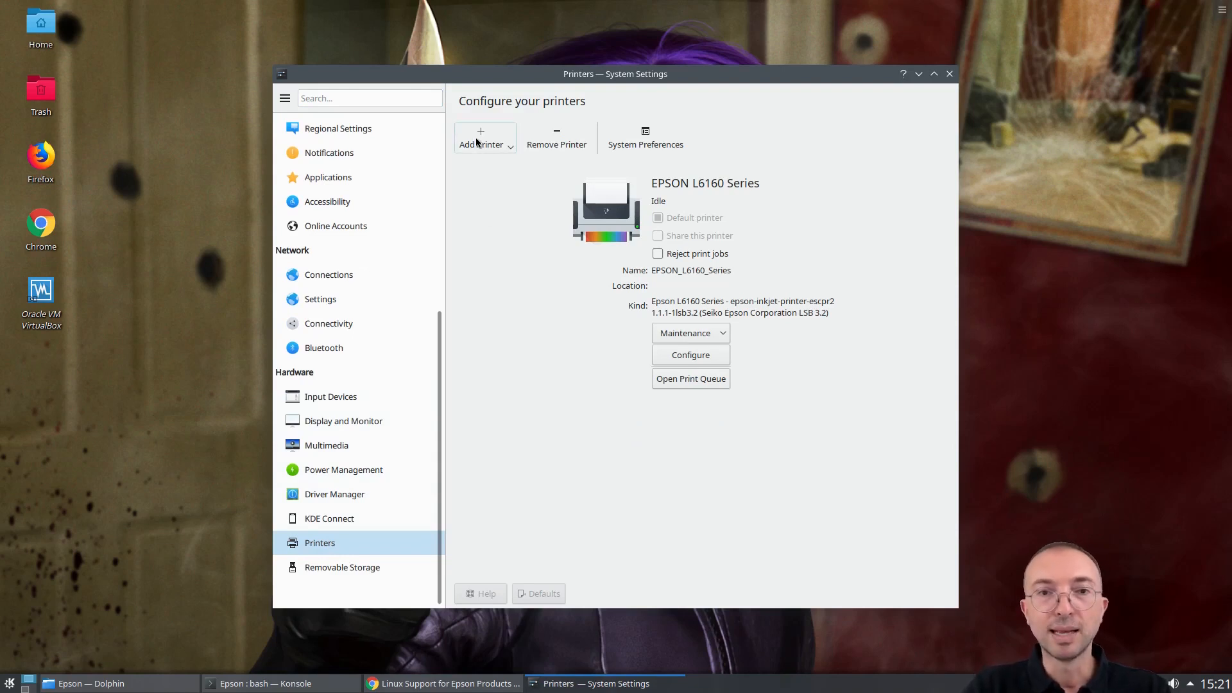
{"action": "mouse_move", "coordinate": [773, 320]}
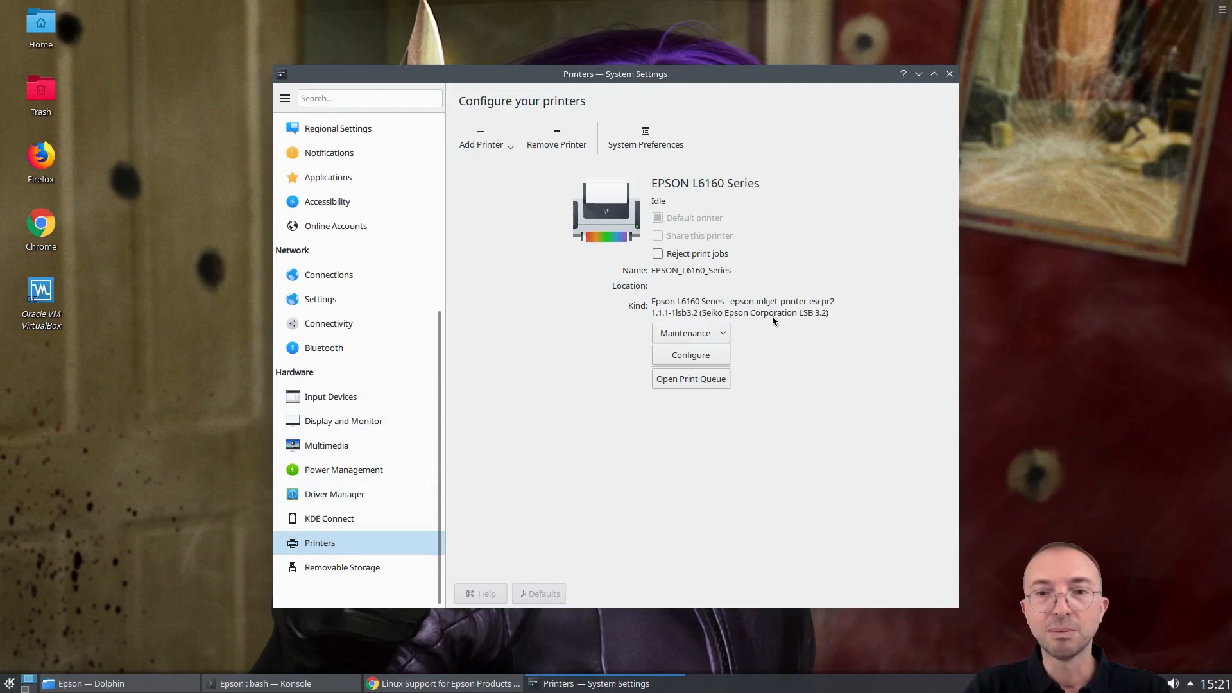
{"action": "mouse_move", "coordinate": [707, 327]}
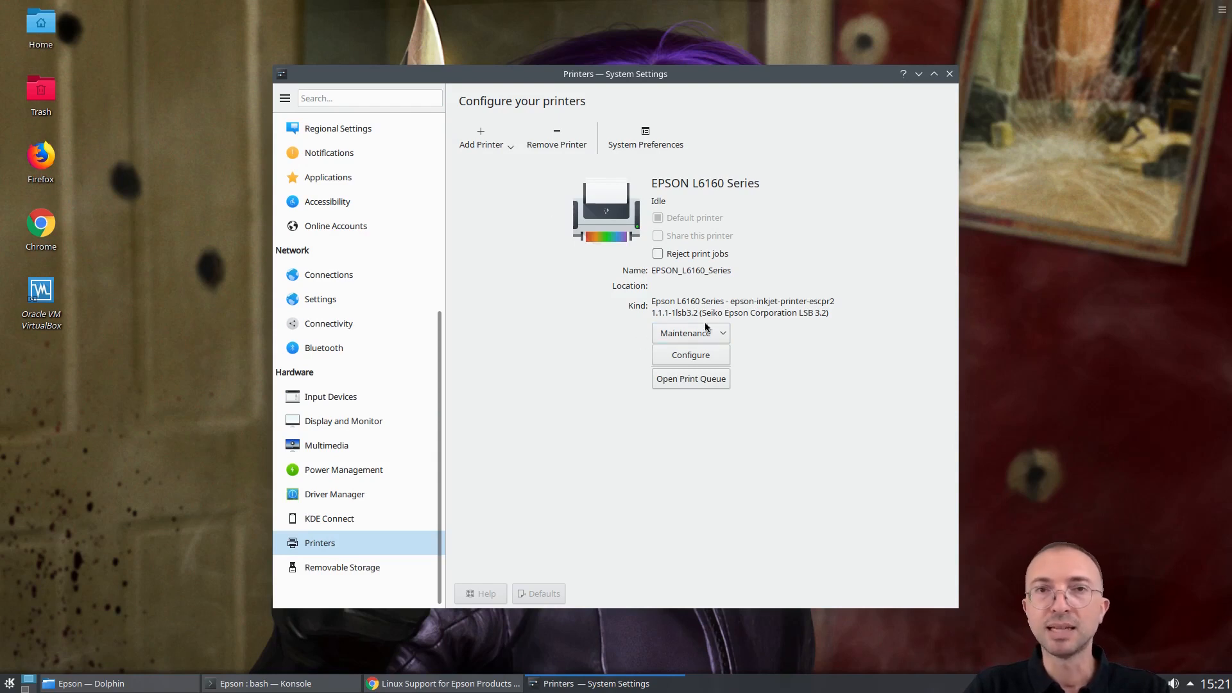
Start the Add Printer wizard
{"action": "left_click", "coordinate": [480, 137]}
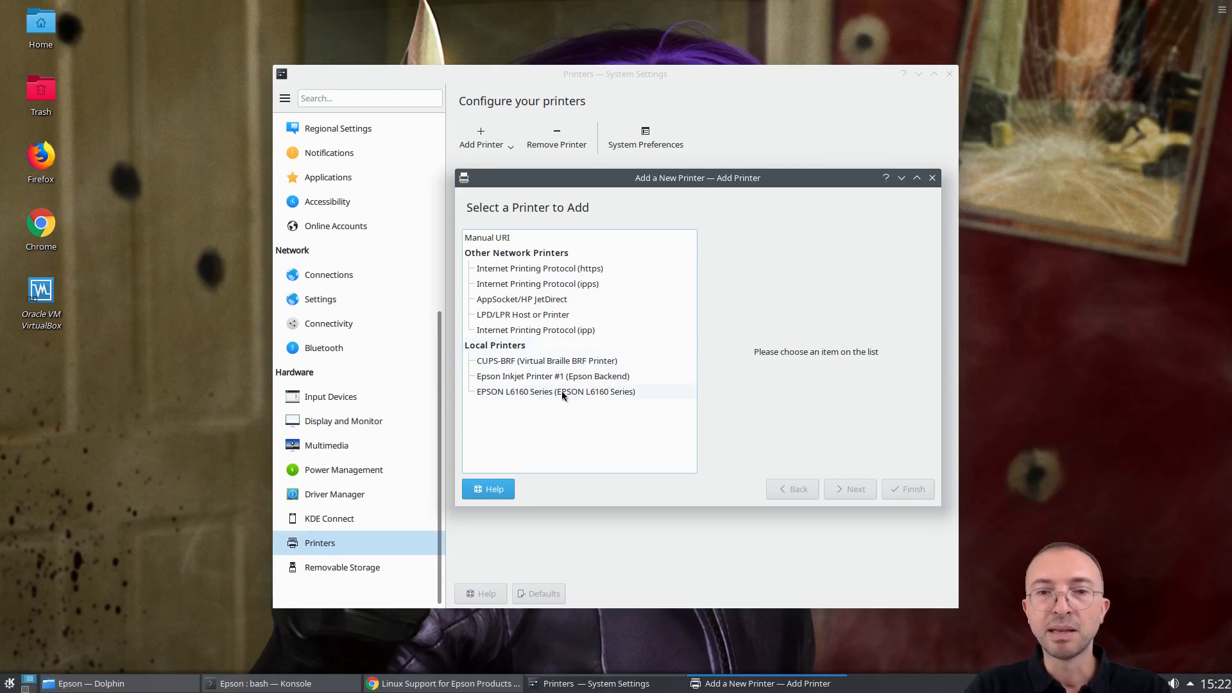
Select the EPSON L6160 Series local USB printer and proceed with Next
{"action": "left_click", "coordinate": [554, 391]}
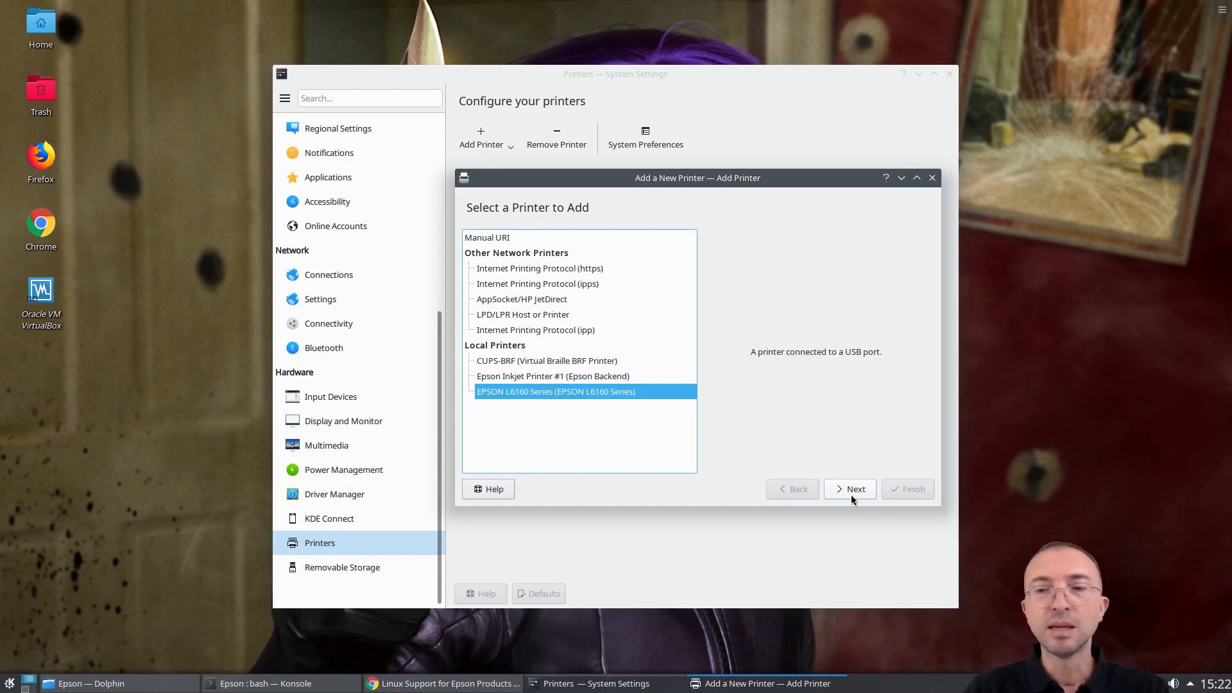
{"action": "left_click", "coordinate": [855, 489]}
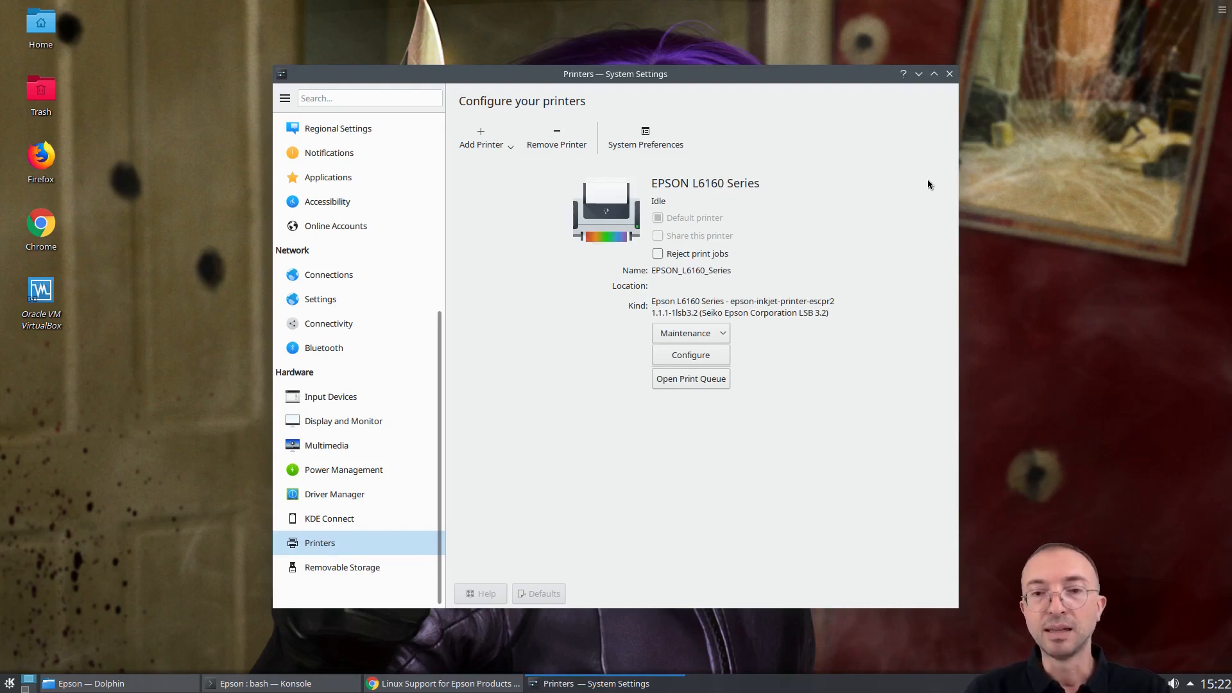
{"action": "mouse_move", "coordinate": [834, 243]}
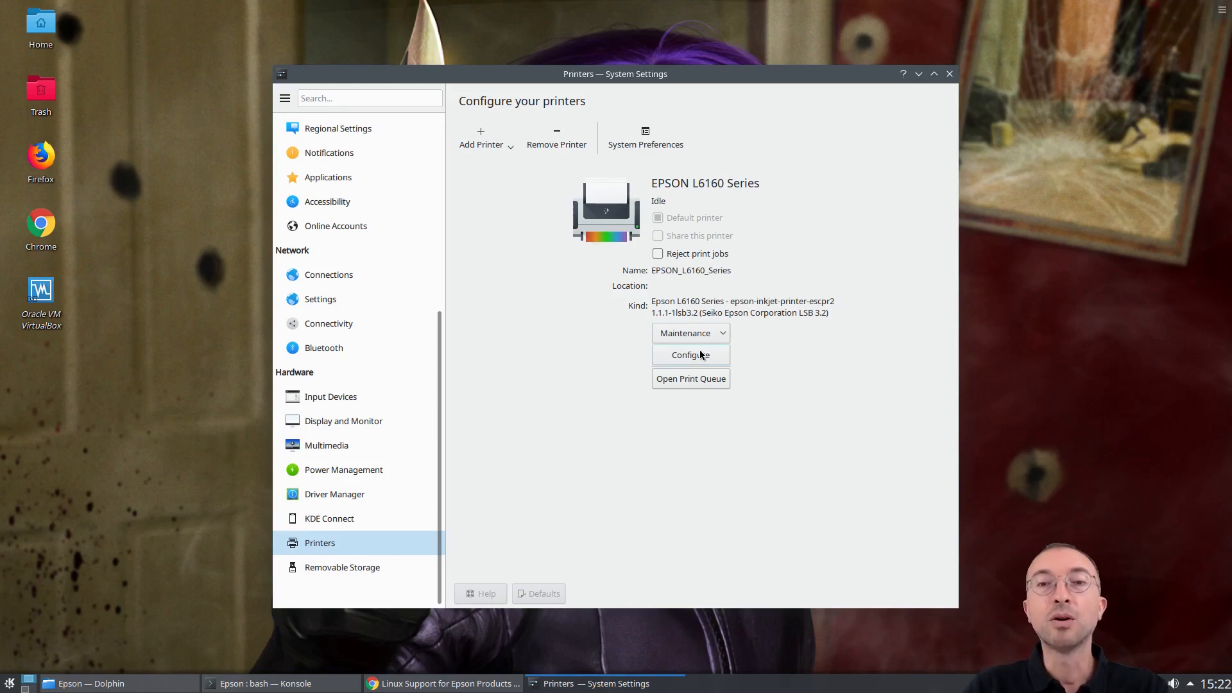
Bring up the EPSON L6160 Series printer's Configure Printer dialog from the Printers page
{"action": "left_click", "coordinate": [691, 332]}
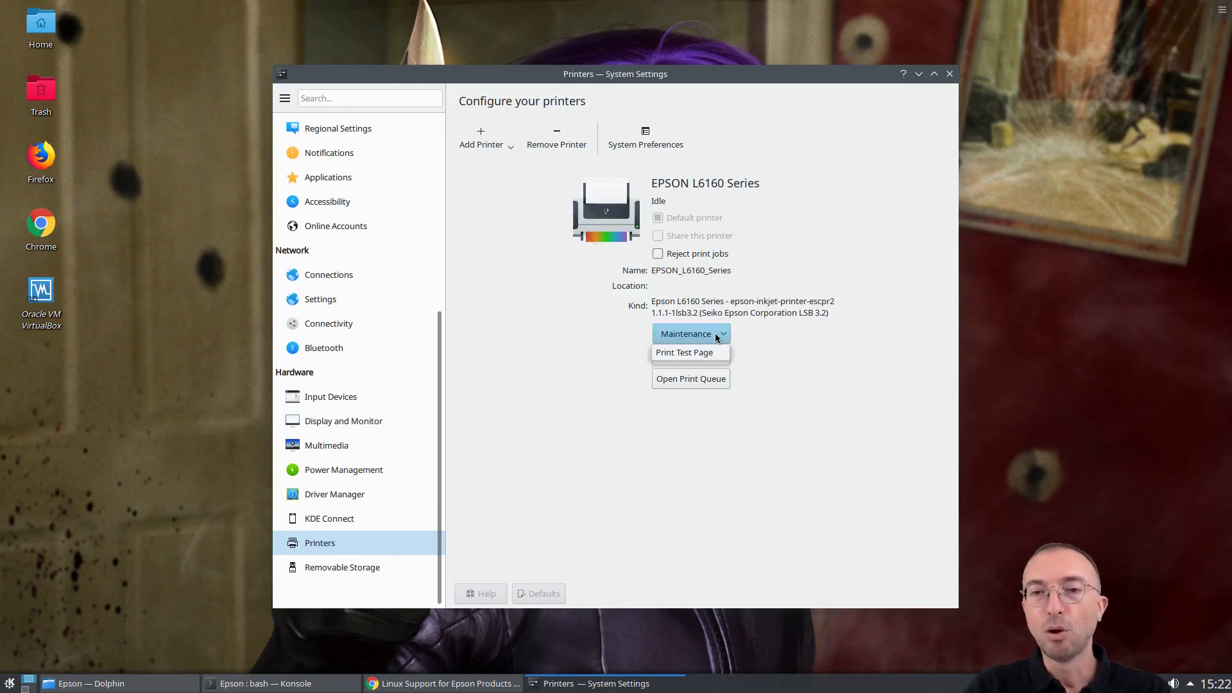
{"action": "mouse_move", "coordinate": [690, 351]}
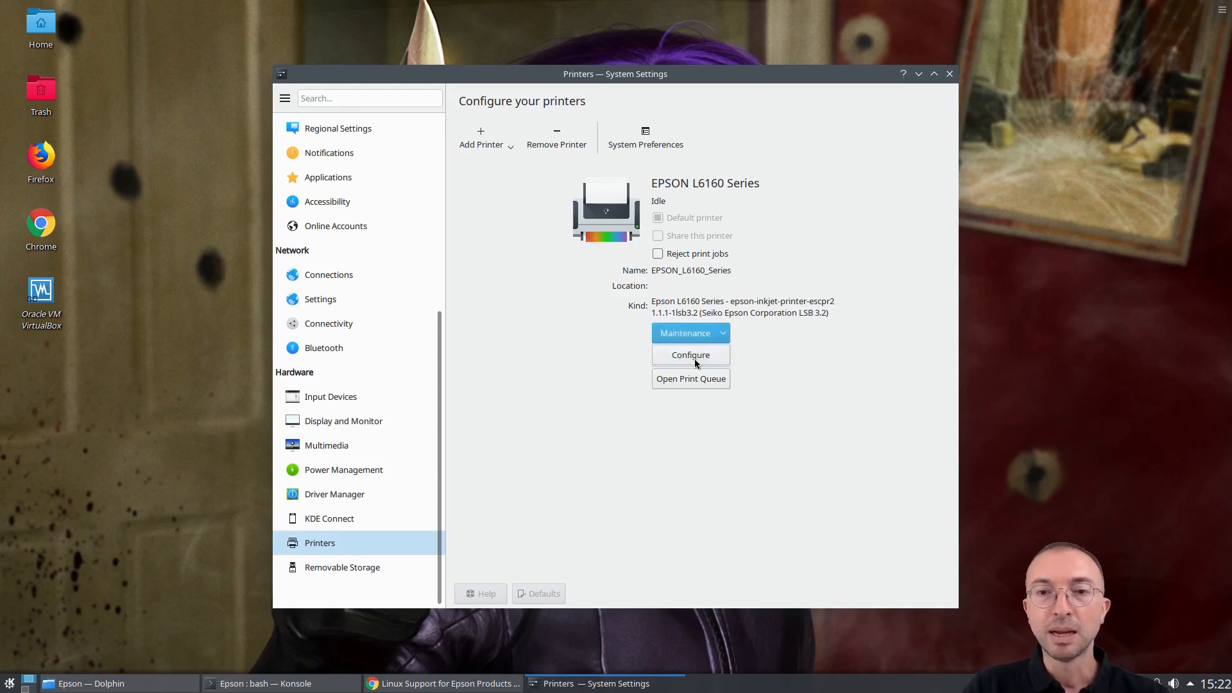
{"action": "left_click", "coordinate": [689, 354]}
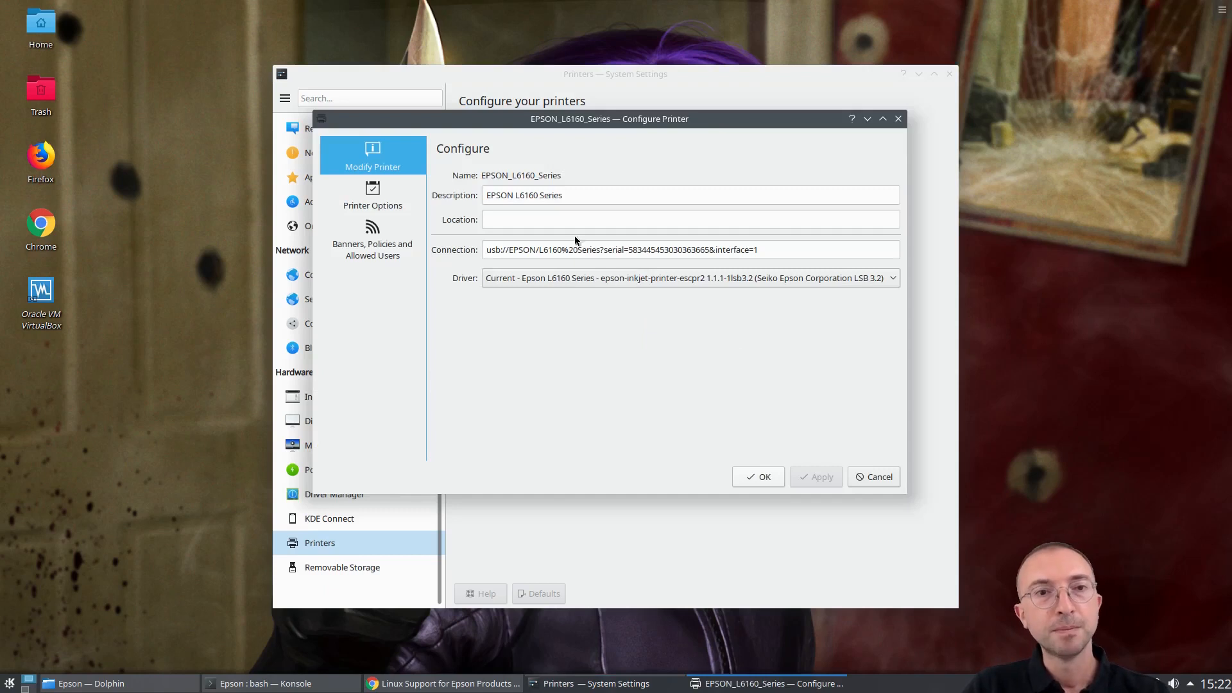
Review Printer Options, keep Plain paper-Standard quality, and cancel without saving changes
{"action": "left_click", "coordinate": [372, 195]}
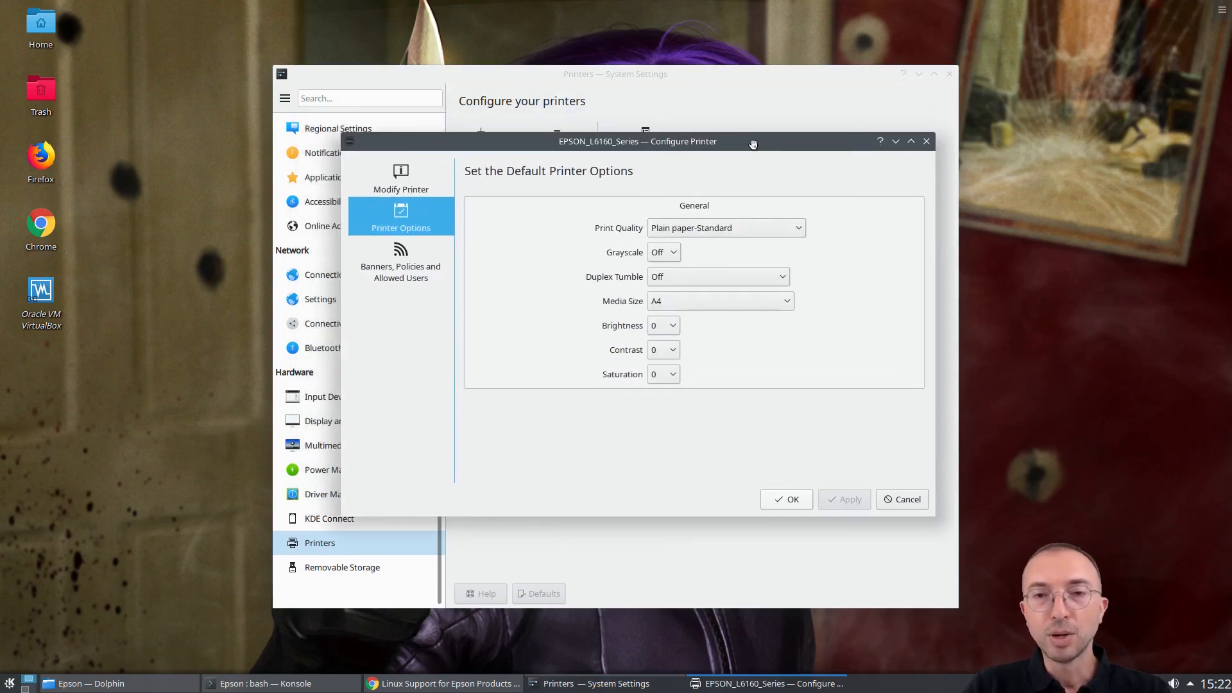
{"action": "mouse_move", "coordinate": [688, 234]}
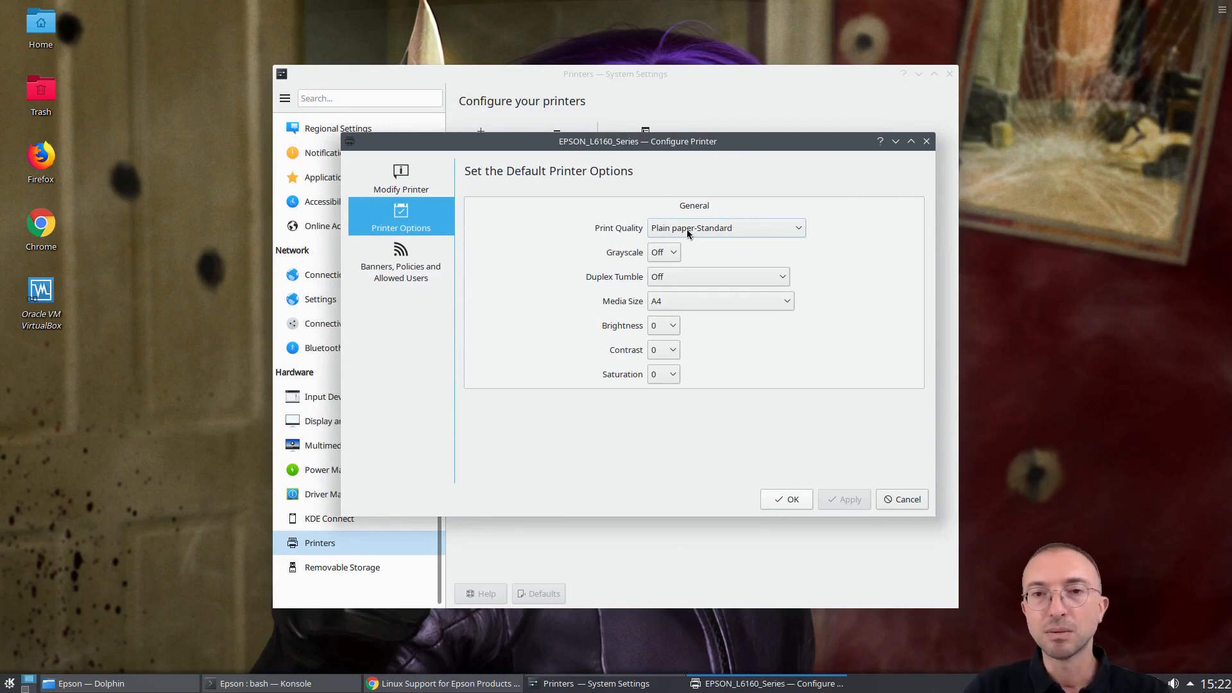
{"action": "mouse_move", "coordinate": [672, 299]}
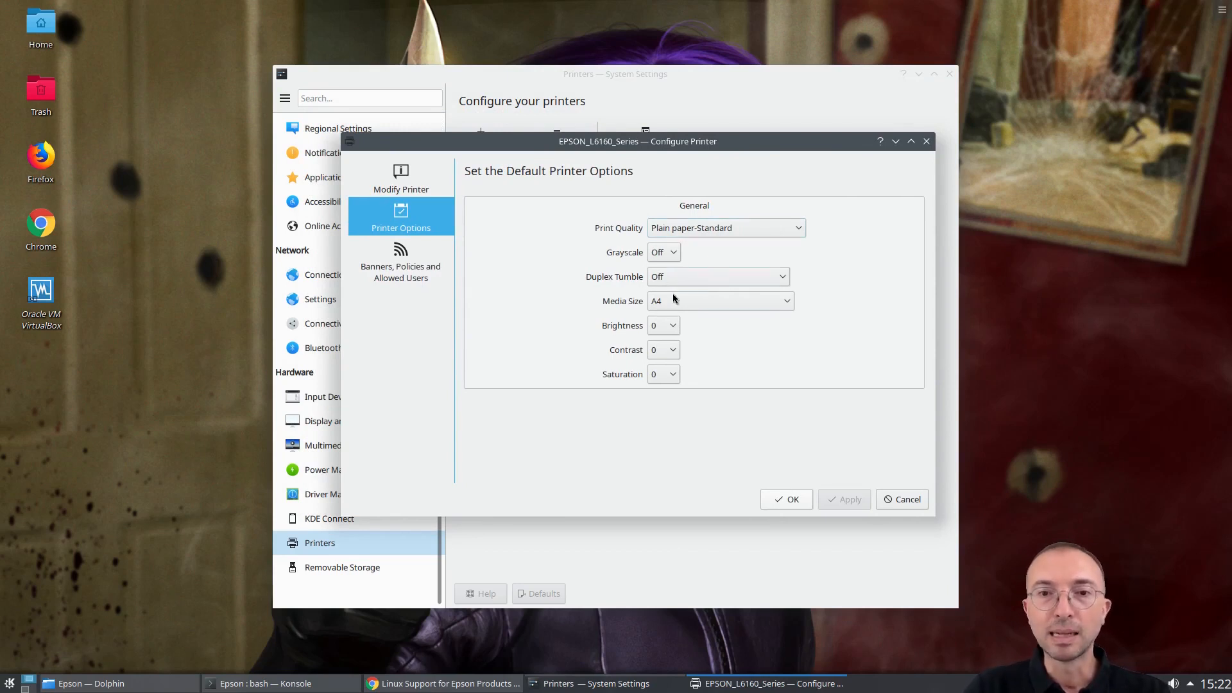
{"action": "left_click", "coordinate": [723, 229]}
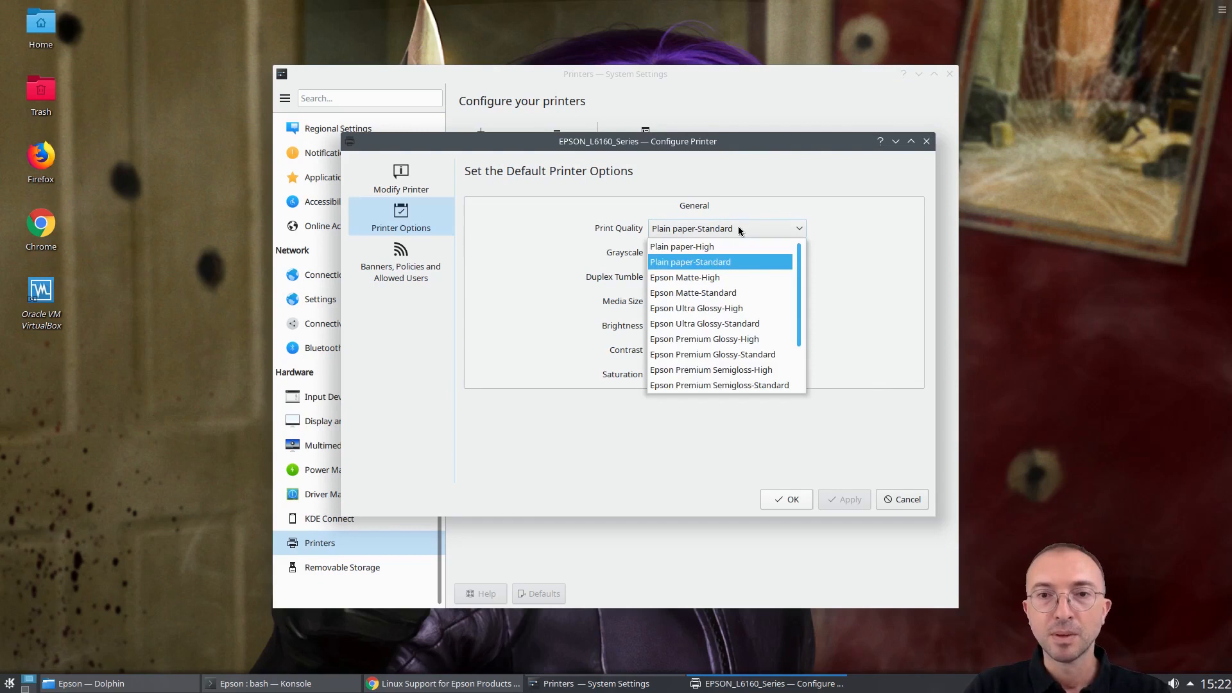
{"action": "mouse_move", "coordinate": [747, 267]}
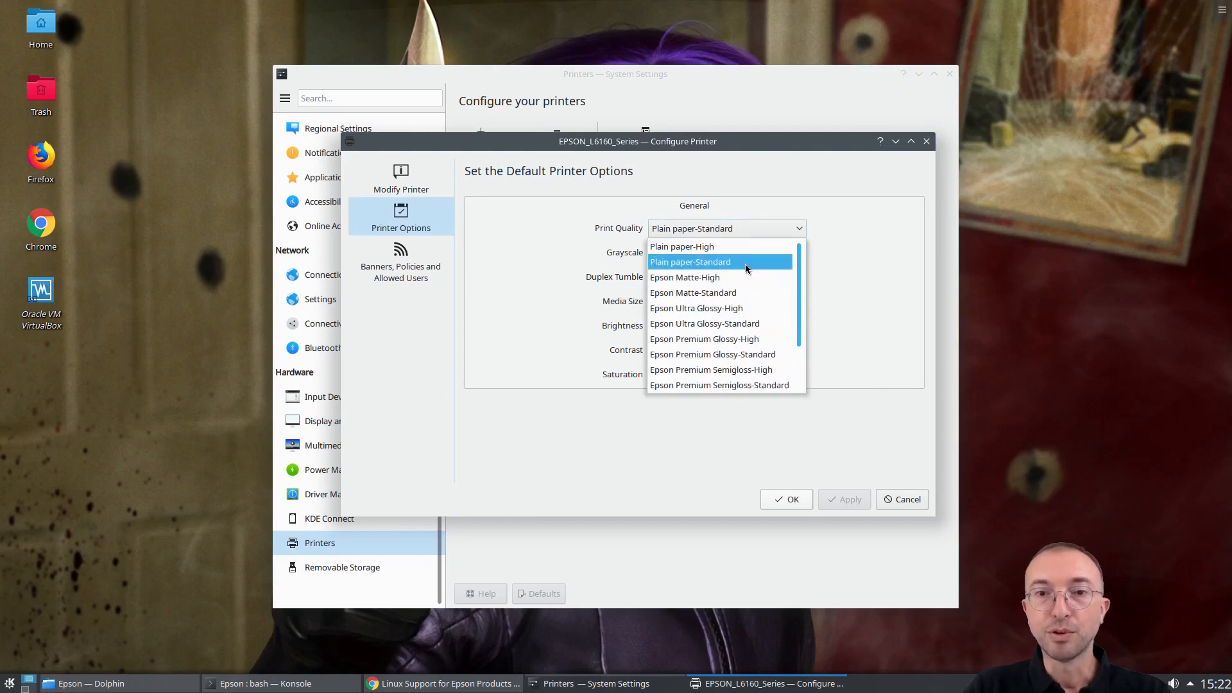
{"action": "mouse_move", "coordinate": [682, 246]}
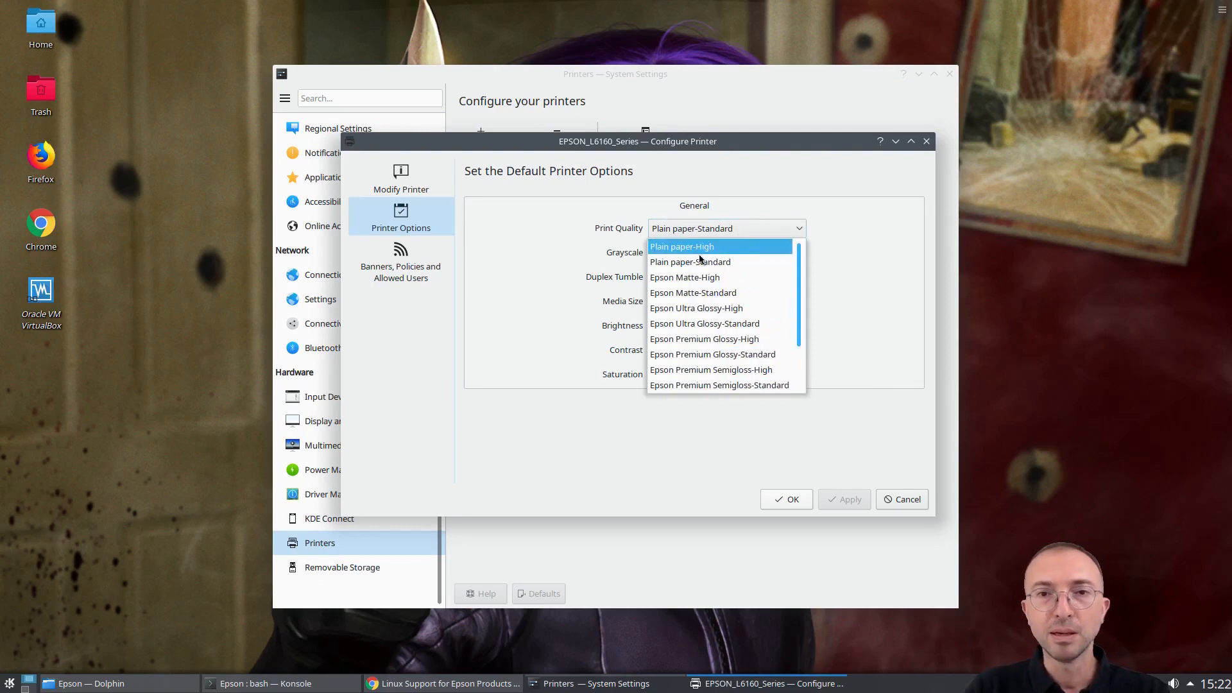
{"action": "left_click", "coordinate": [690, 262]}
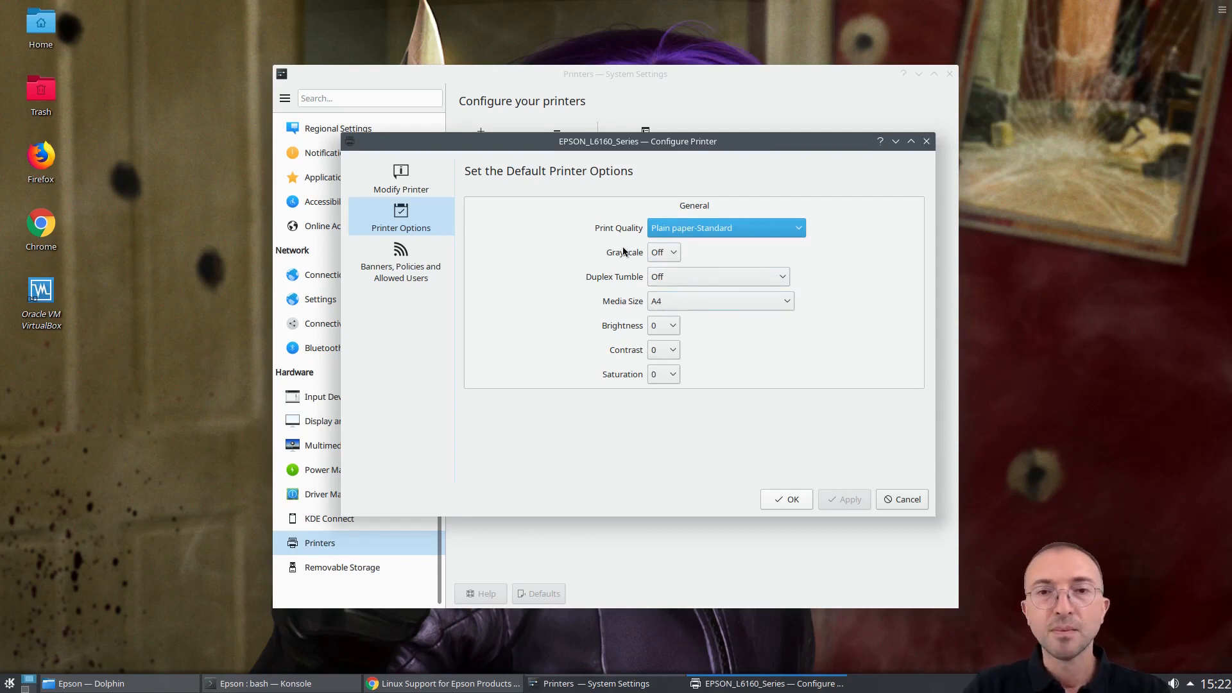
{"action": "mouse_move", "coordinate": [662, 253]}
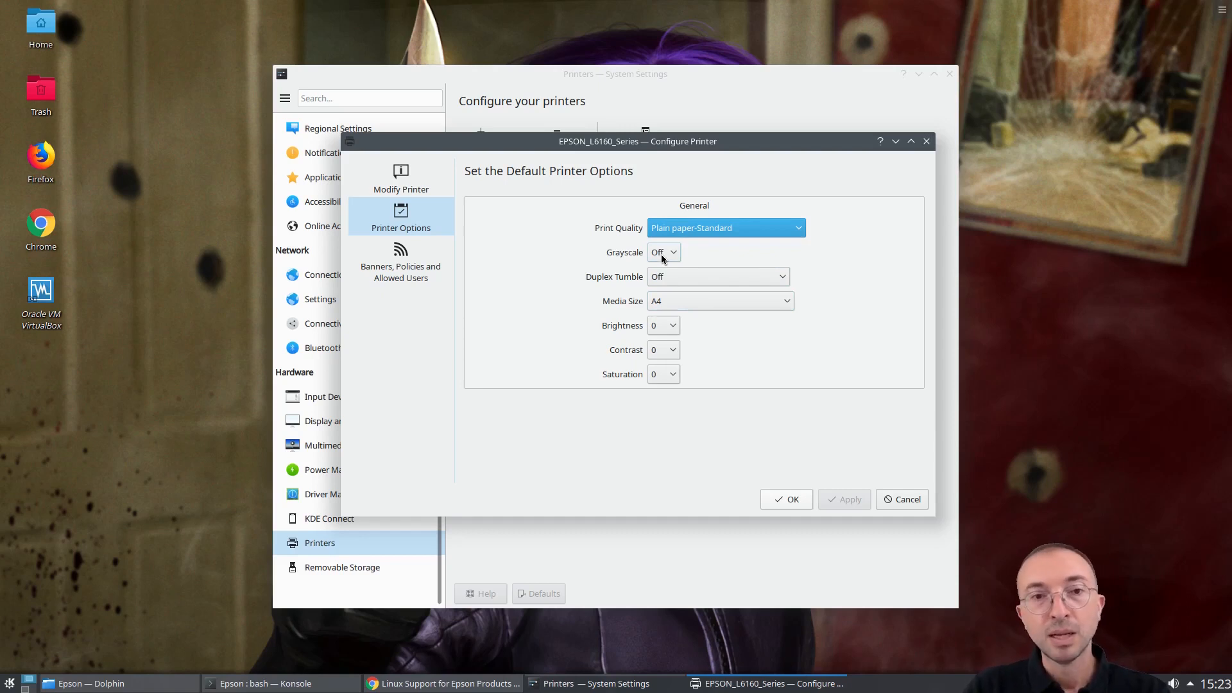
{"action": "mouse_move", "coordinate": [733, 339]}
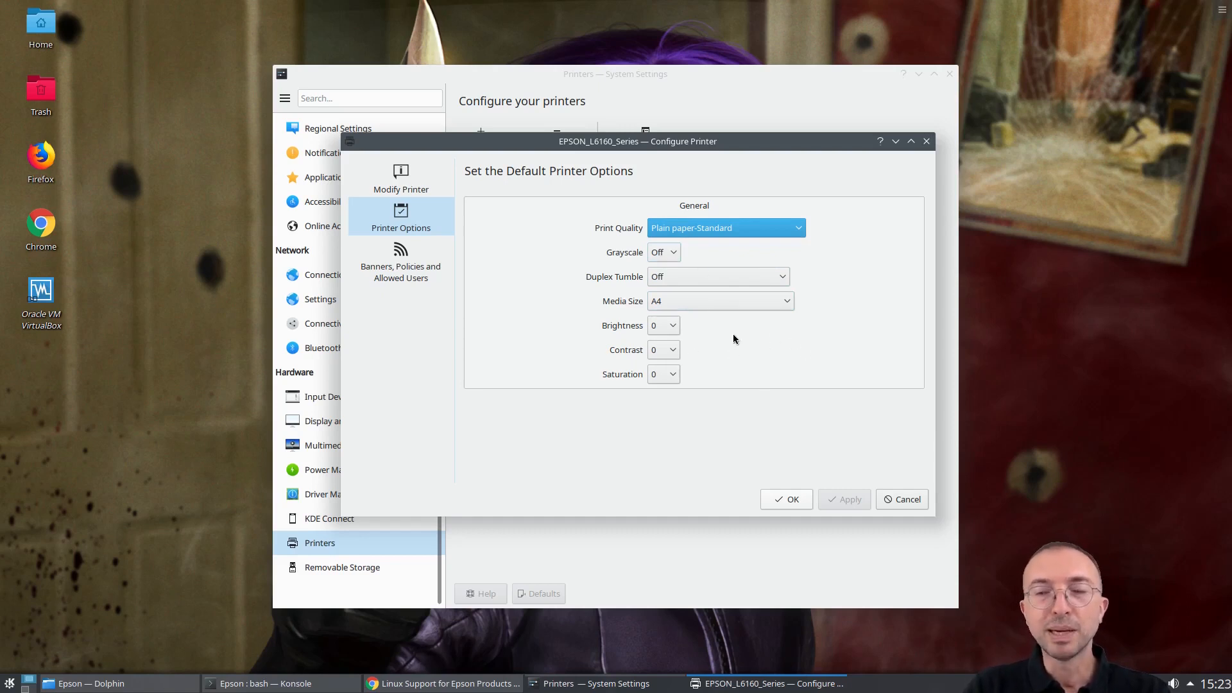
{"action": "mouse_move", "coordinate": [746, 329]}
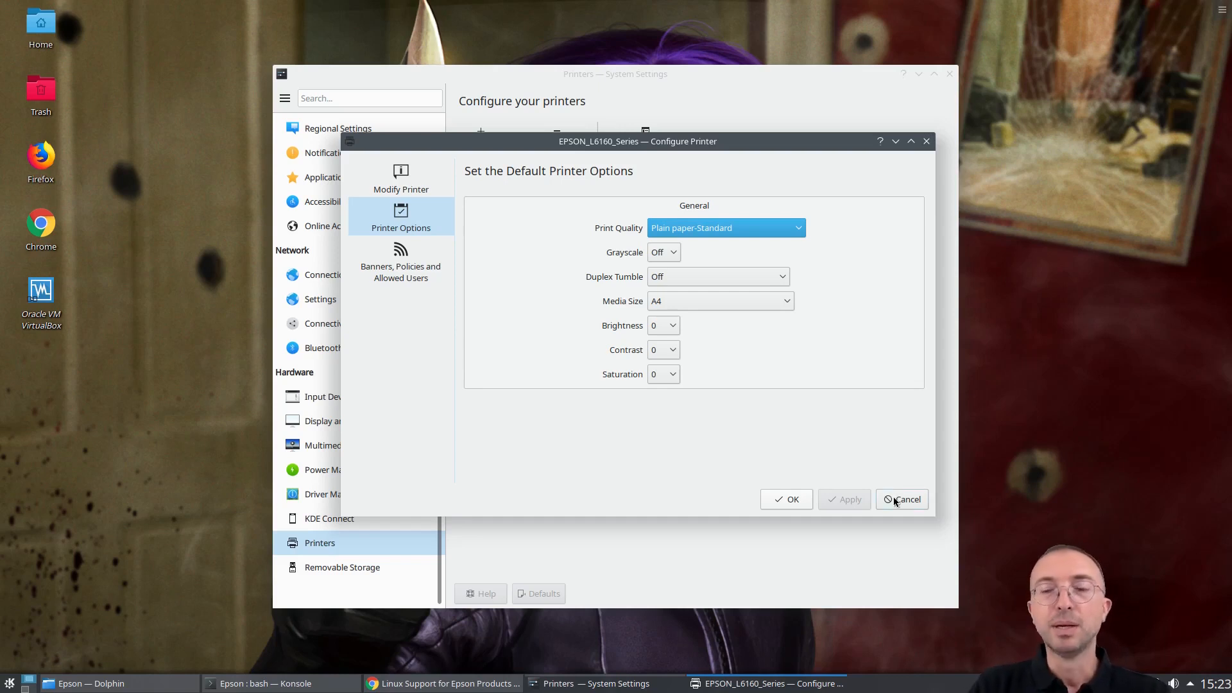
{"action": "left_click", "coordinate": [901, 499]}
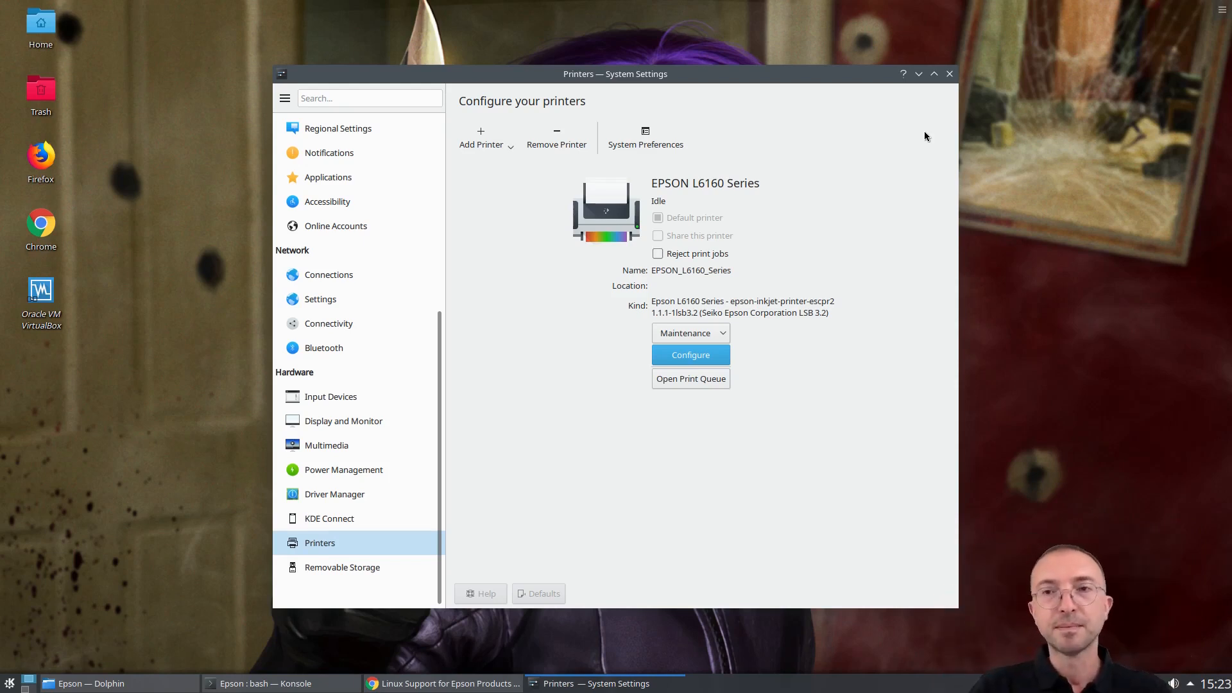
Switch to REMAX_Corporate_Profile.pdf in Okular, scroll to page 3, and show the File menu
{"action": "left_click", "coordinate": [933, 74]}
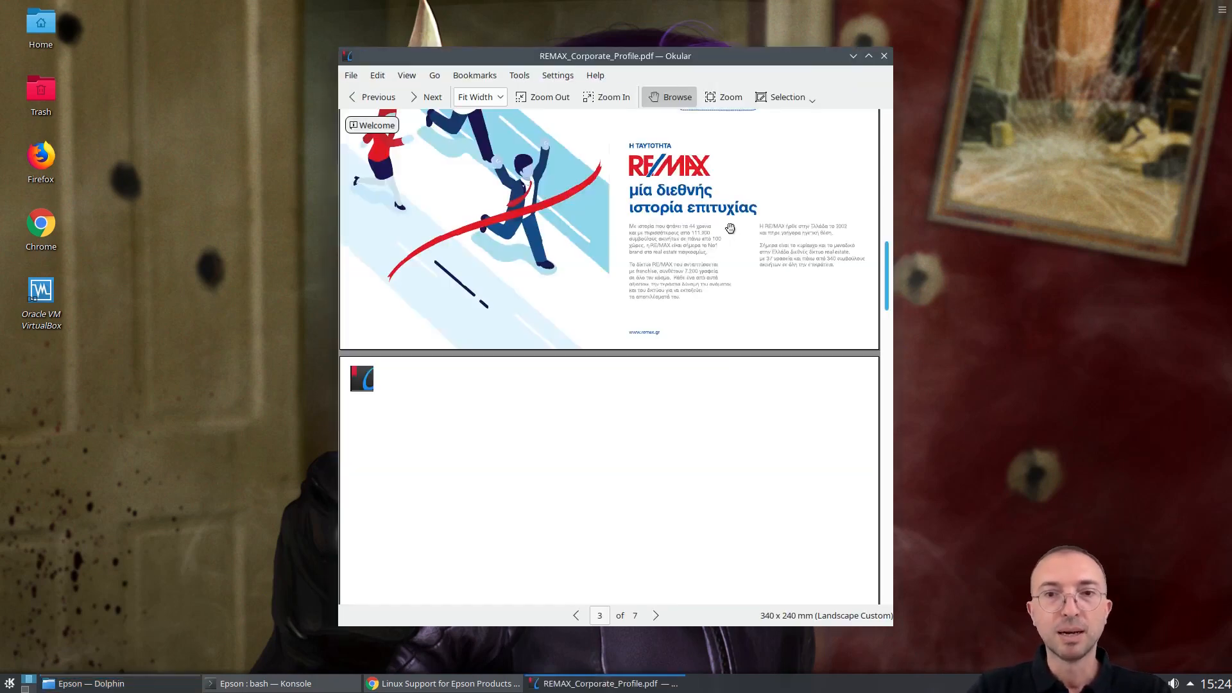
{"action": "scroll", "scroll_direction": "down", "scroll_amount": 3}
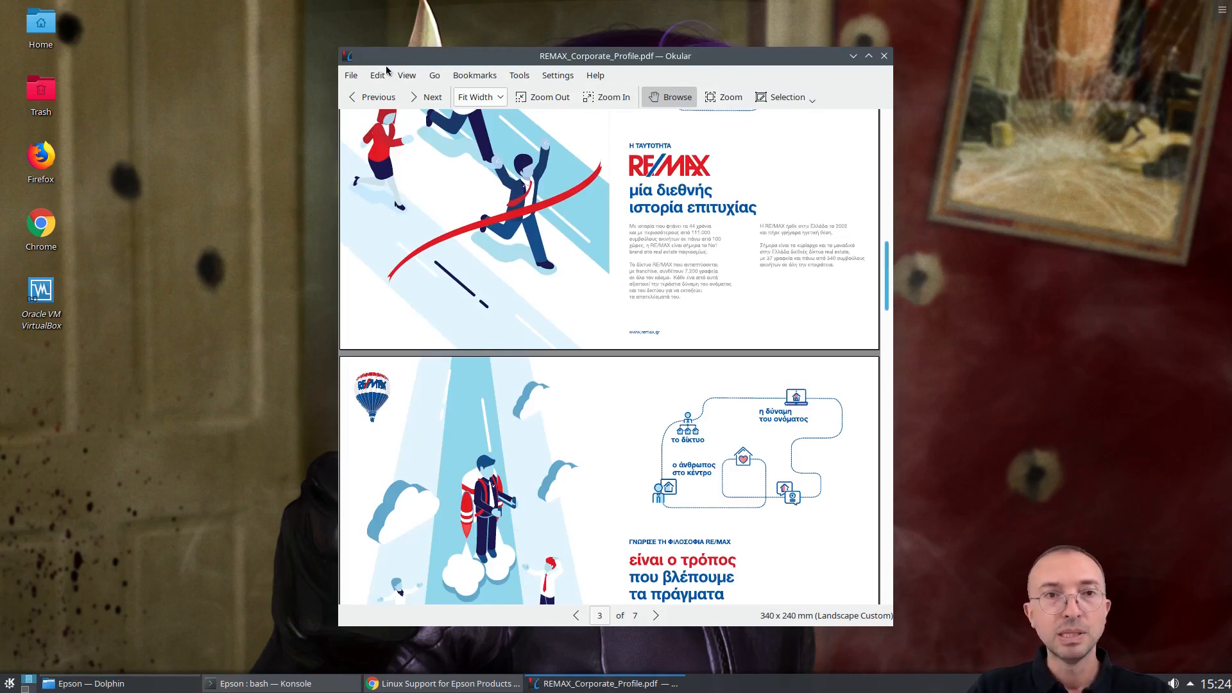
{"action": "left_click", "coordinate": [350, 74]}
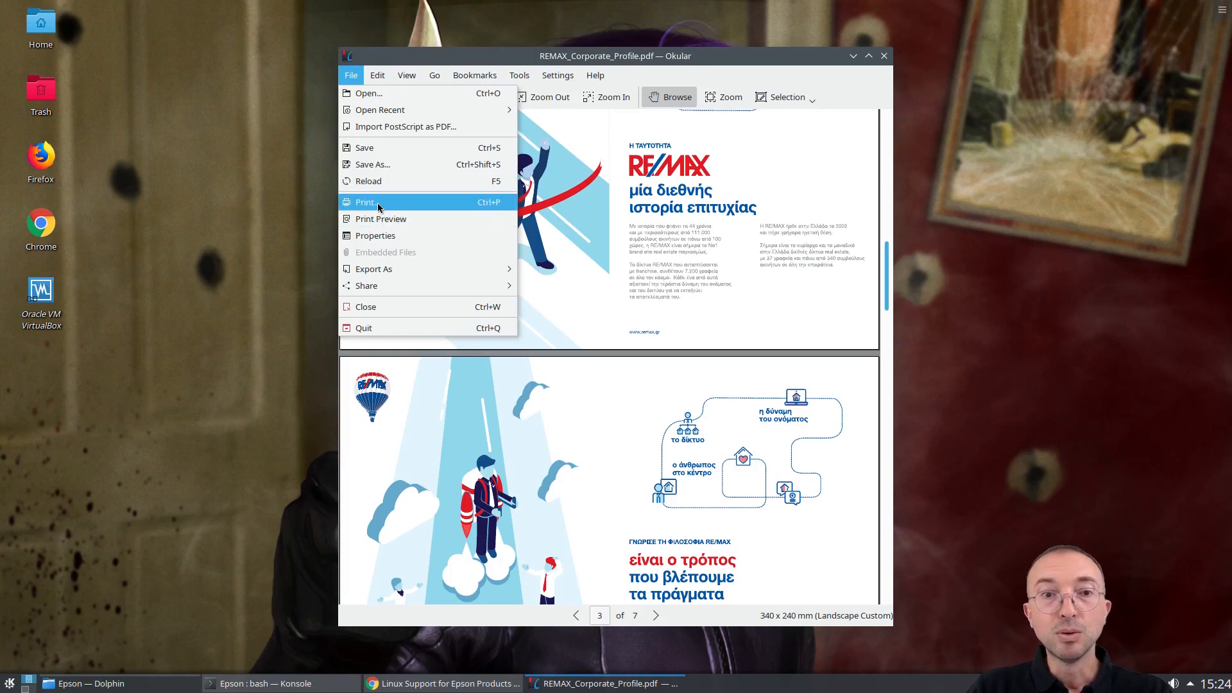
Start Print, review the EPSON_L6160_Series A4 landscape page and job properties, then cancel back
{"action": "left_click", "coordinate": [365, 201]}
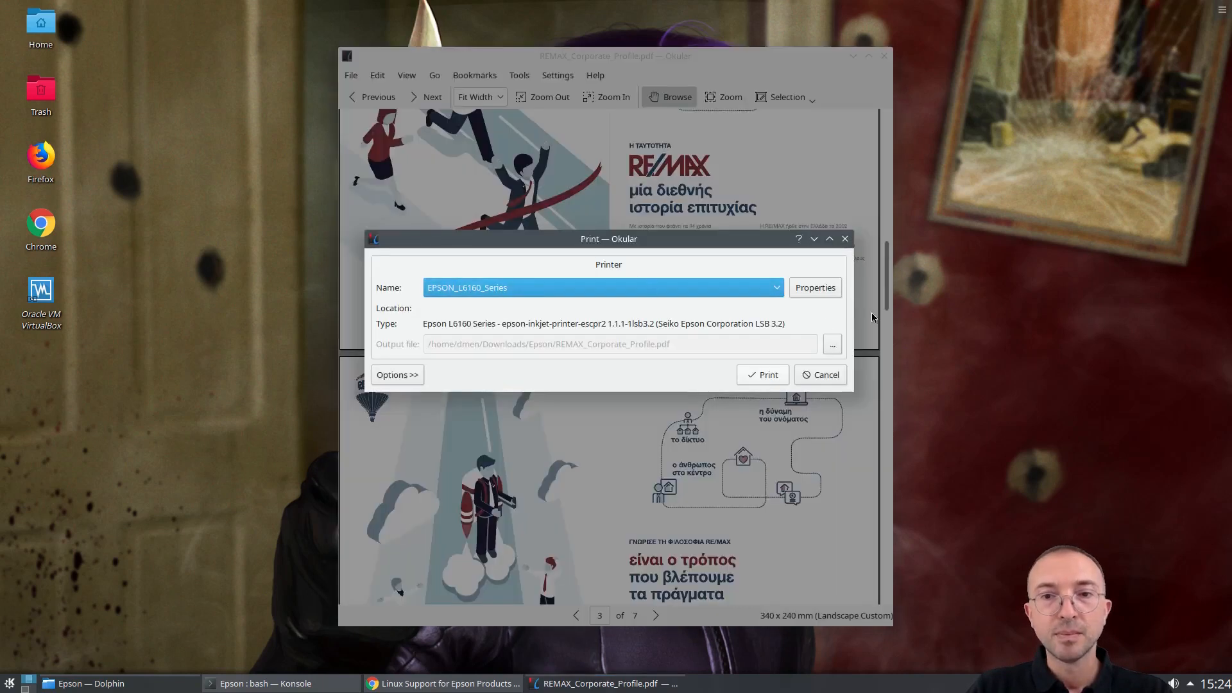
{"action": "mouse_move", "coordinate": [551, 283]}
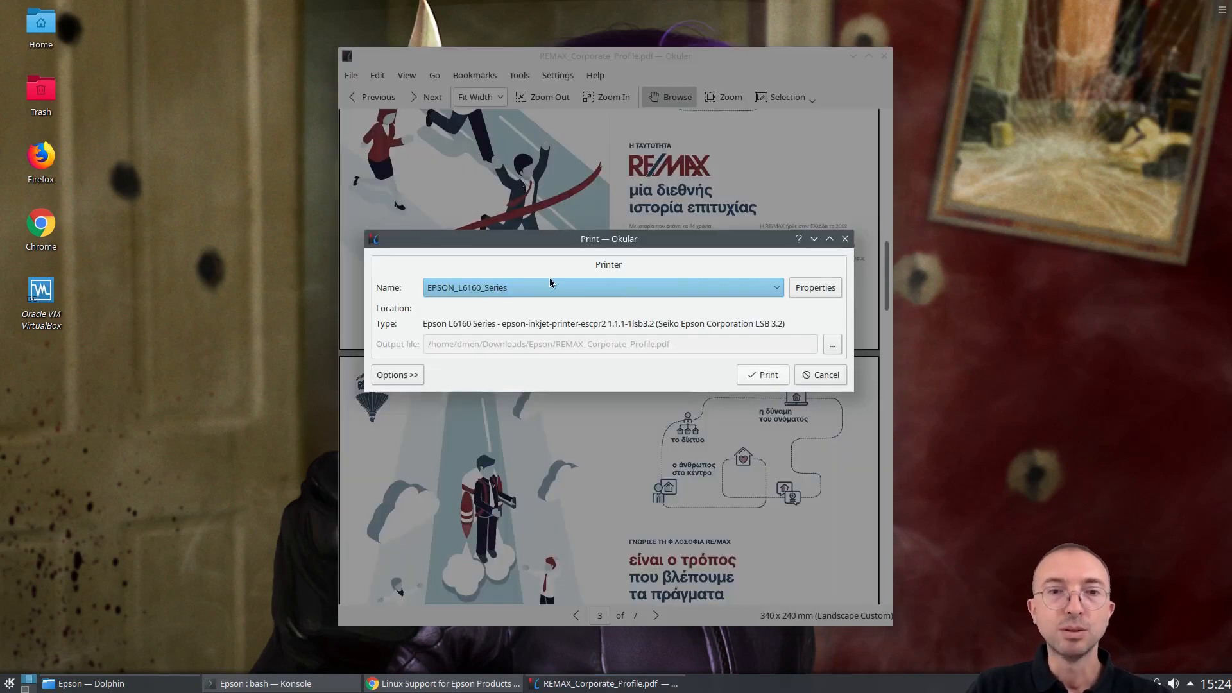
{"action": "left_click", "coordinate": [813, 286]}
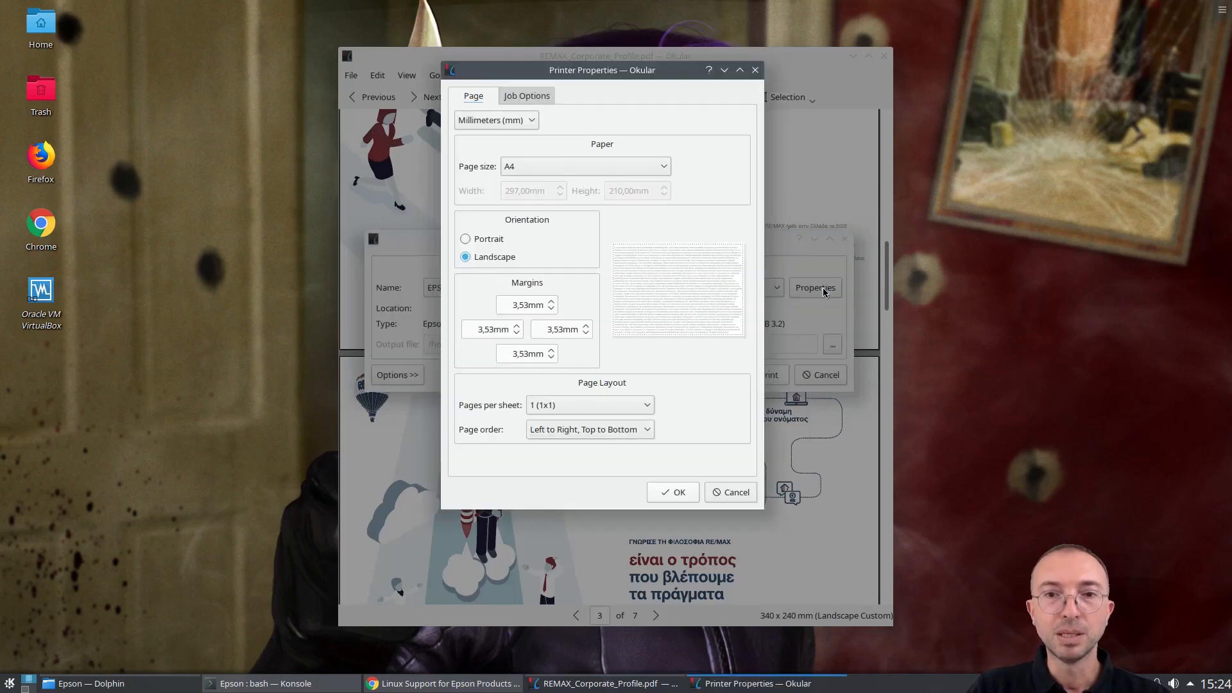
{"action": "mouse_move", "coordinate": [492, 240]}
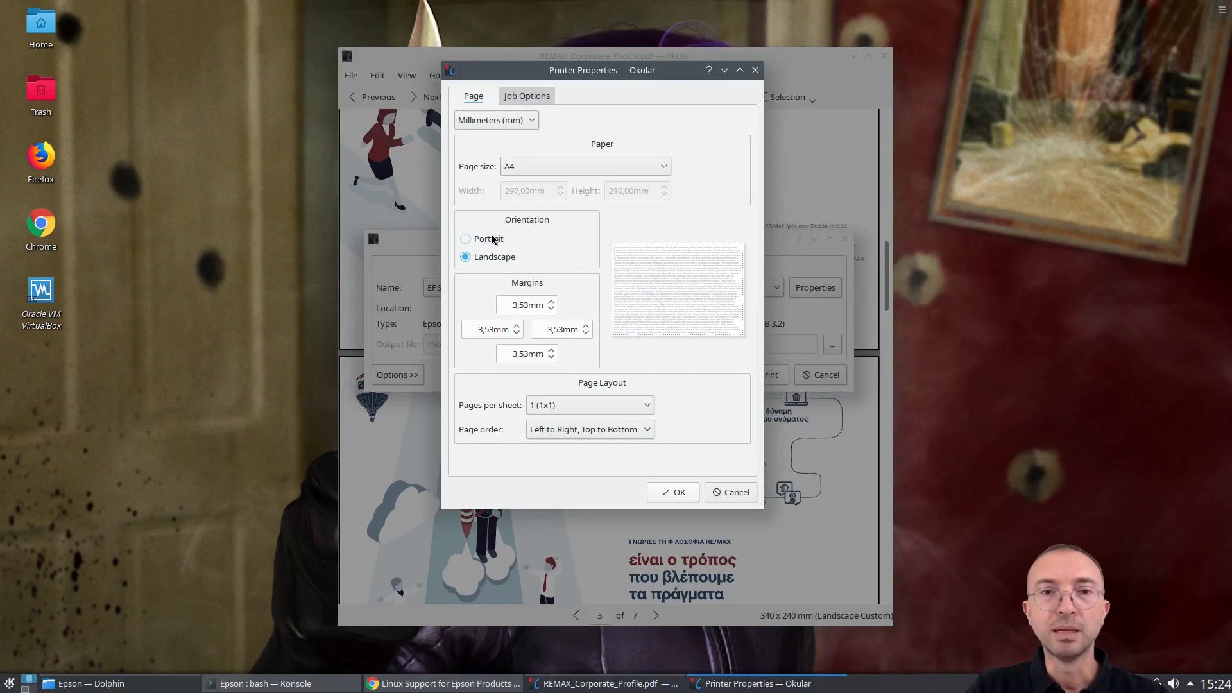
{"action": "left_click", "coordinate": [526, 95]}
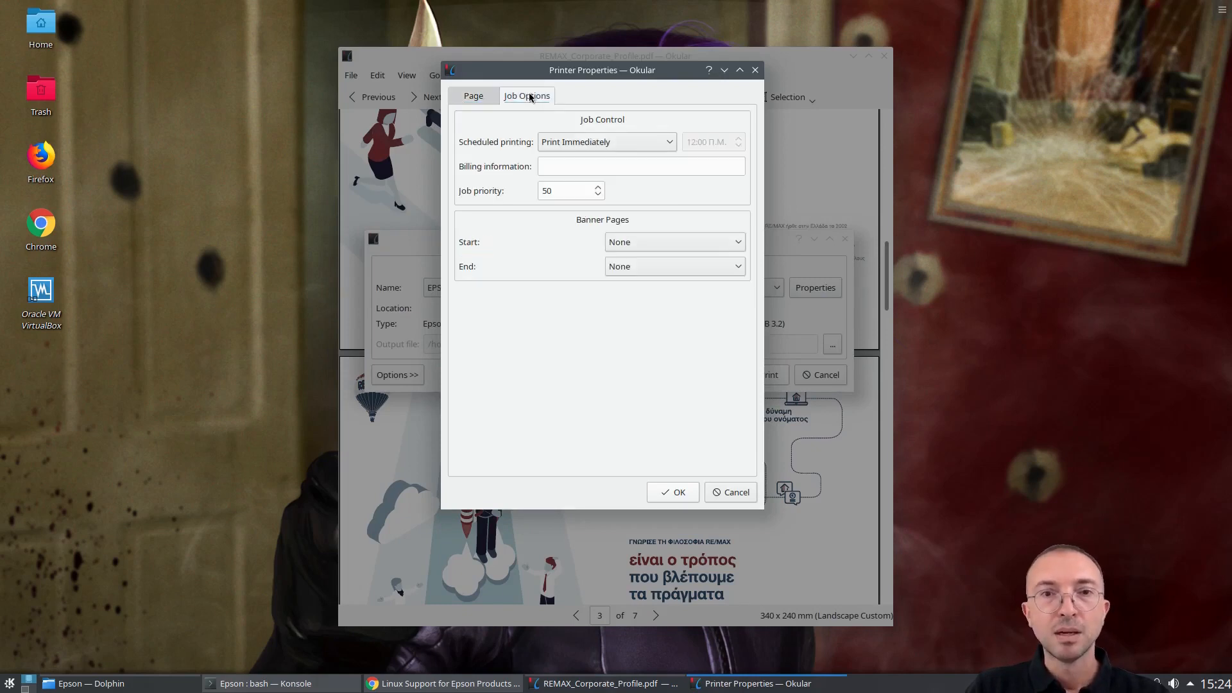
{"action": "mouse_move", "coordinate": [743, 489]}
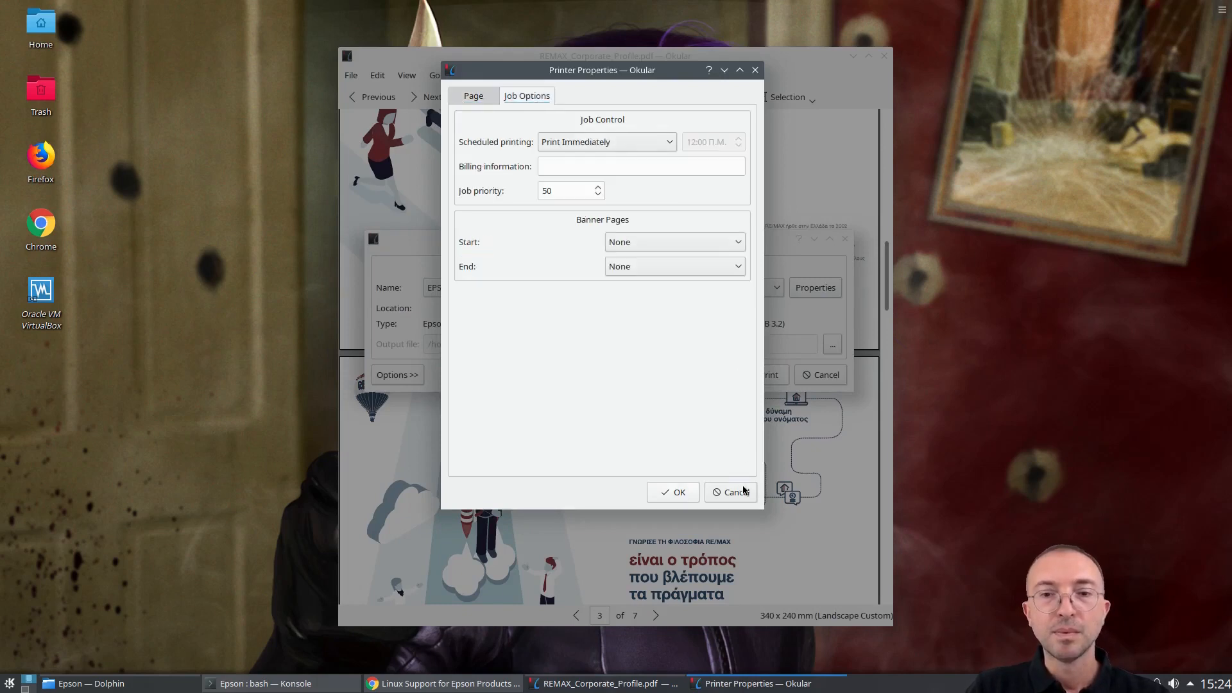
{"action": "left_click", "coordinate": [730, 491]}
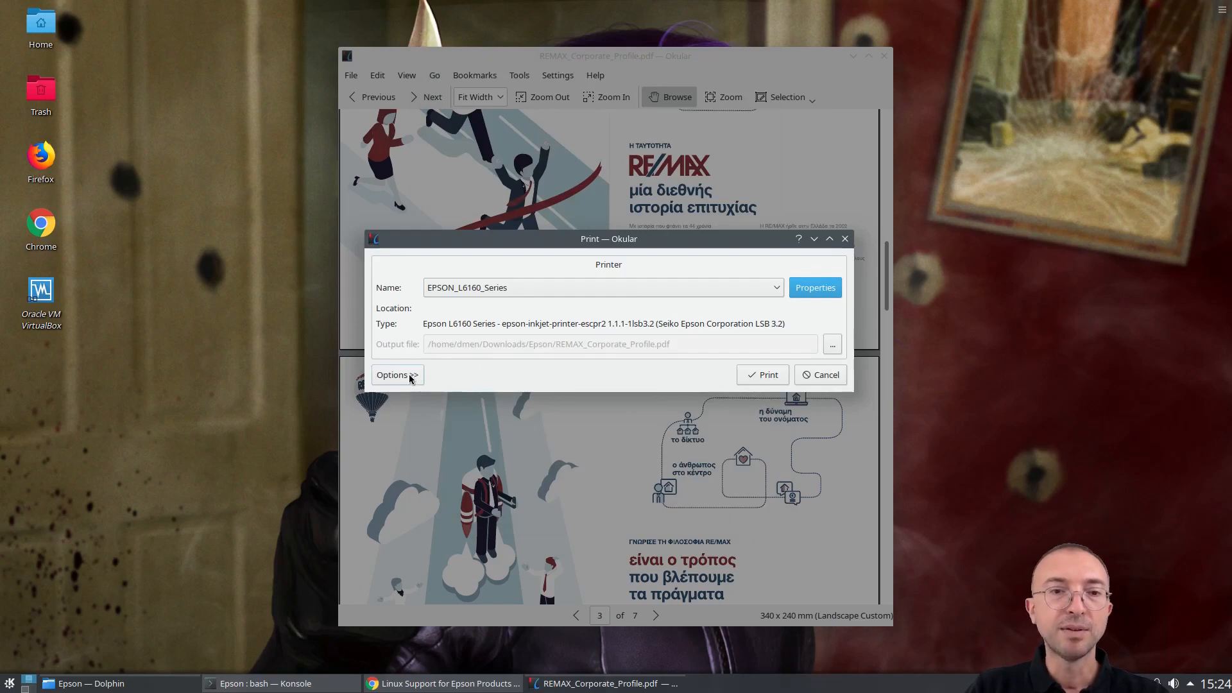
Expand the extra print options showing all 7 pages, 1 collated copy, no duplex, Color mode
{"action": "left_click", "coordinate": [397, 375]}
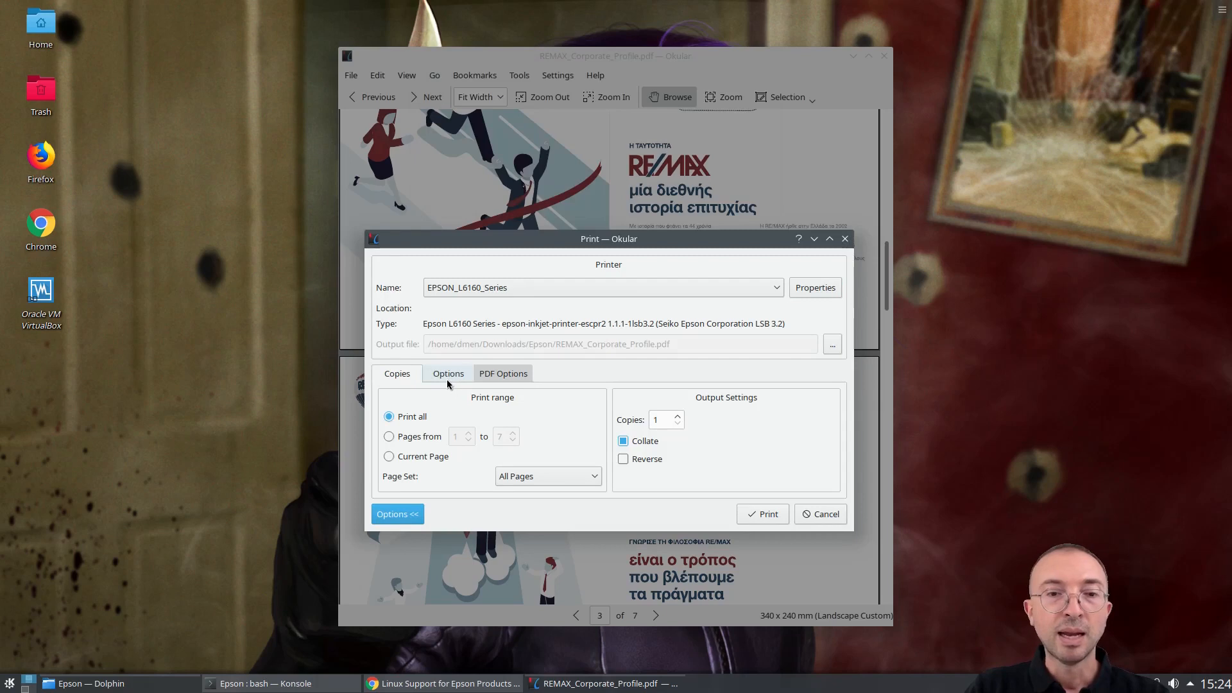
{"action": "left_click", "coordinate": [447, 374]}
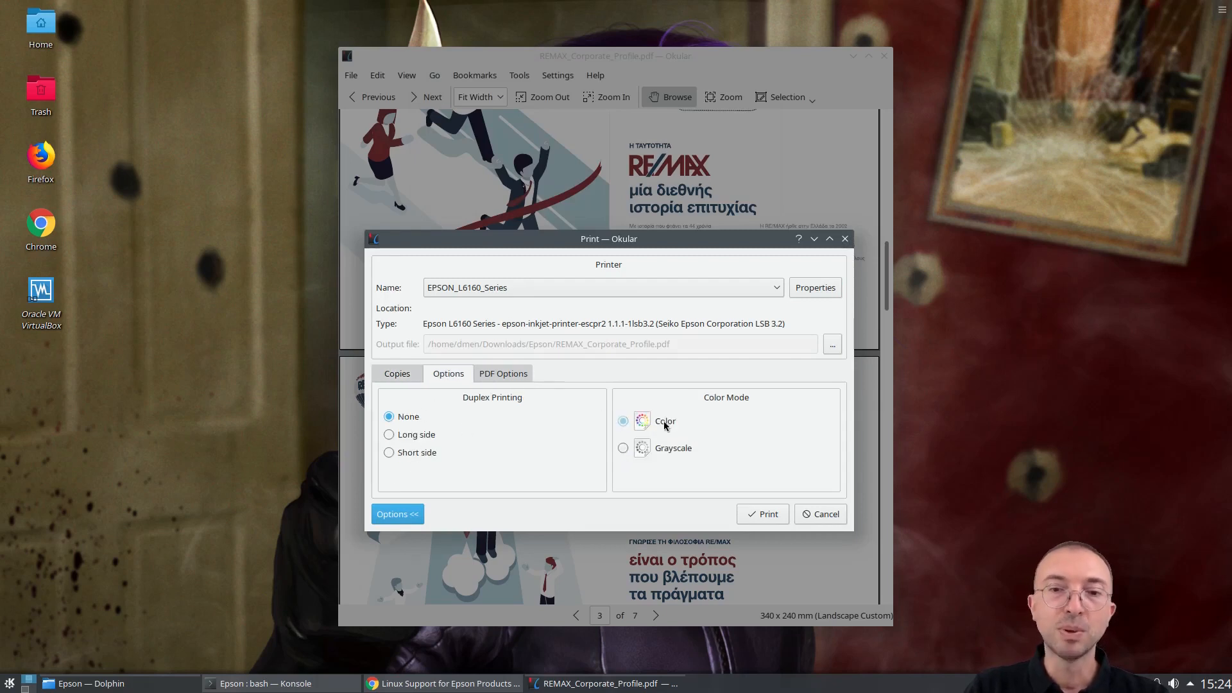
{"action": "mouse_move", "coordinate": [659, 455]}
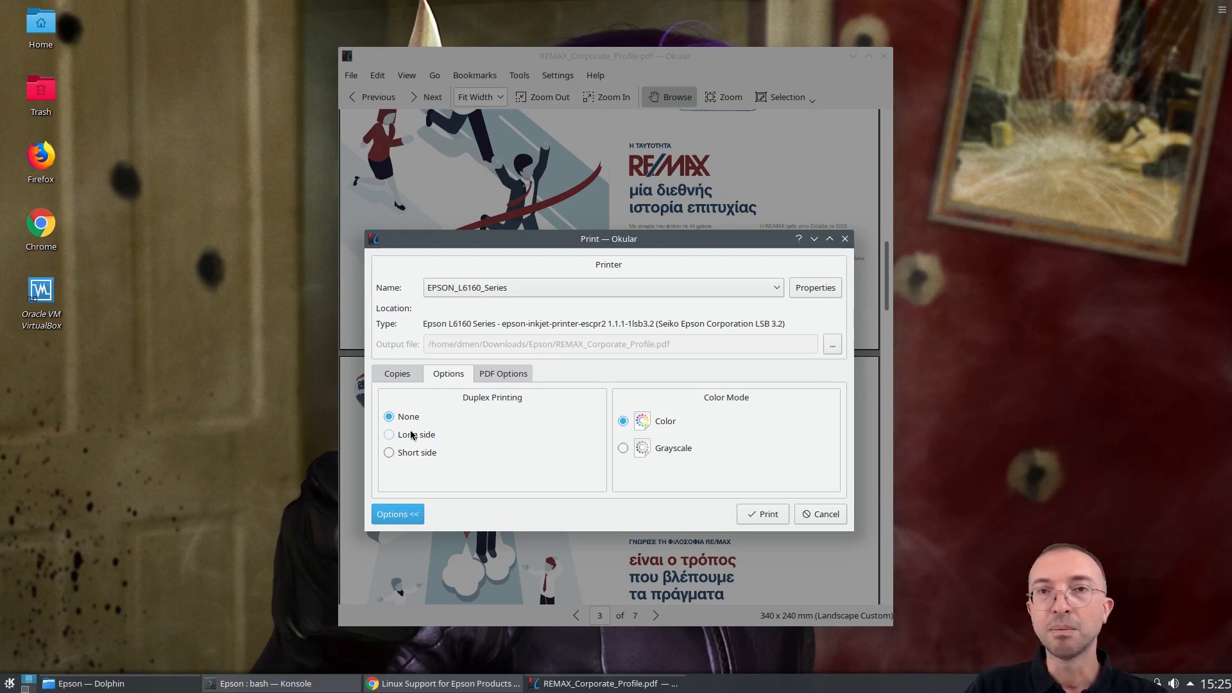
{"action": "mouse_move", "coordinate": [503, 406]}
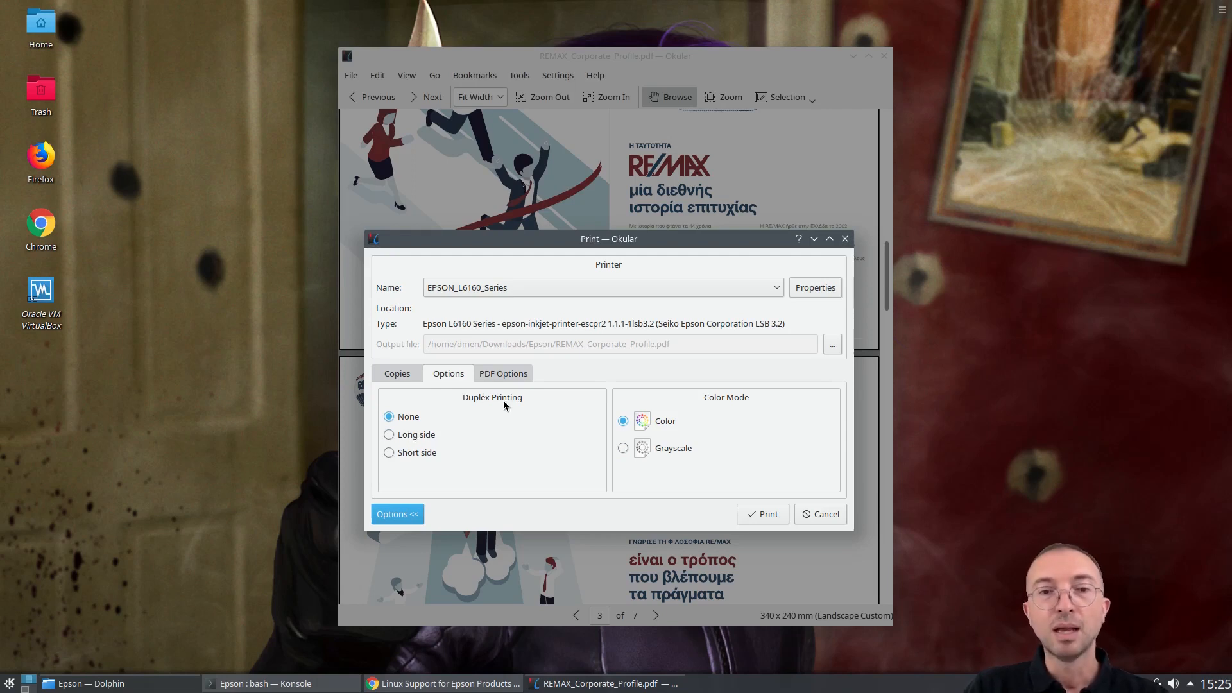
{"action": "mouse_move", "coordinate": [461, 424]}
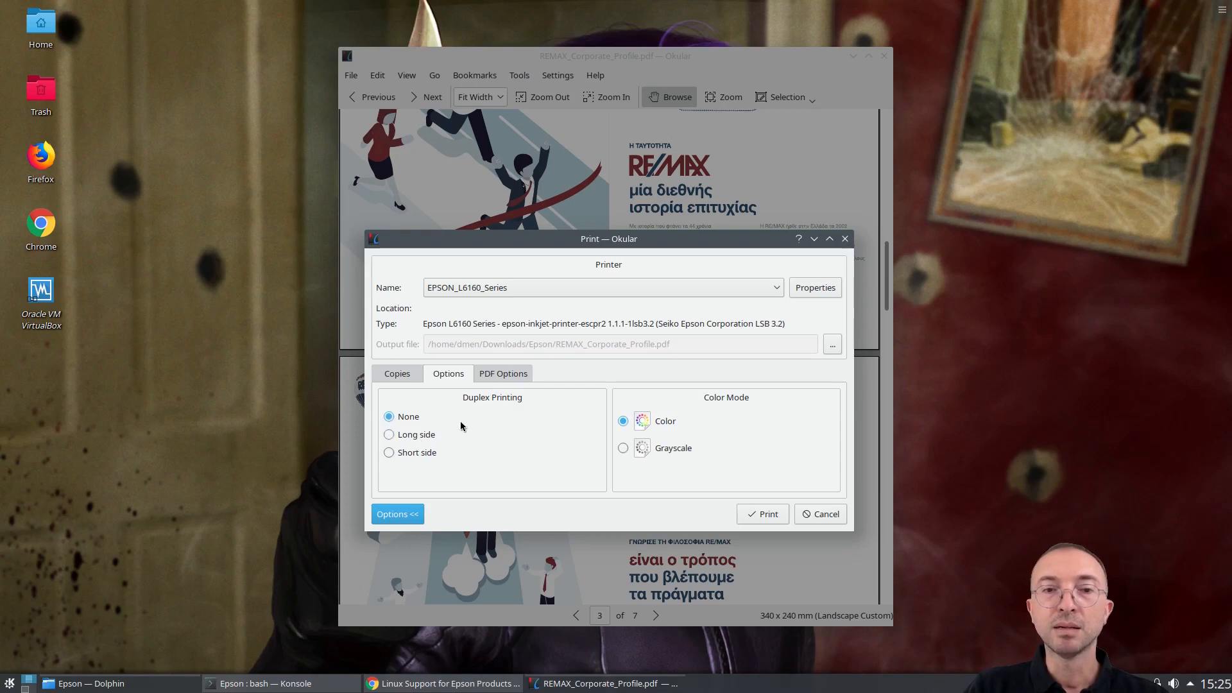